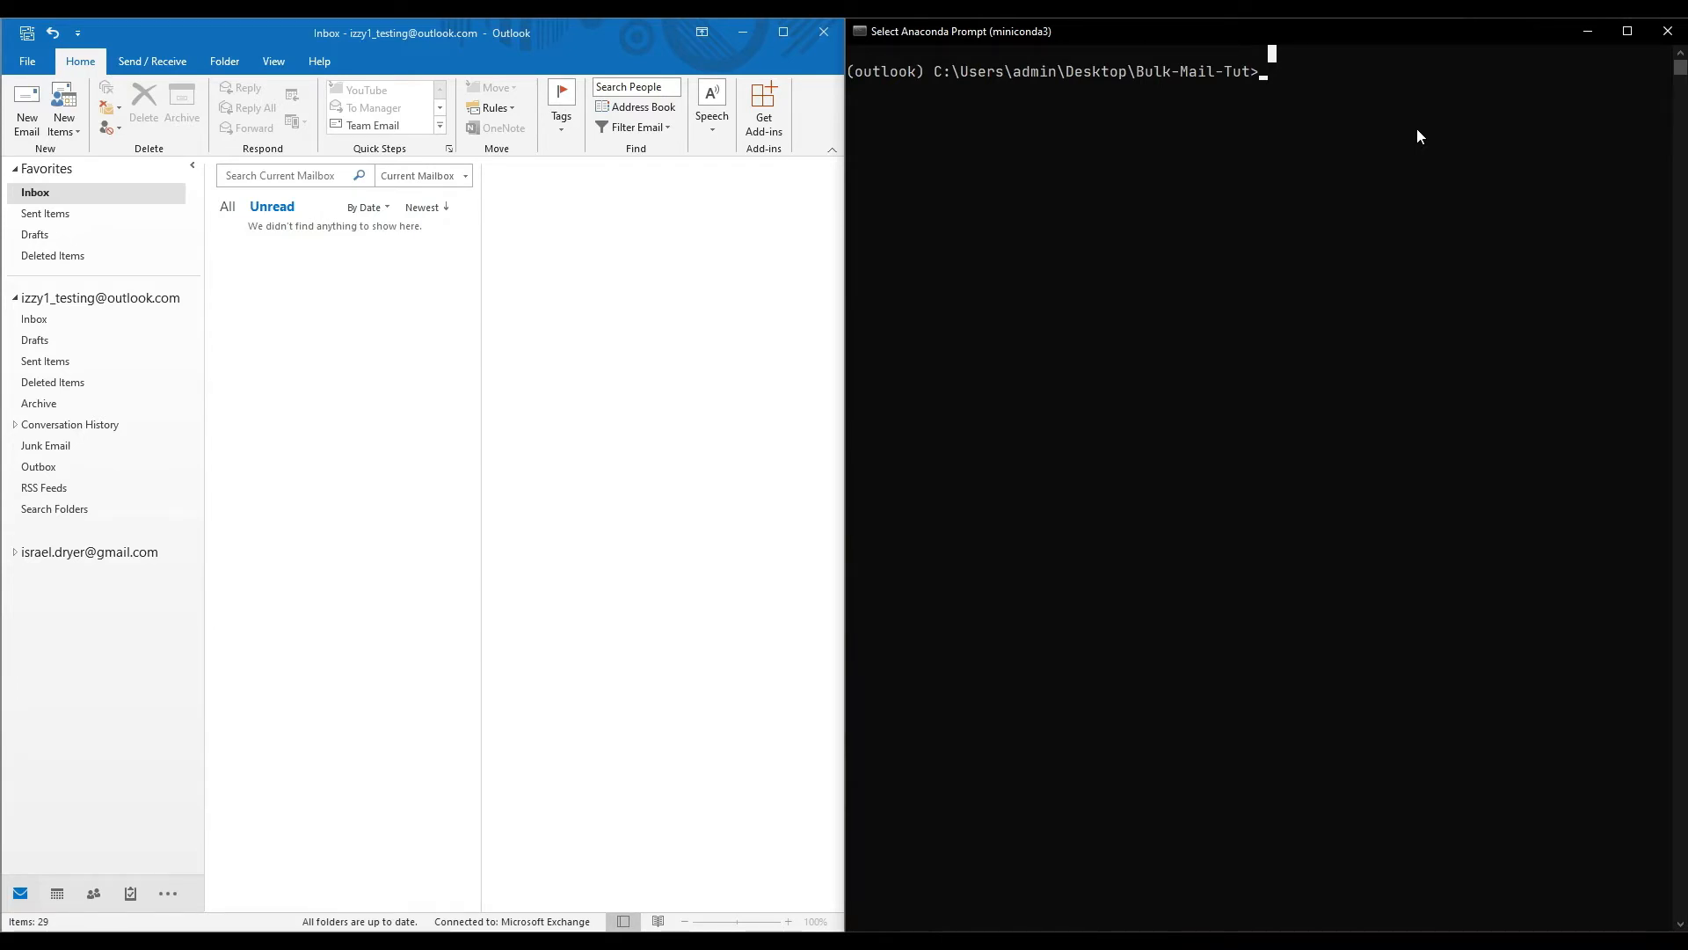
Step: Run idle from the Anaconda Prompt in the Bulk-Mail-Tut folder
text(idle)
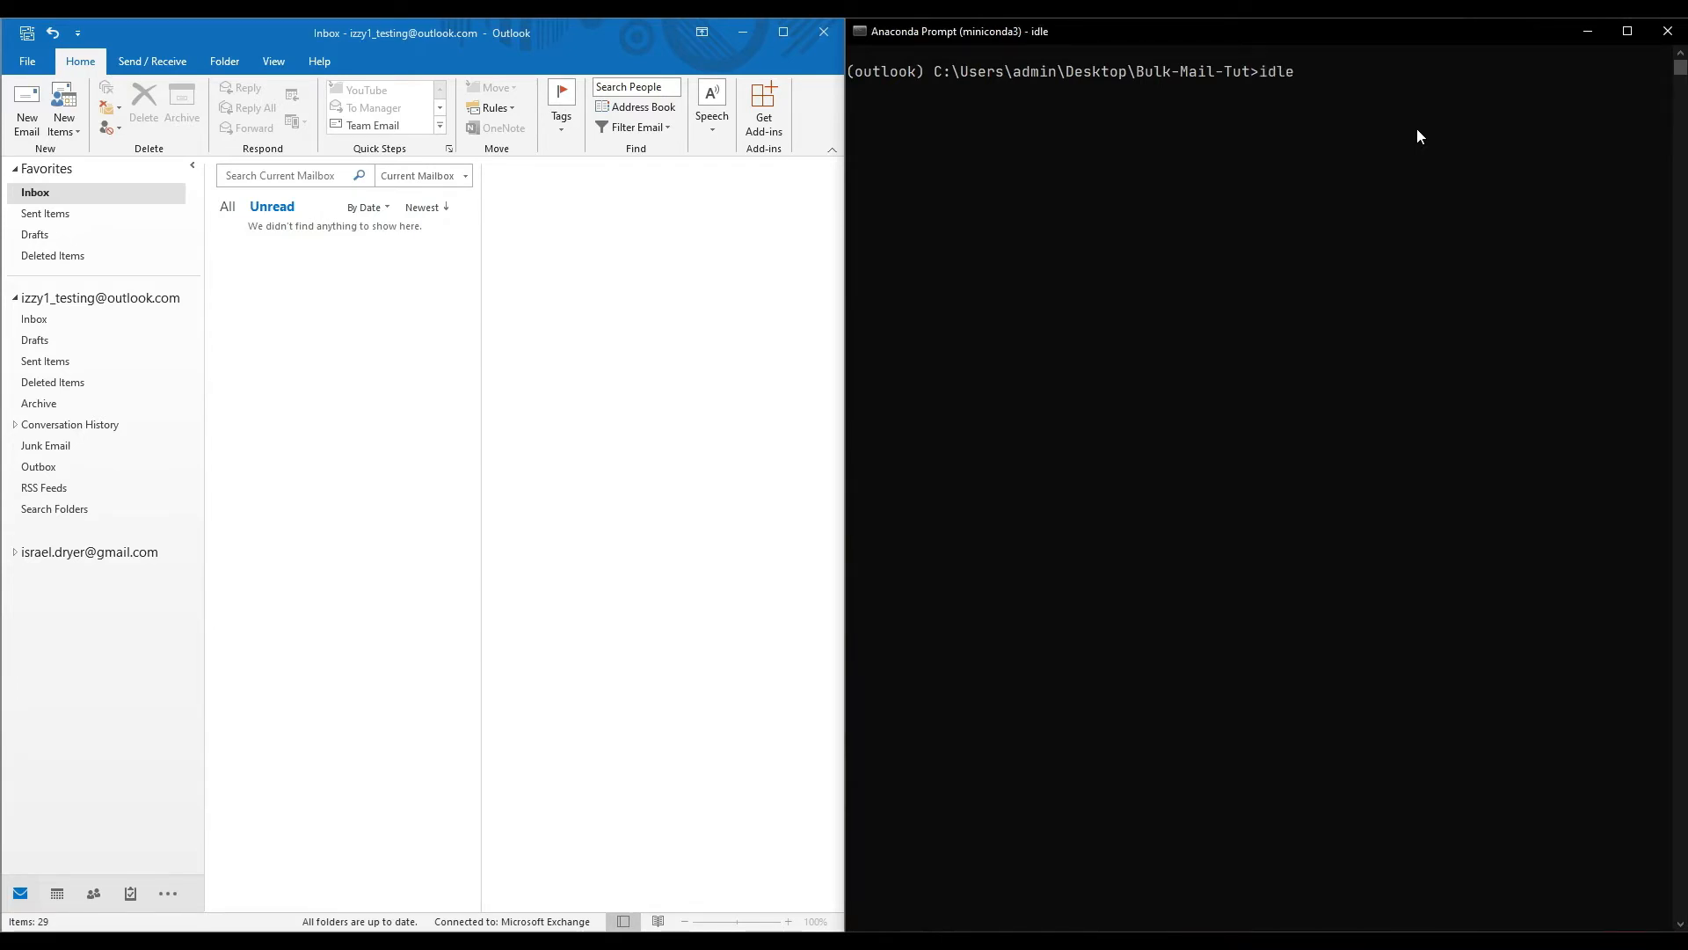
key(Return)
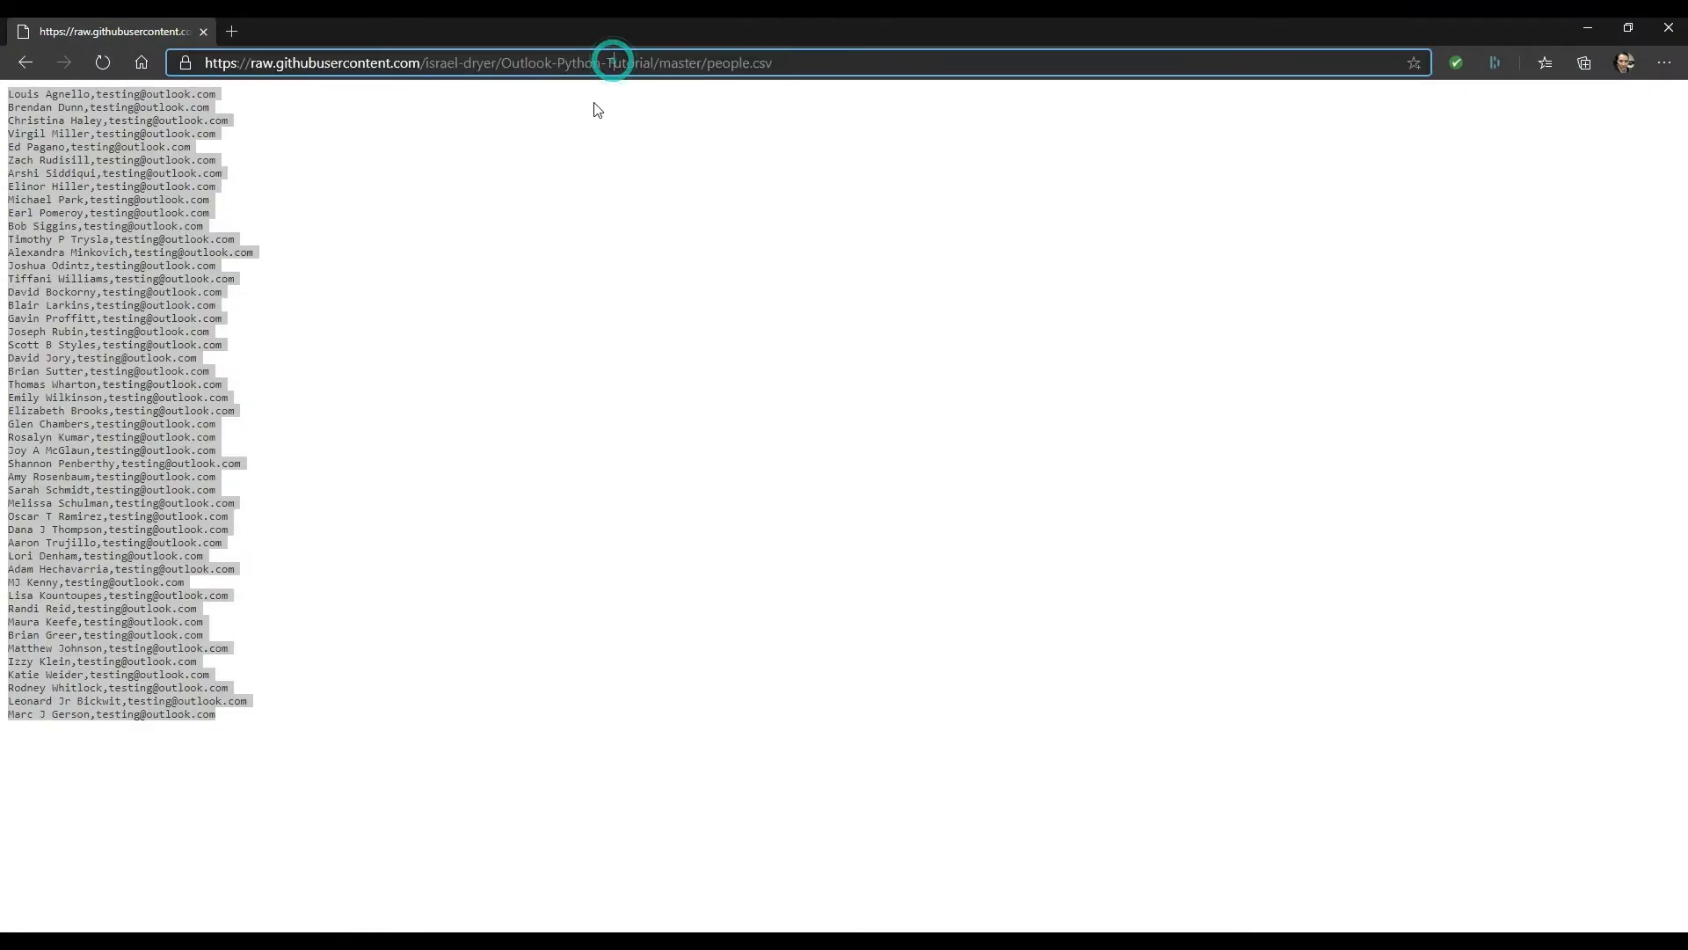
Step: Paste the name list into Notepad, replace every address with the test account, save as people.csv
key(ctrl+a)
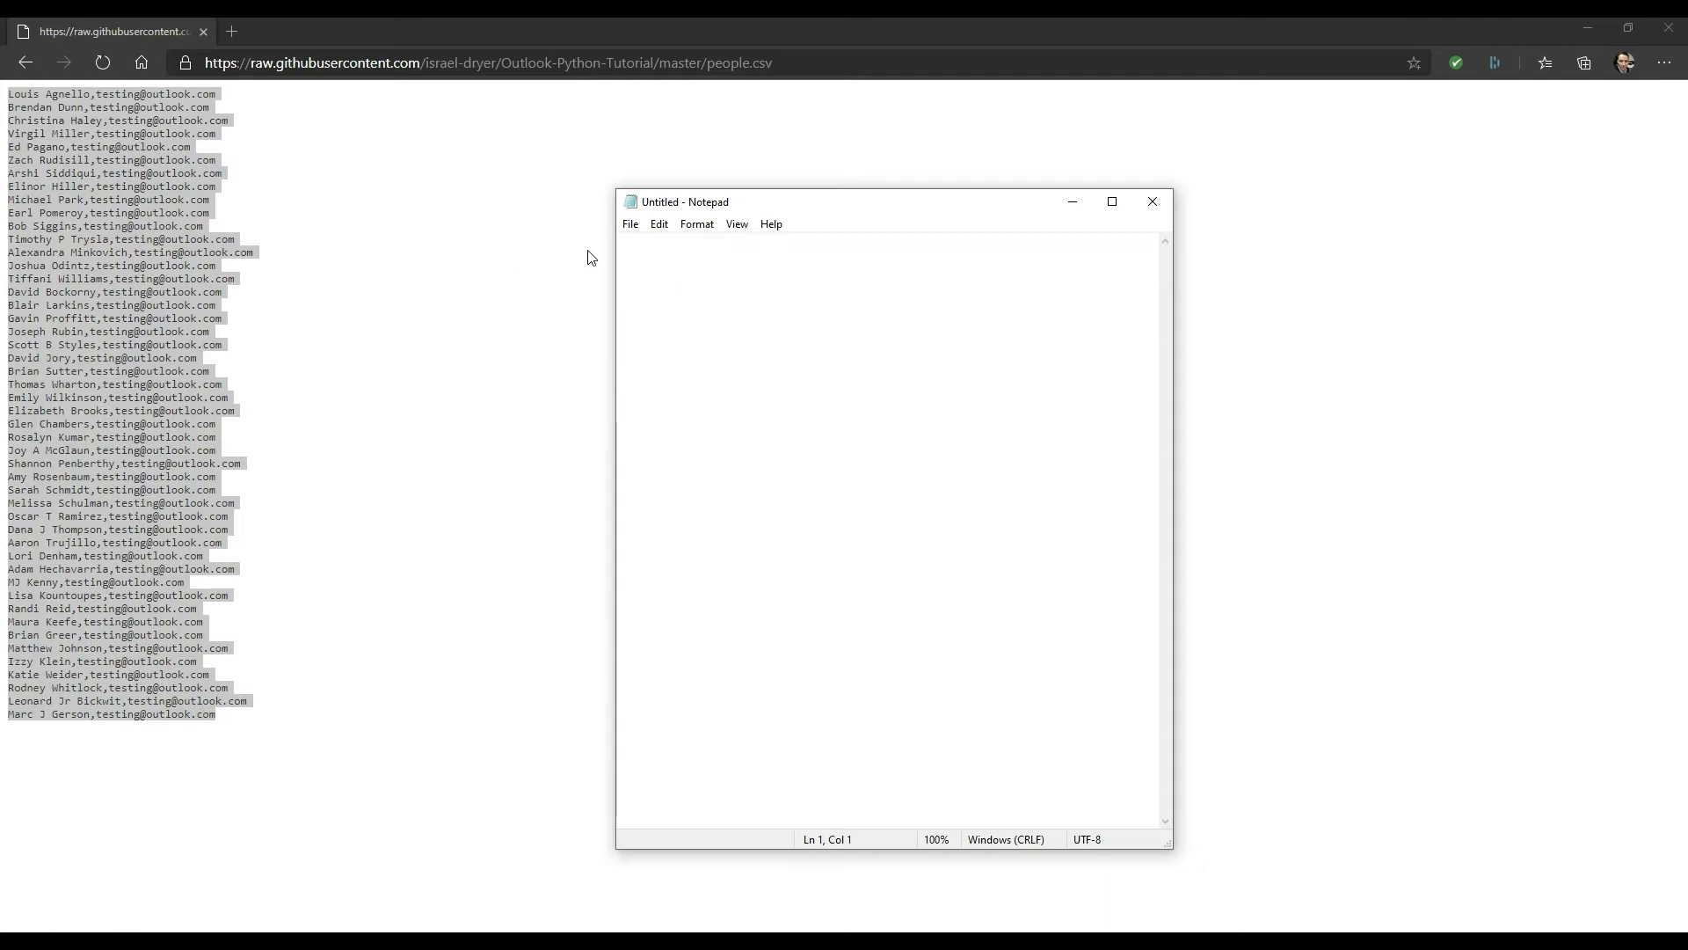
key(ctrl+v)
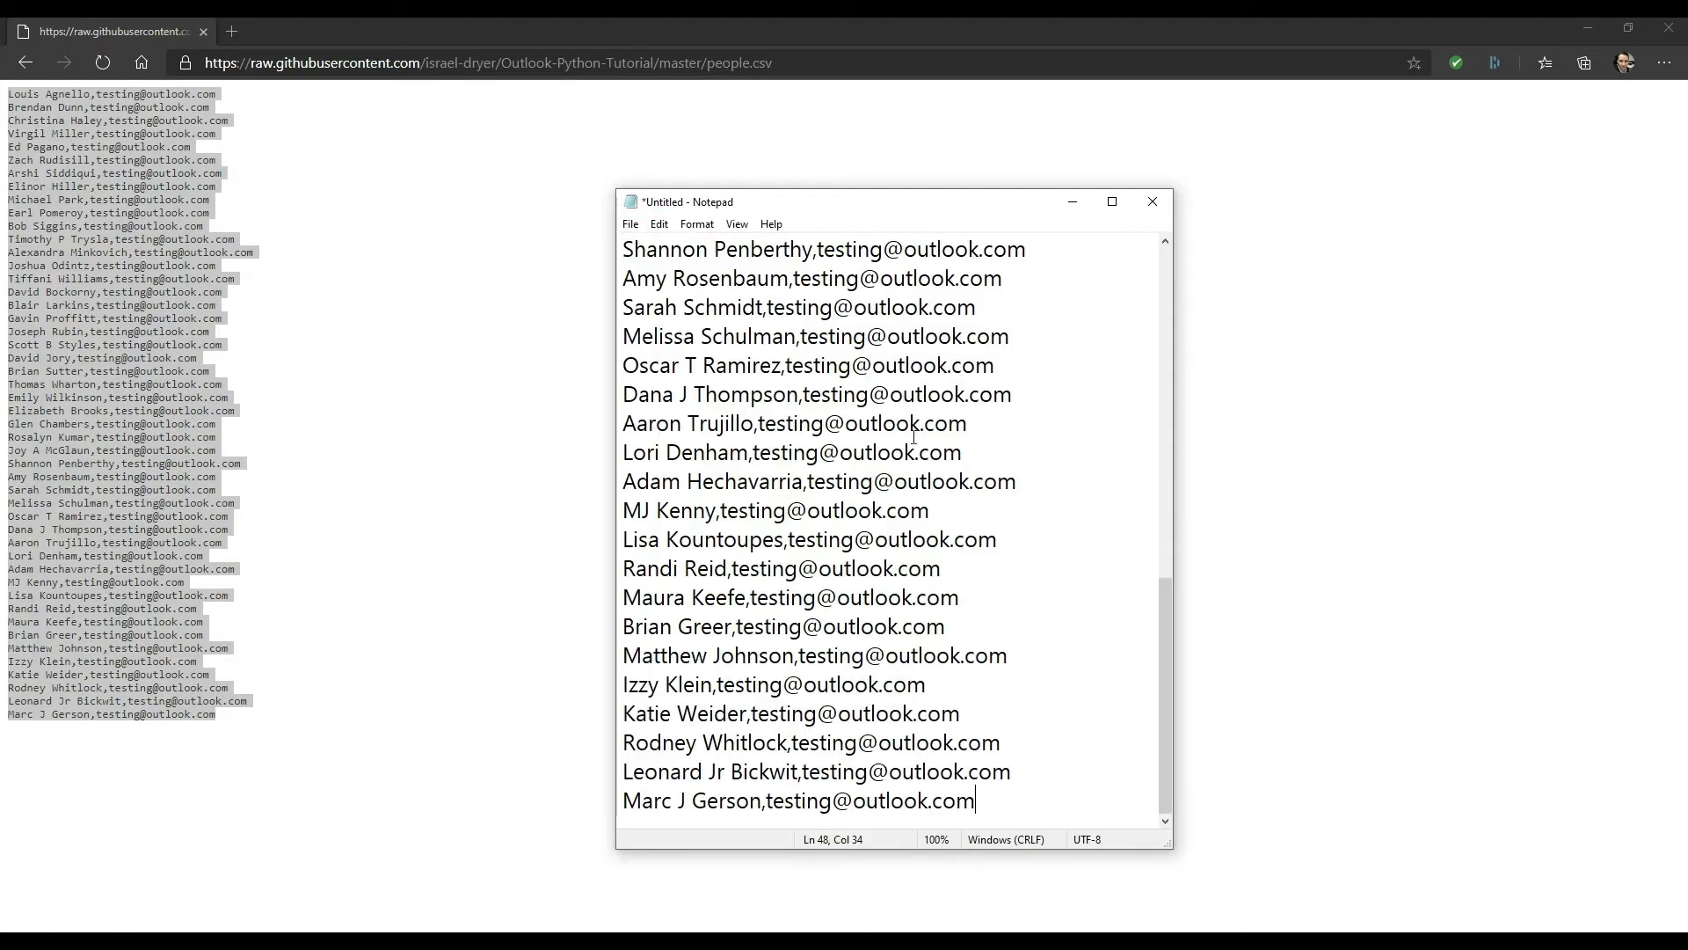
click(752, 336)
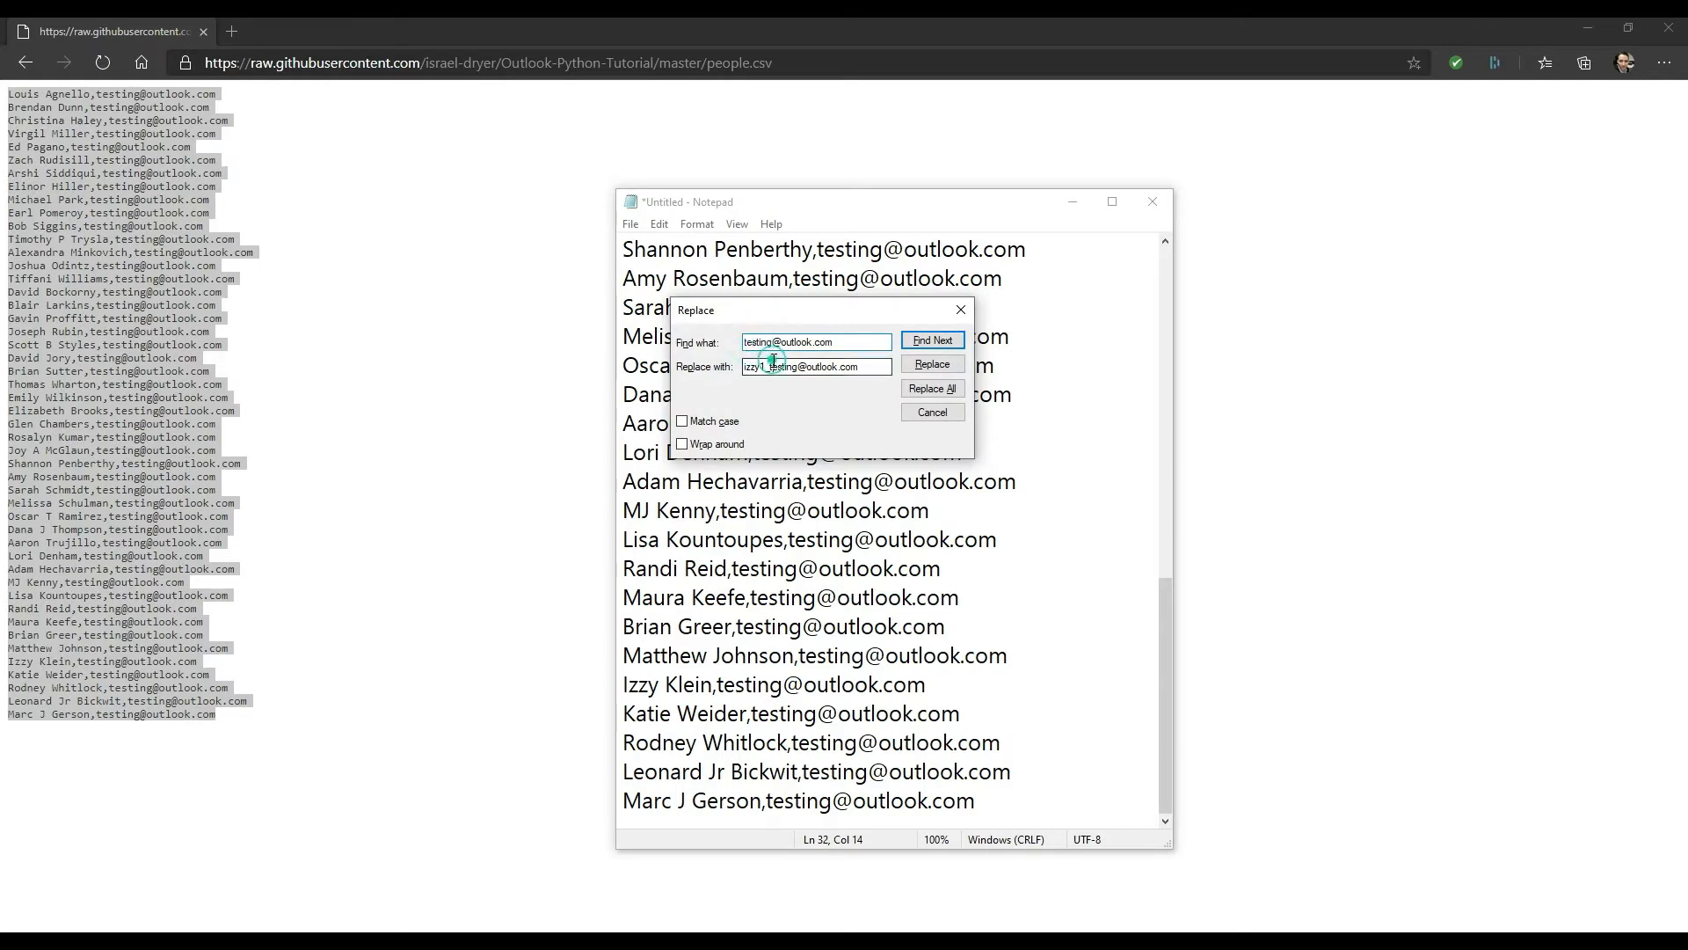
click(931, 388)
text(people.csv)
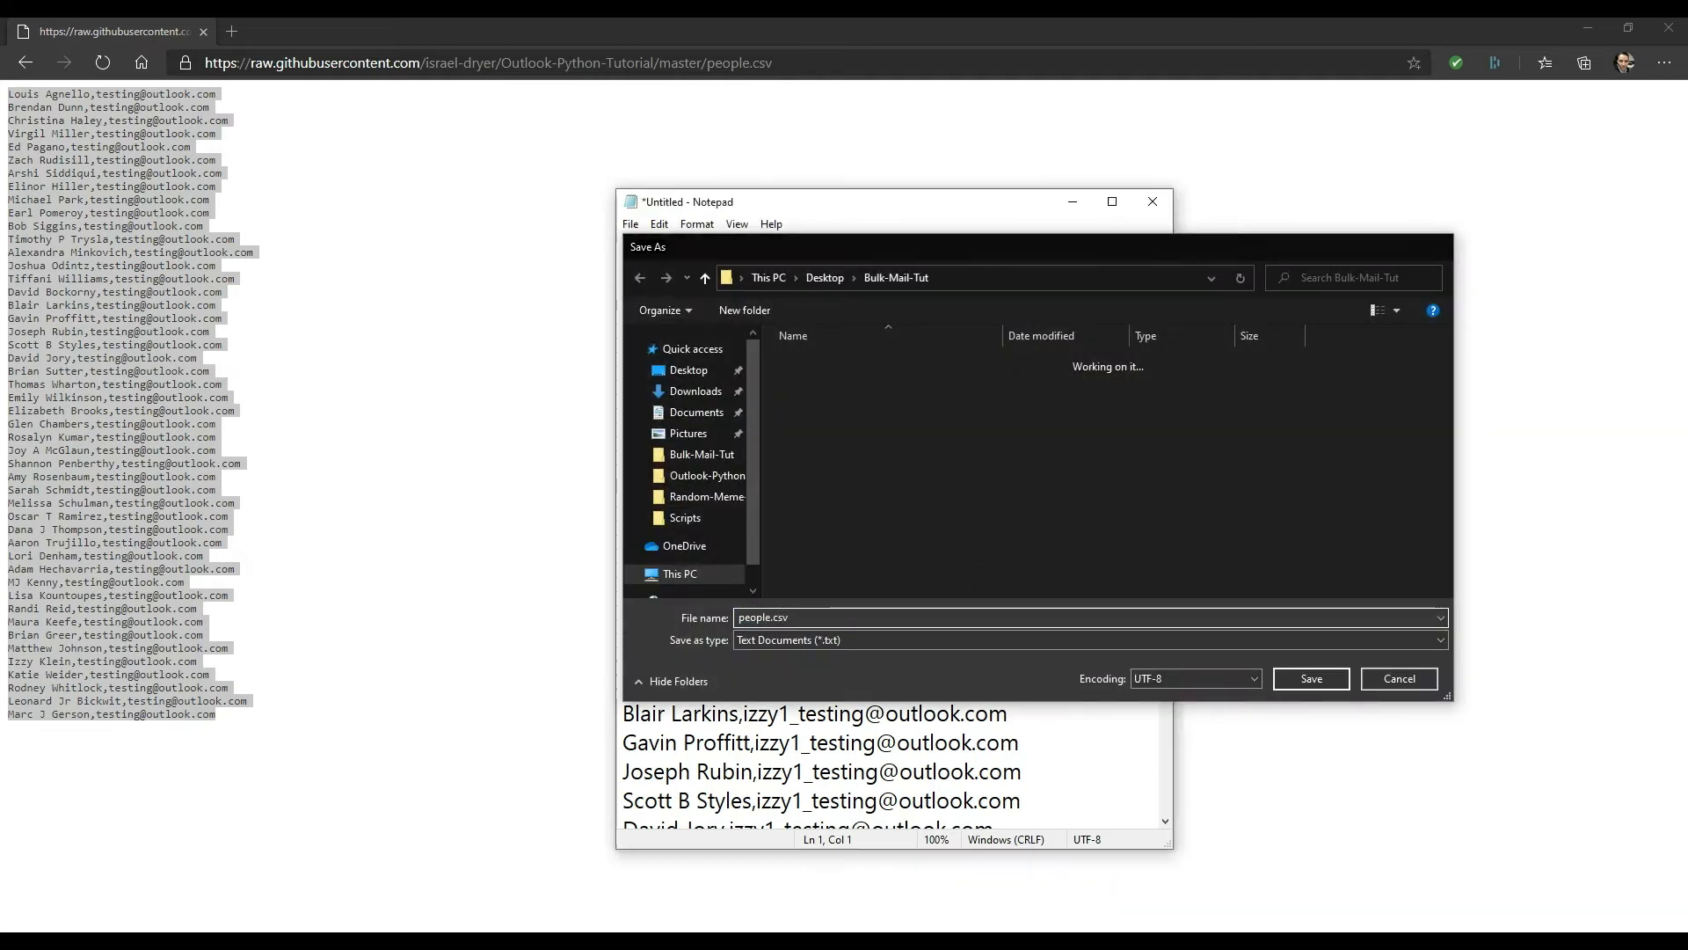
click(1309, 678)
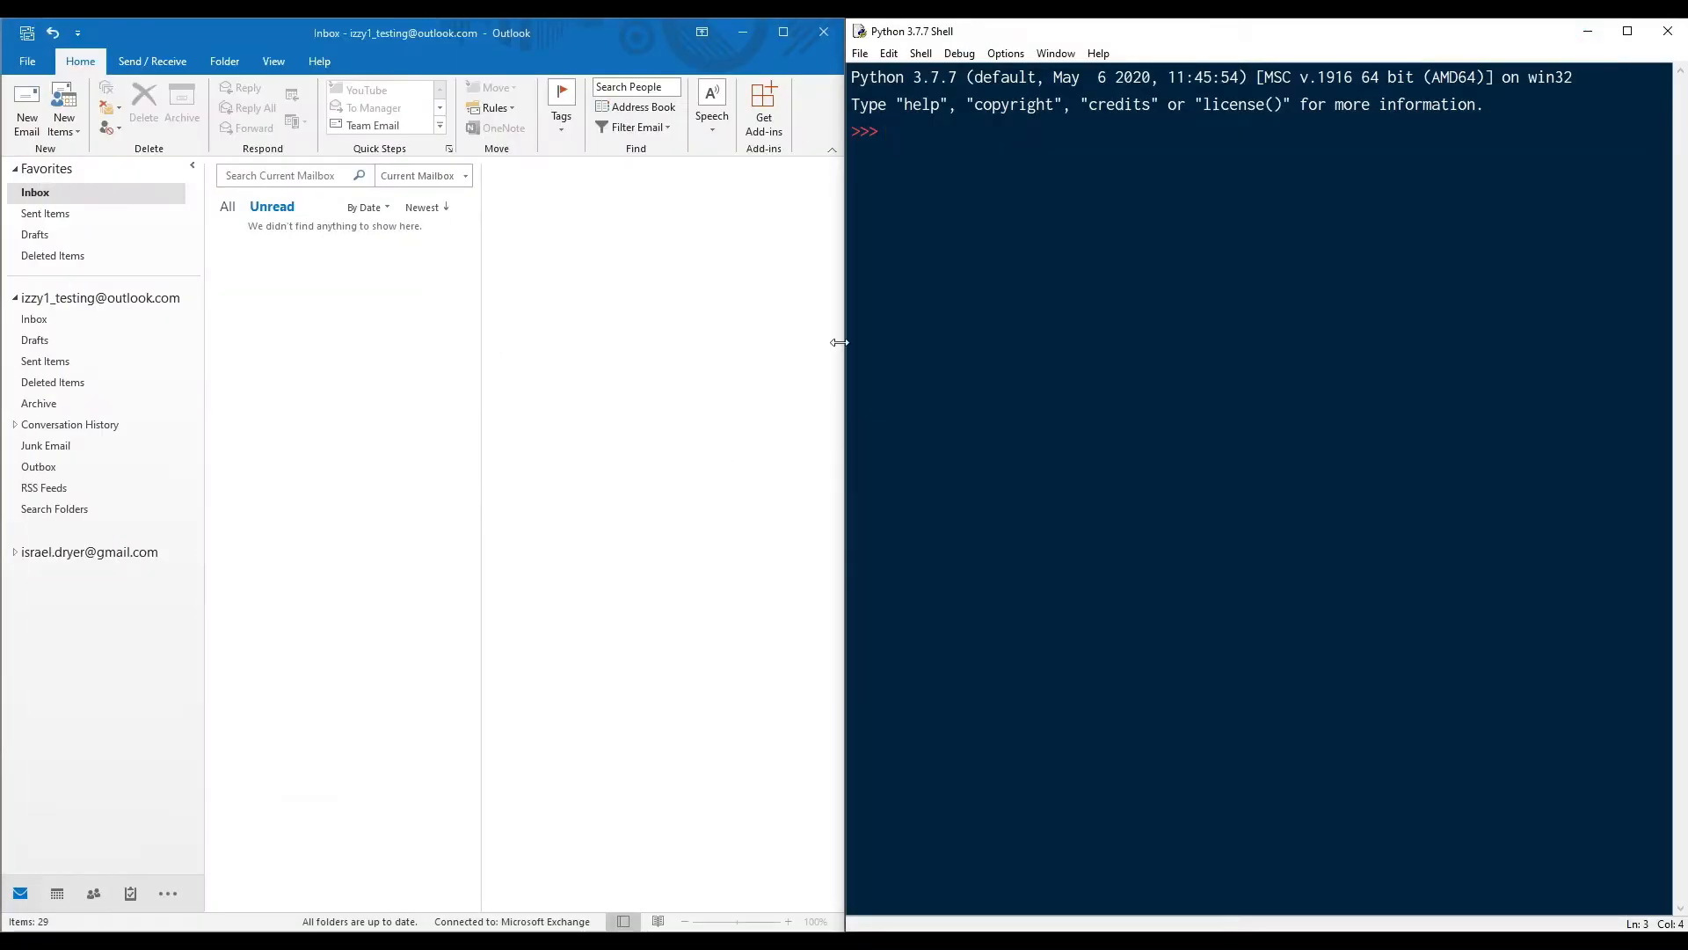
Step: Import csv, time and win32com.client as client, and read people.csv rows into distro
text(import csv)
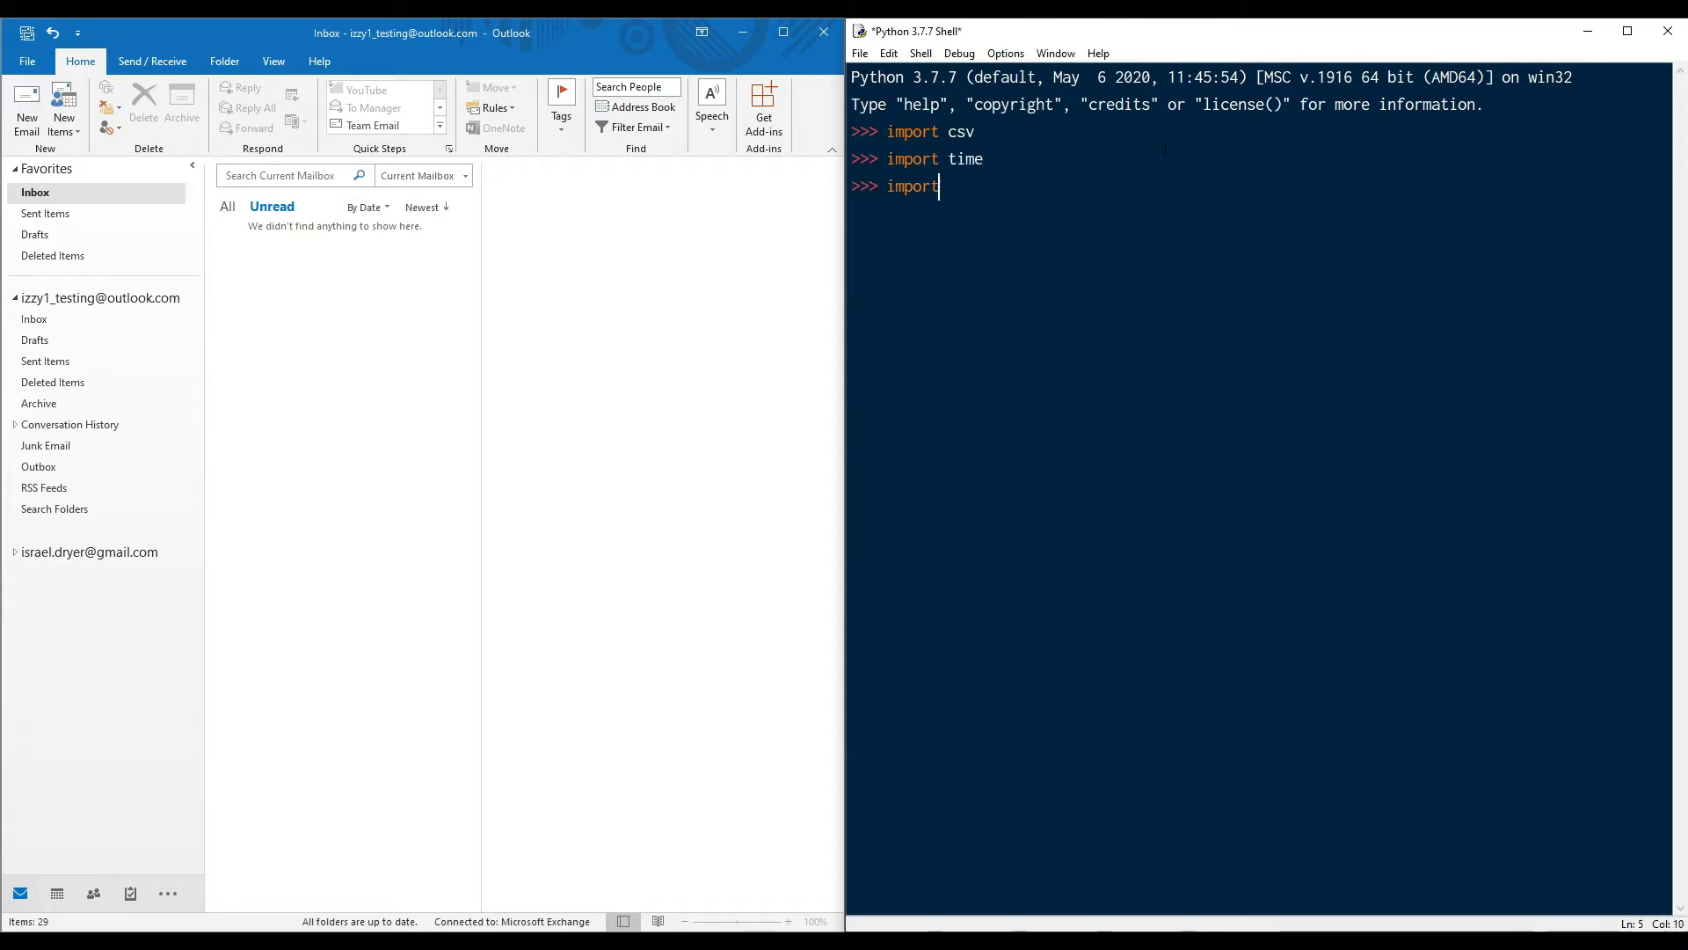
text(win32com.client as client)
text(with open)
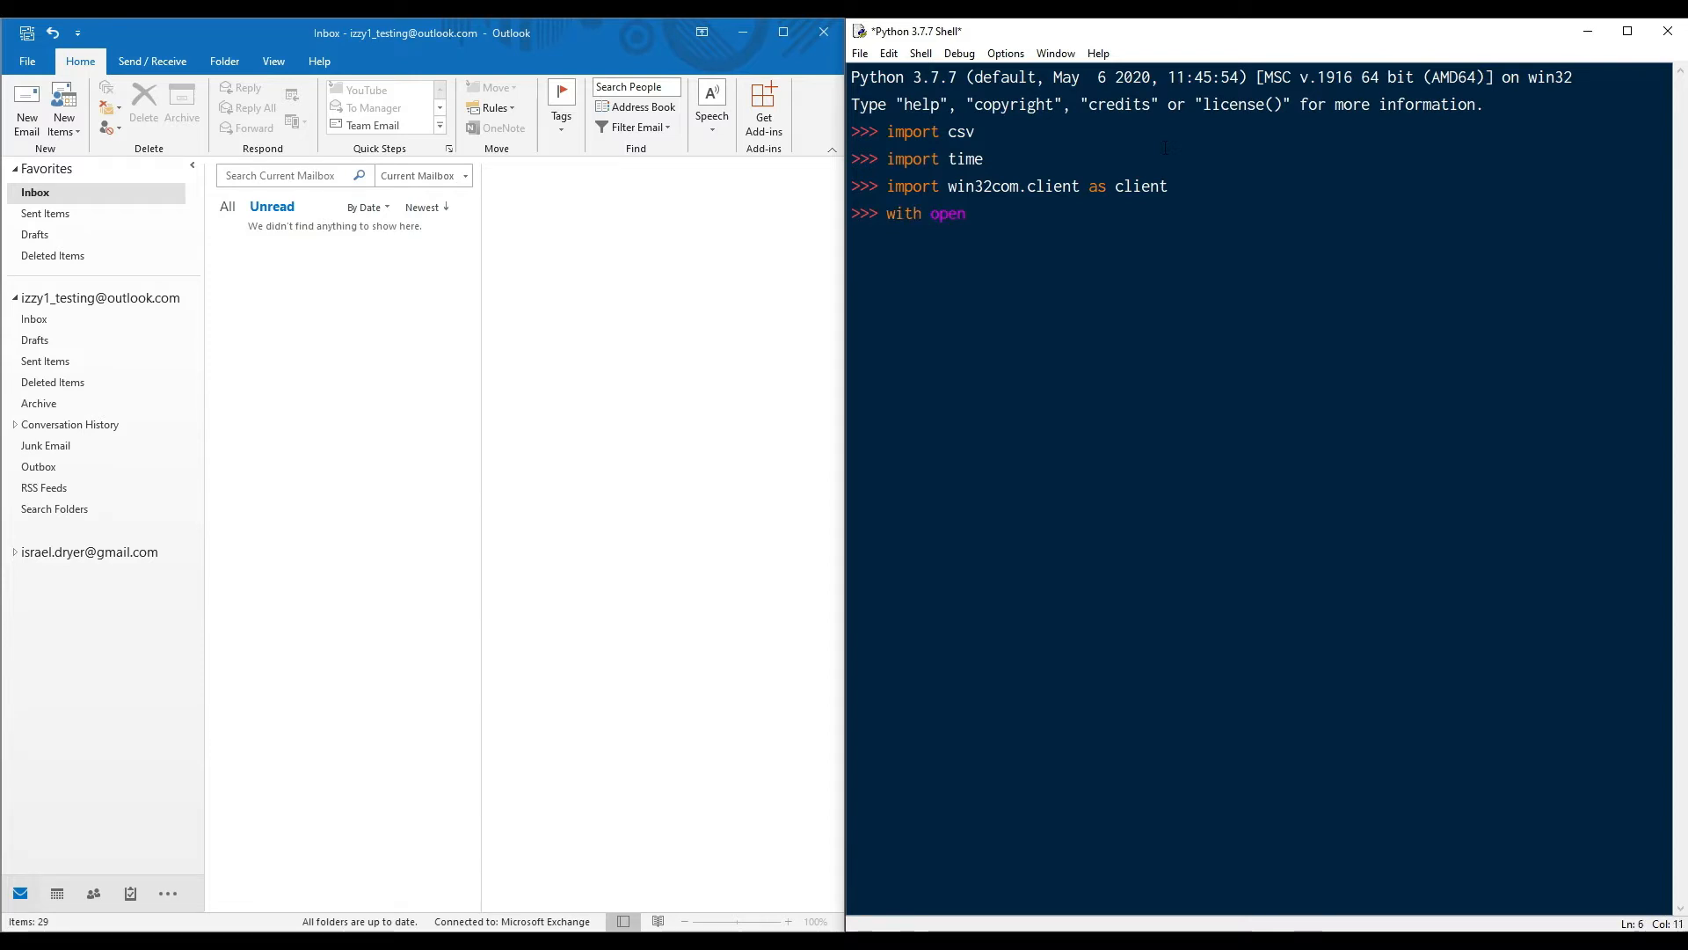
text(('people.csv', newline='') as f:)
text(reader = csv.reader)
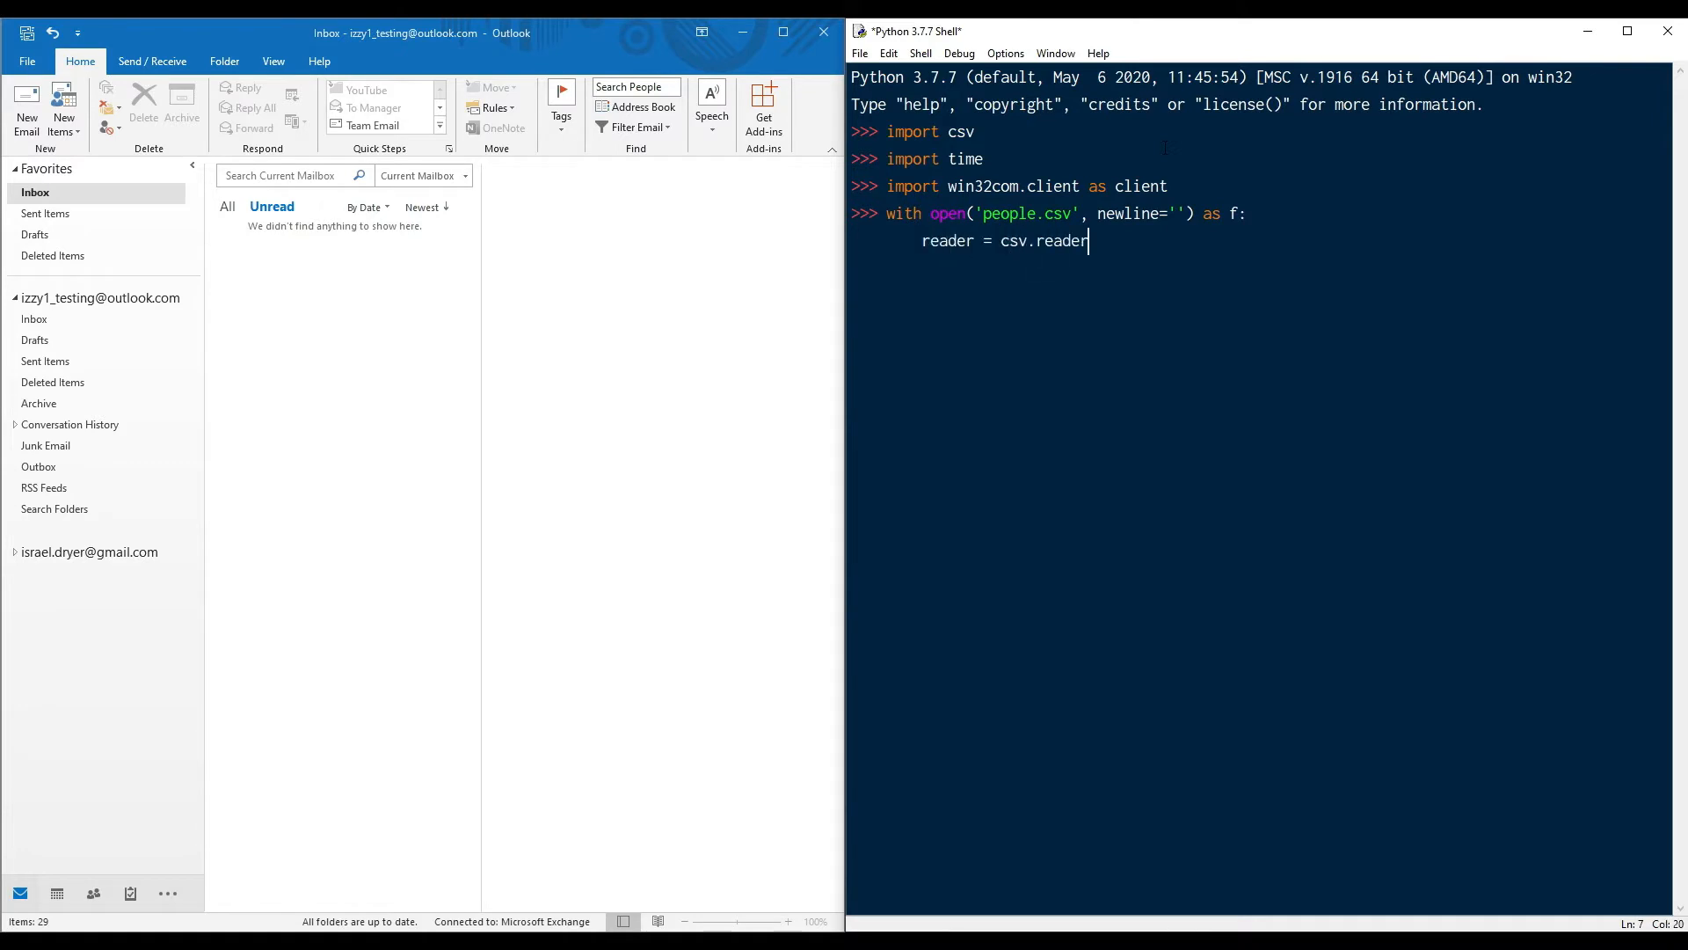
text((f))
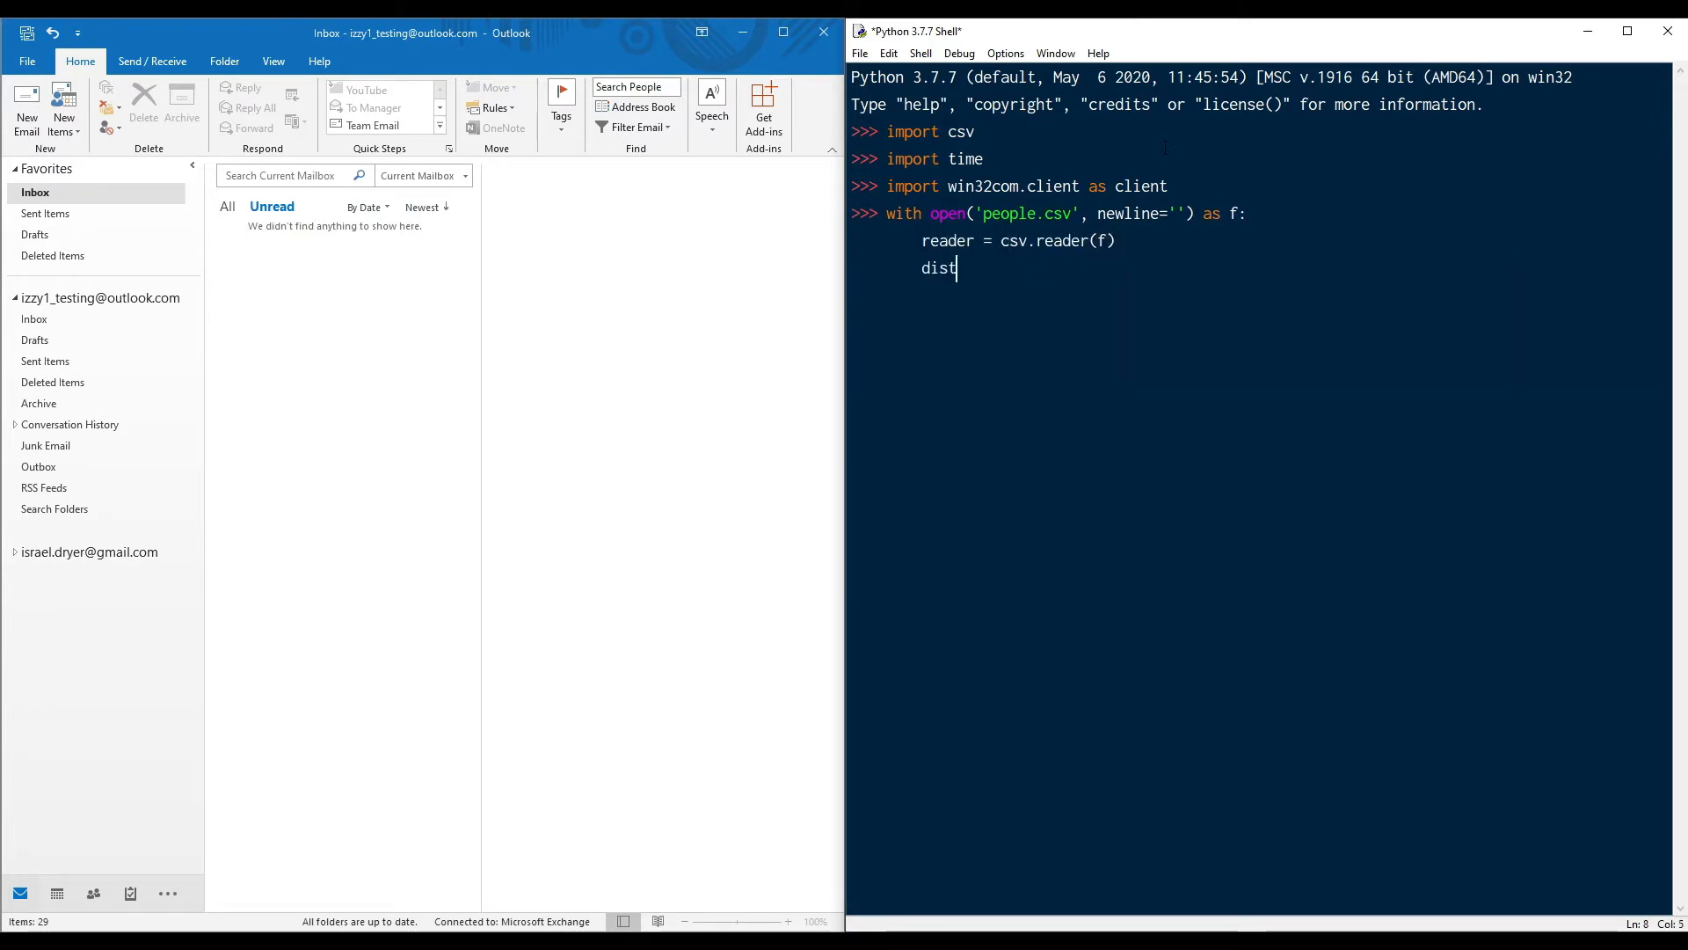
text(ro = [row for)
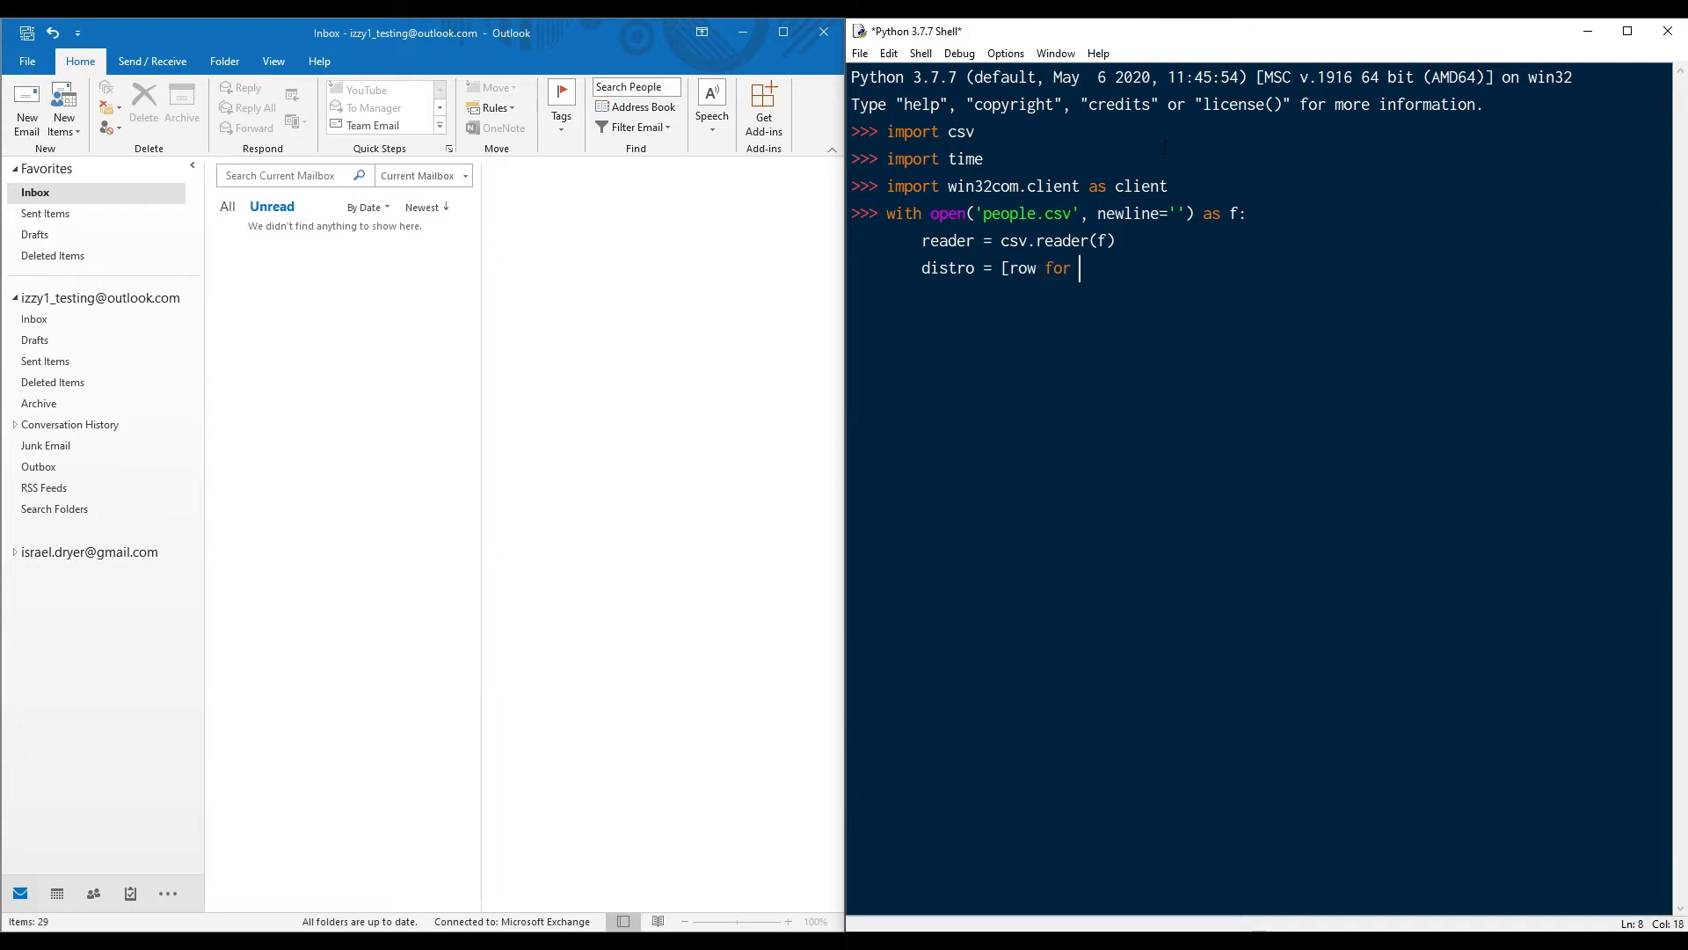
text(row in reader])
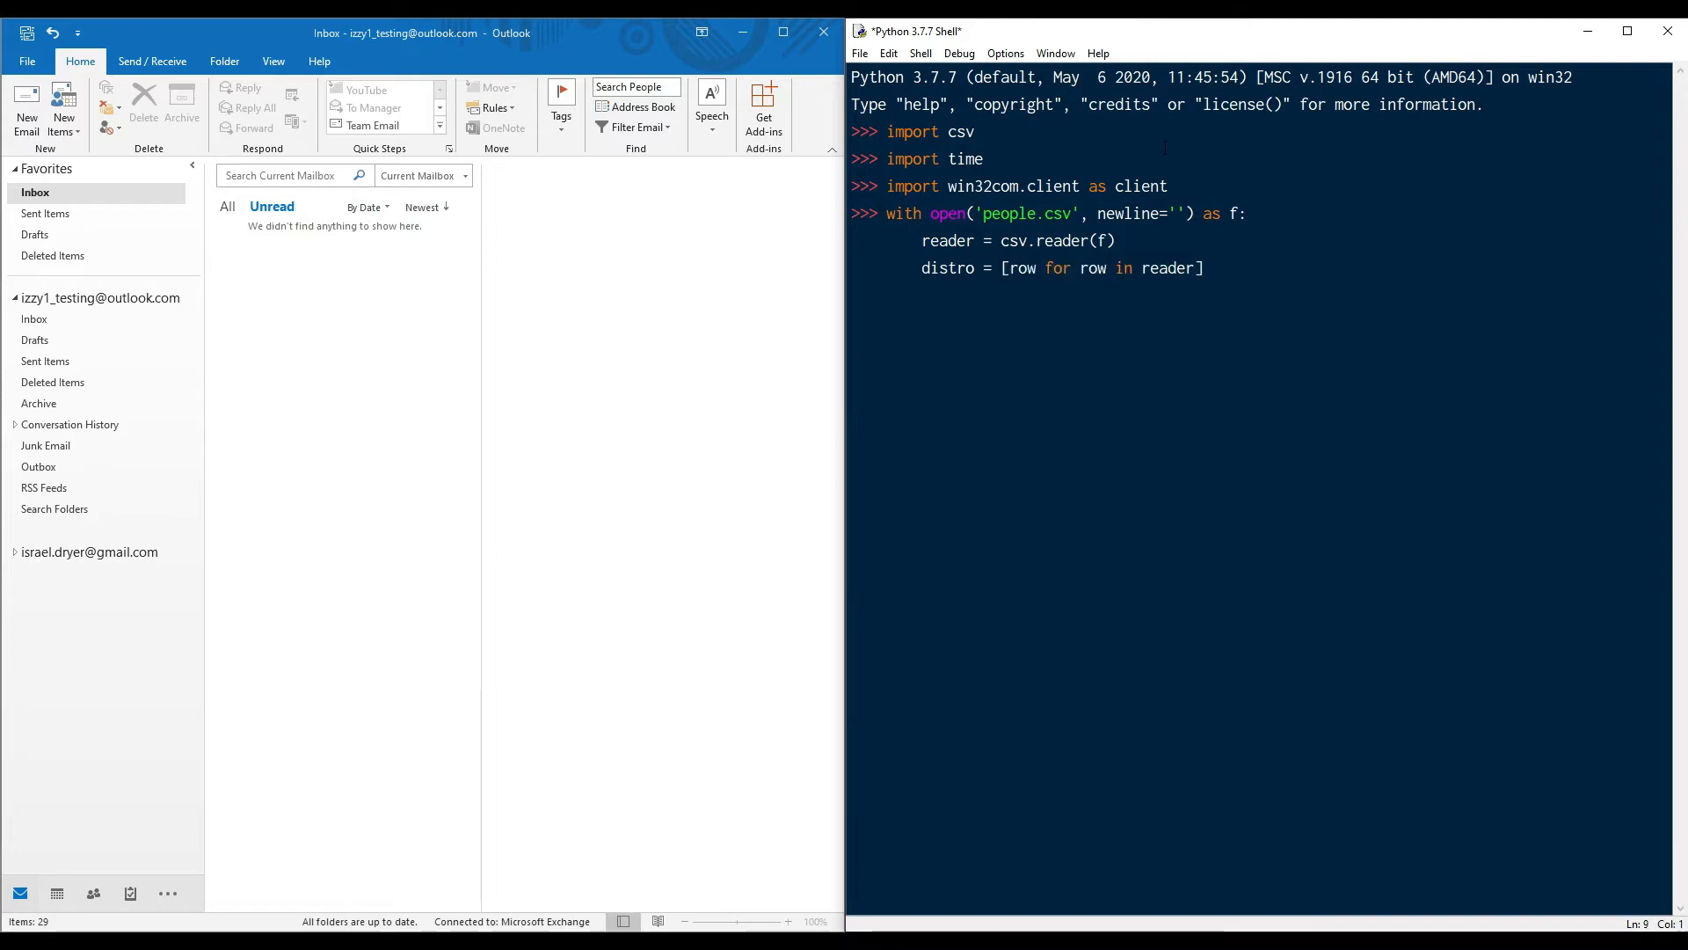
Step: Define template = "{}, please submit your time as soon as possible!"
text(template)
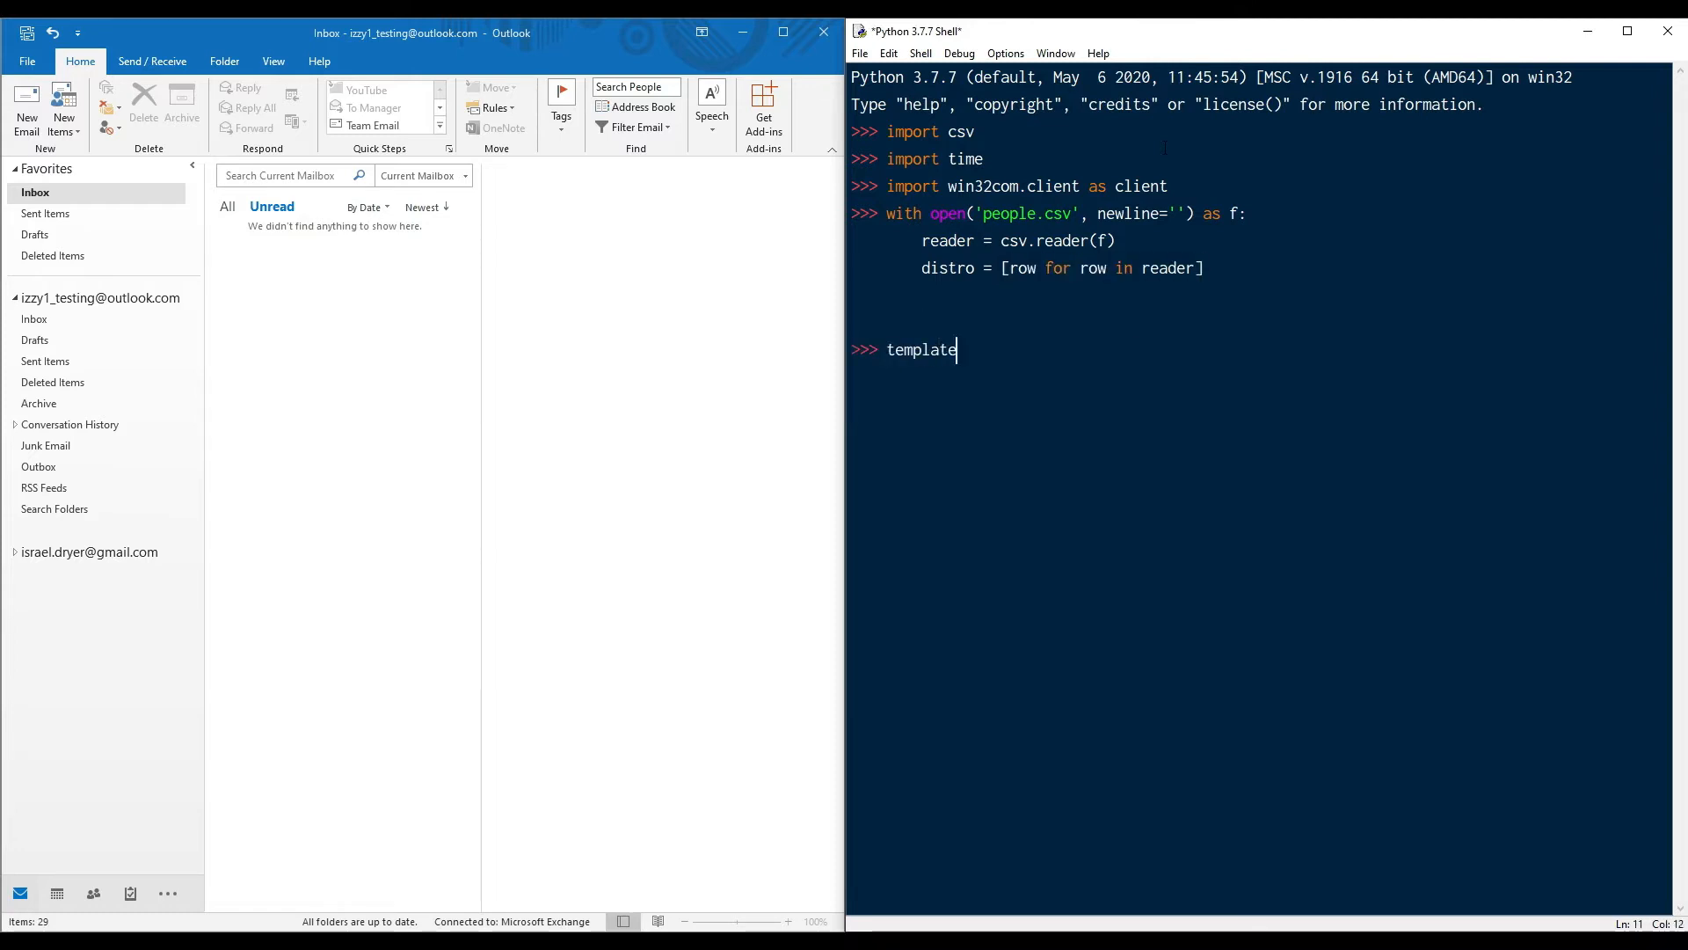
text(= "{})
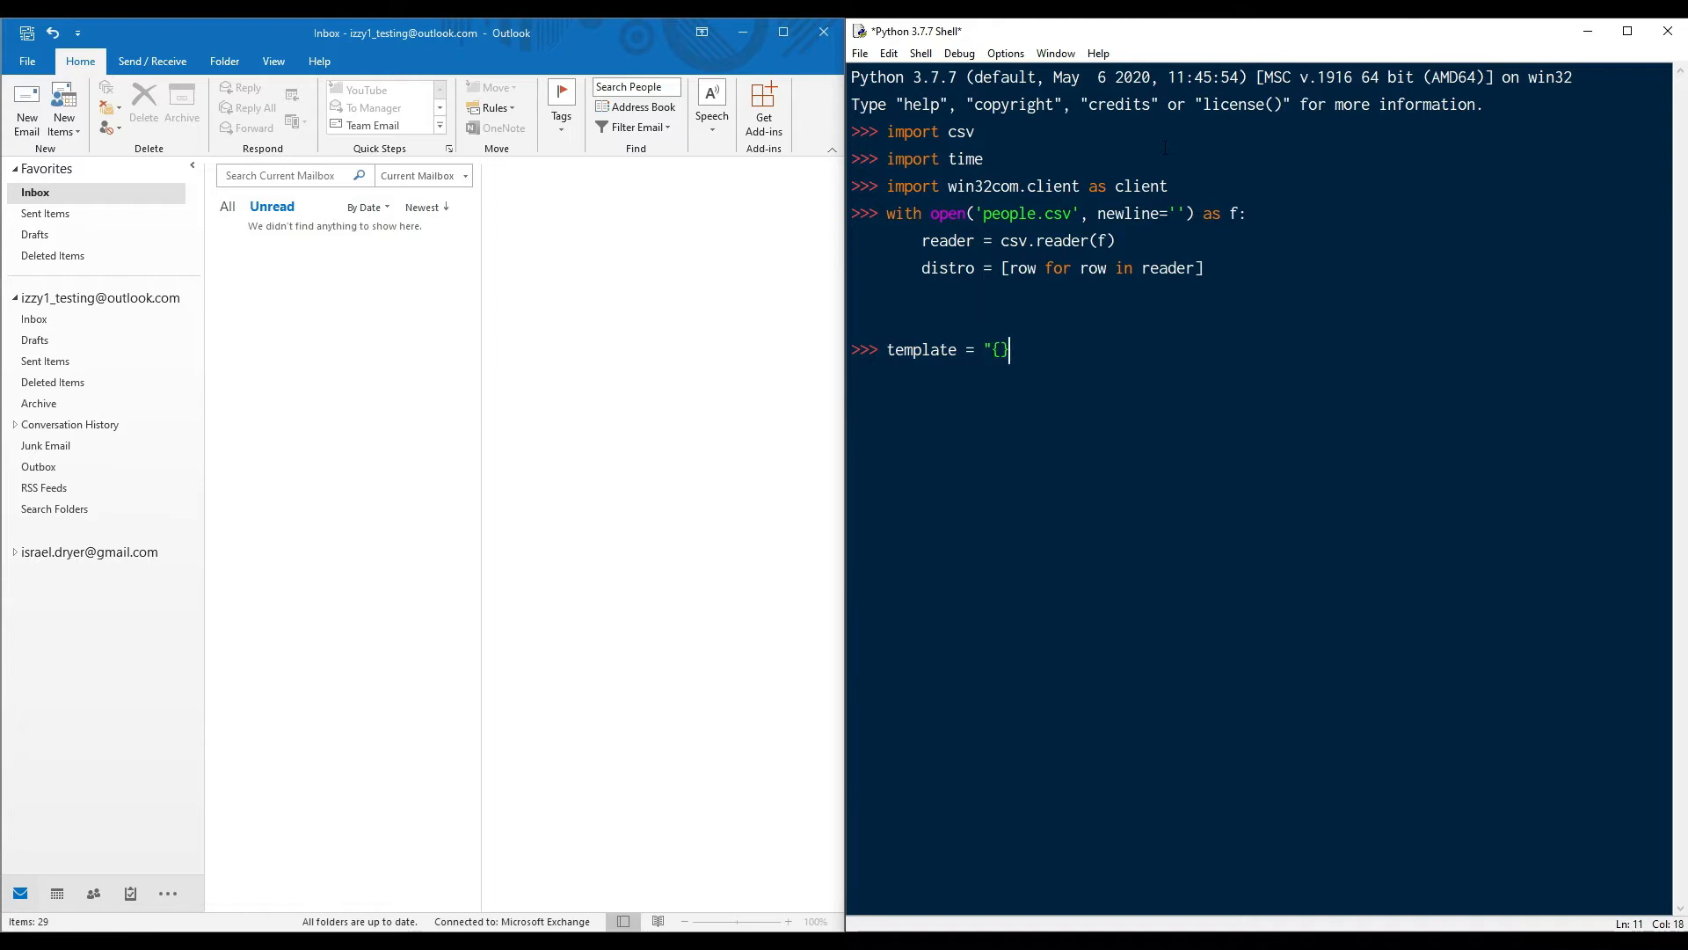
text(, please submit your time a)
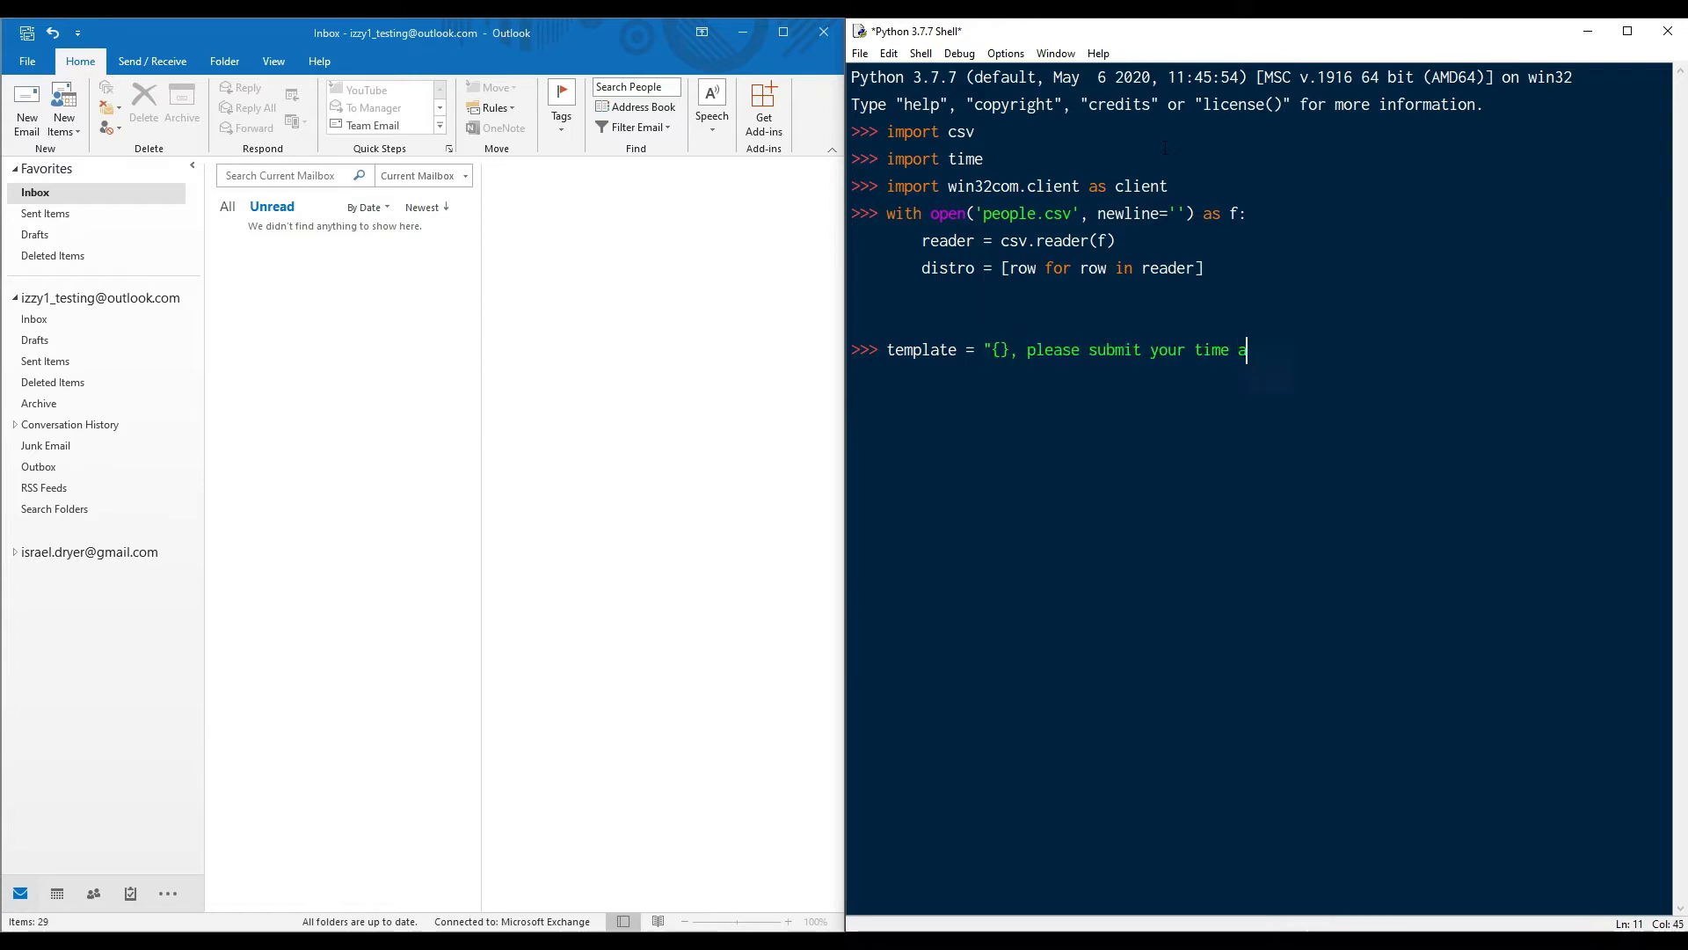
text(s soon as possible)
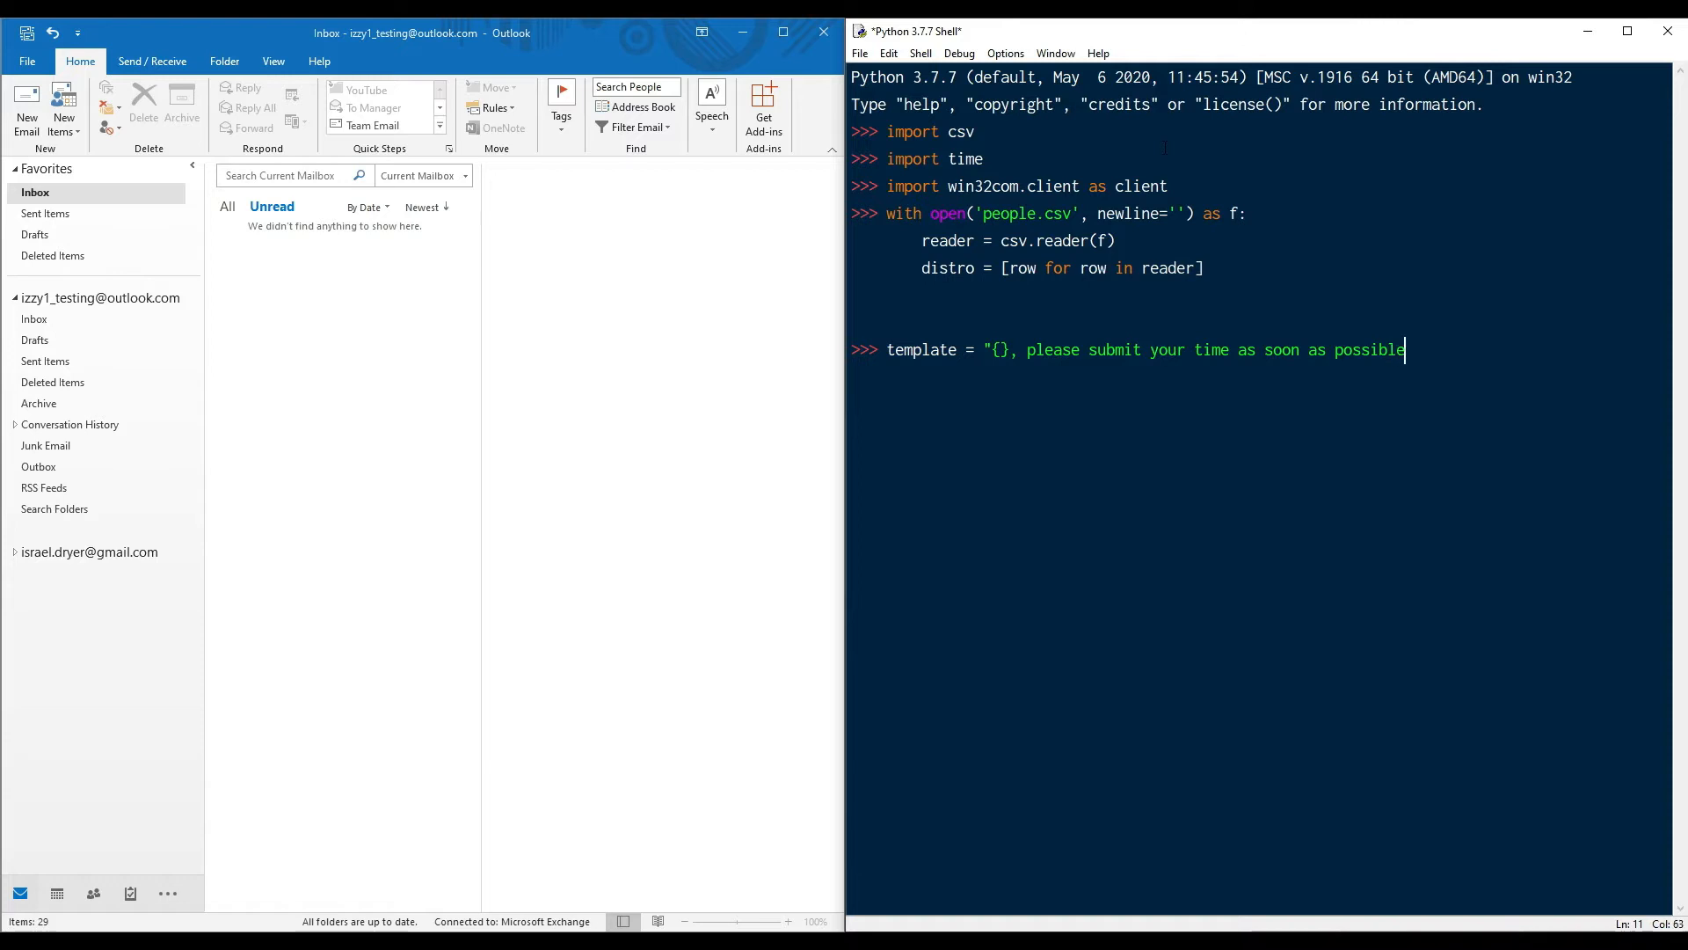
text(!")
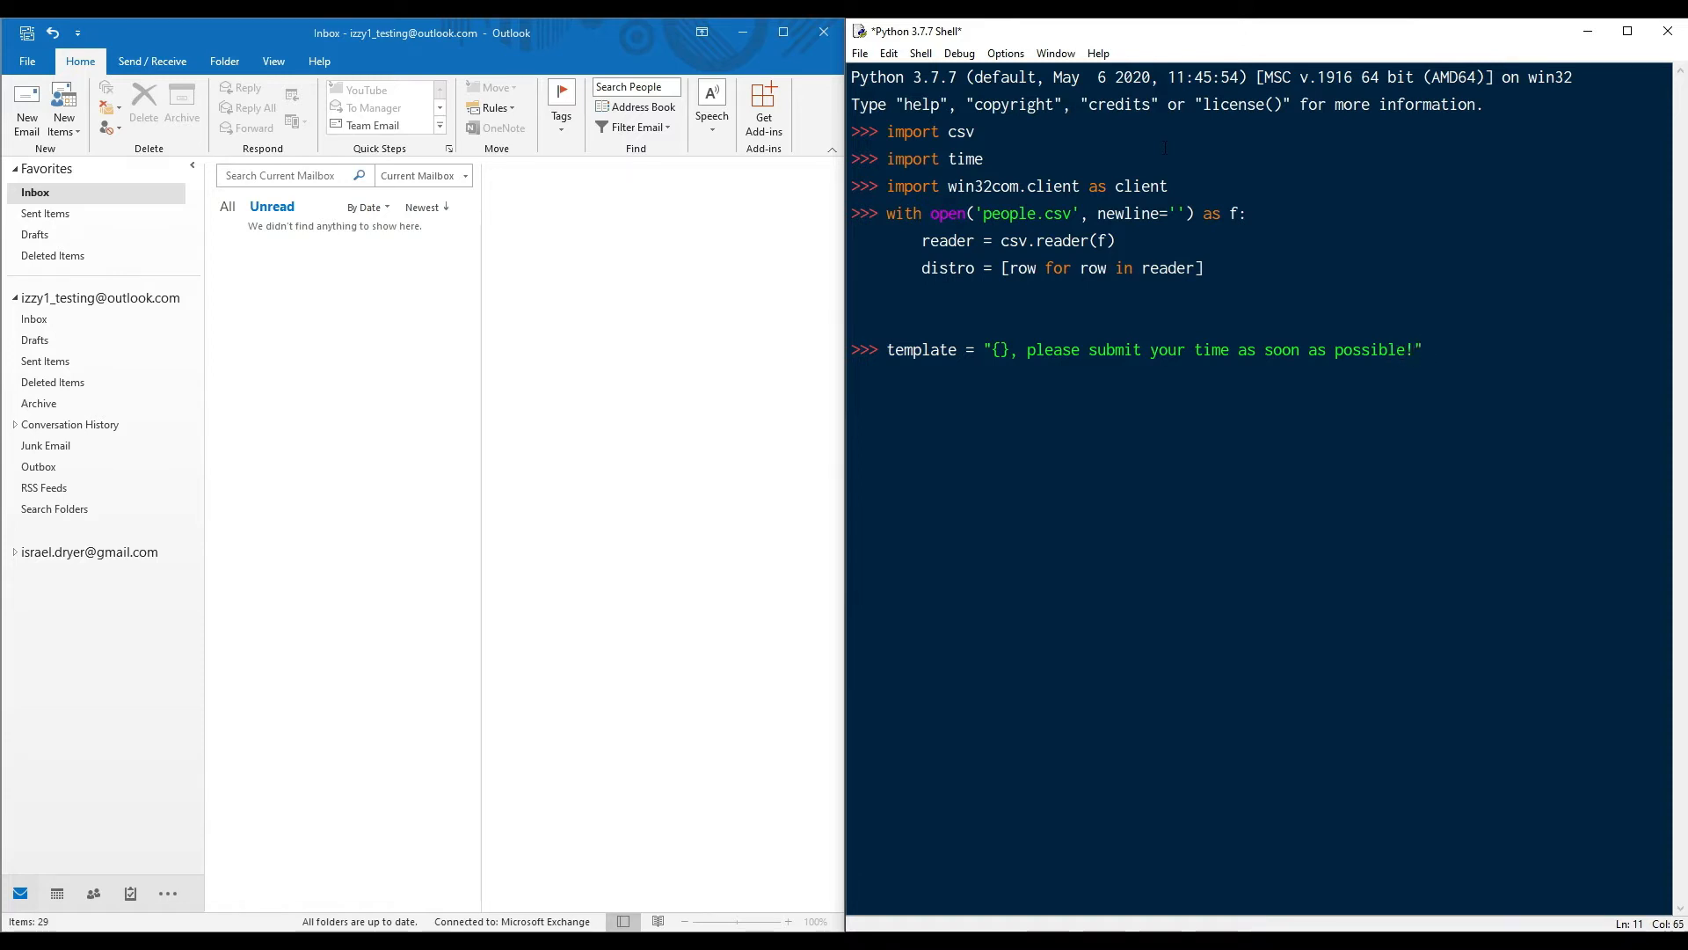
key(Return)
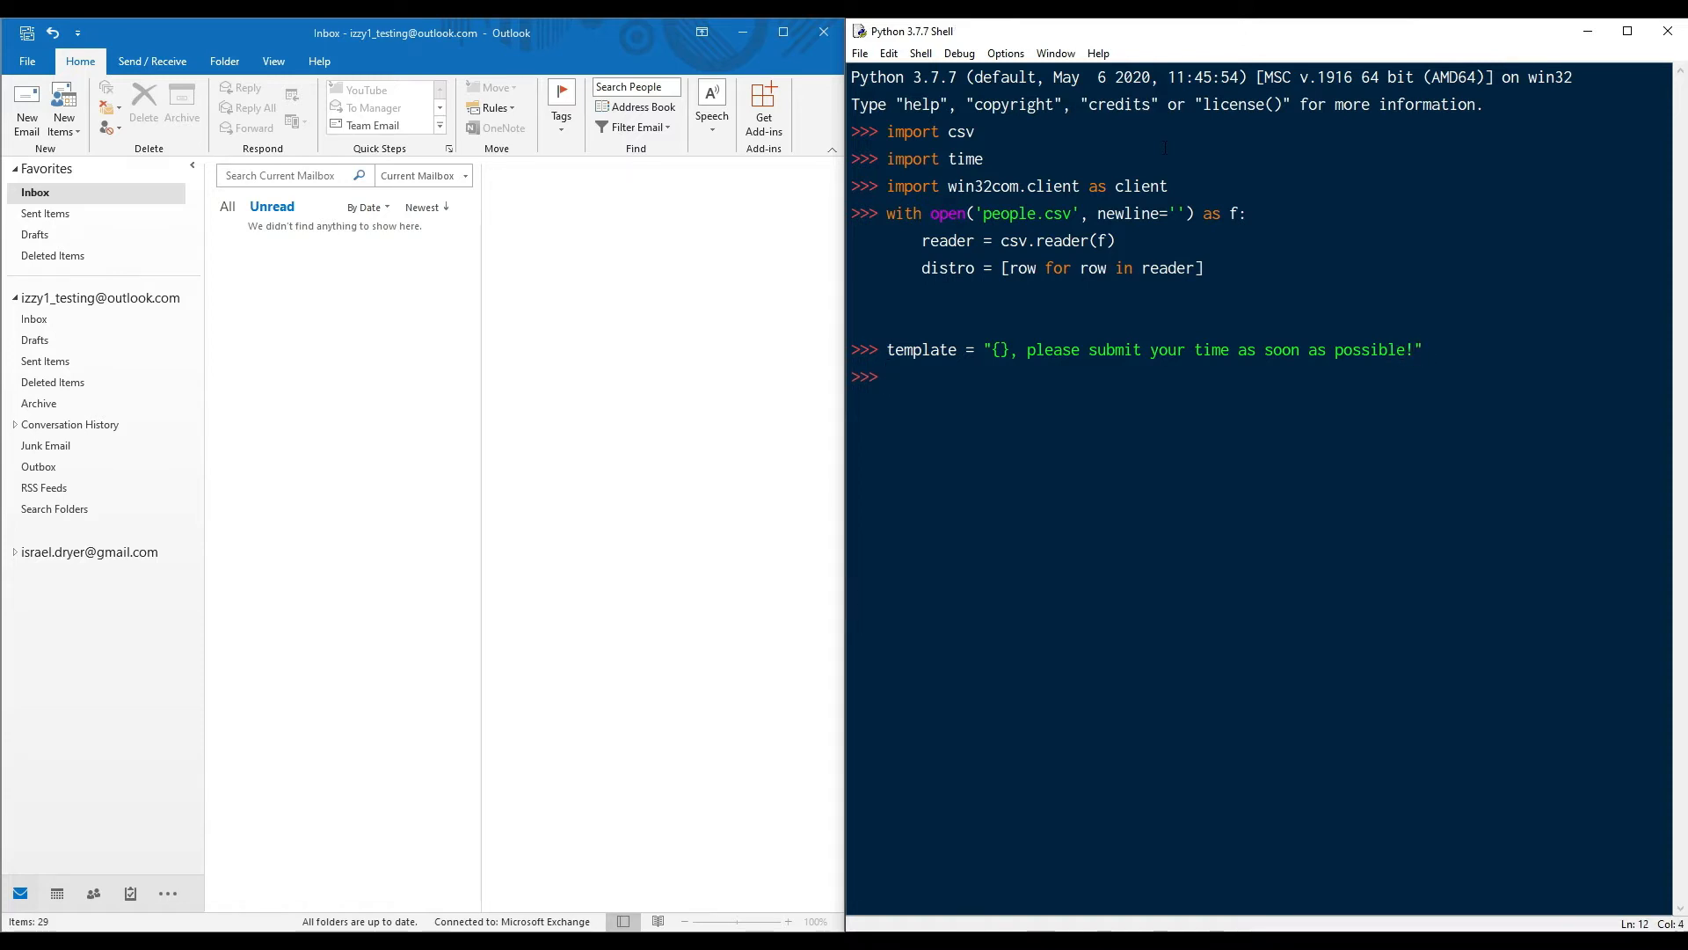
Step: Assign outlook = client.Dispatch('Outlook.Application') to create the Outlook object
text(outlook)
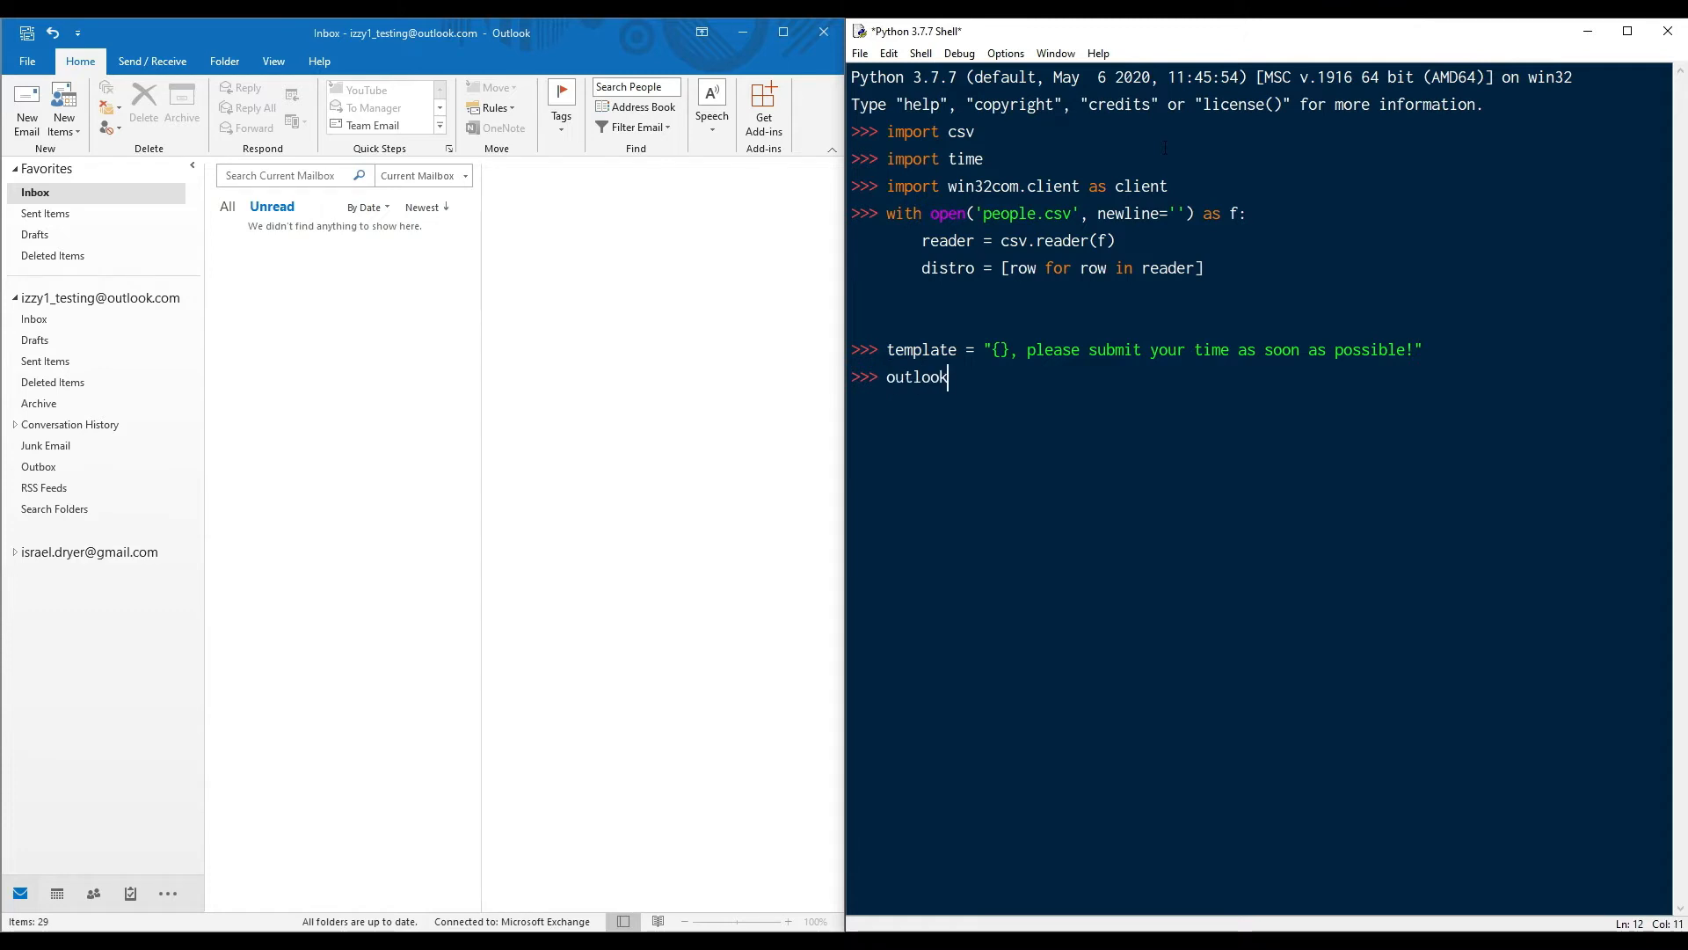
text(= client.Dispatch(')
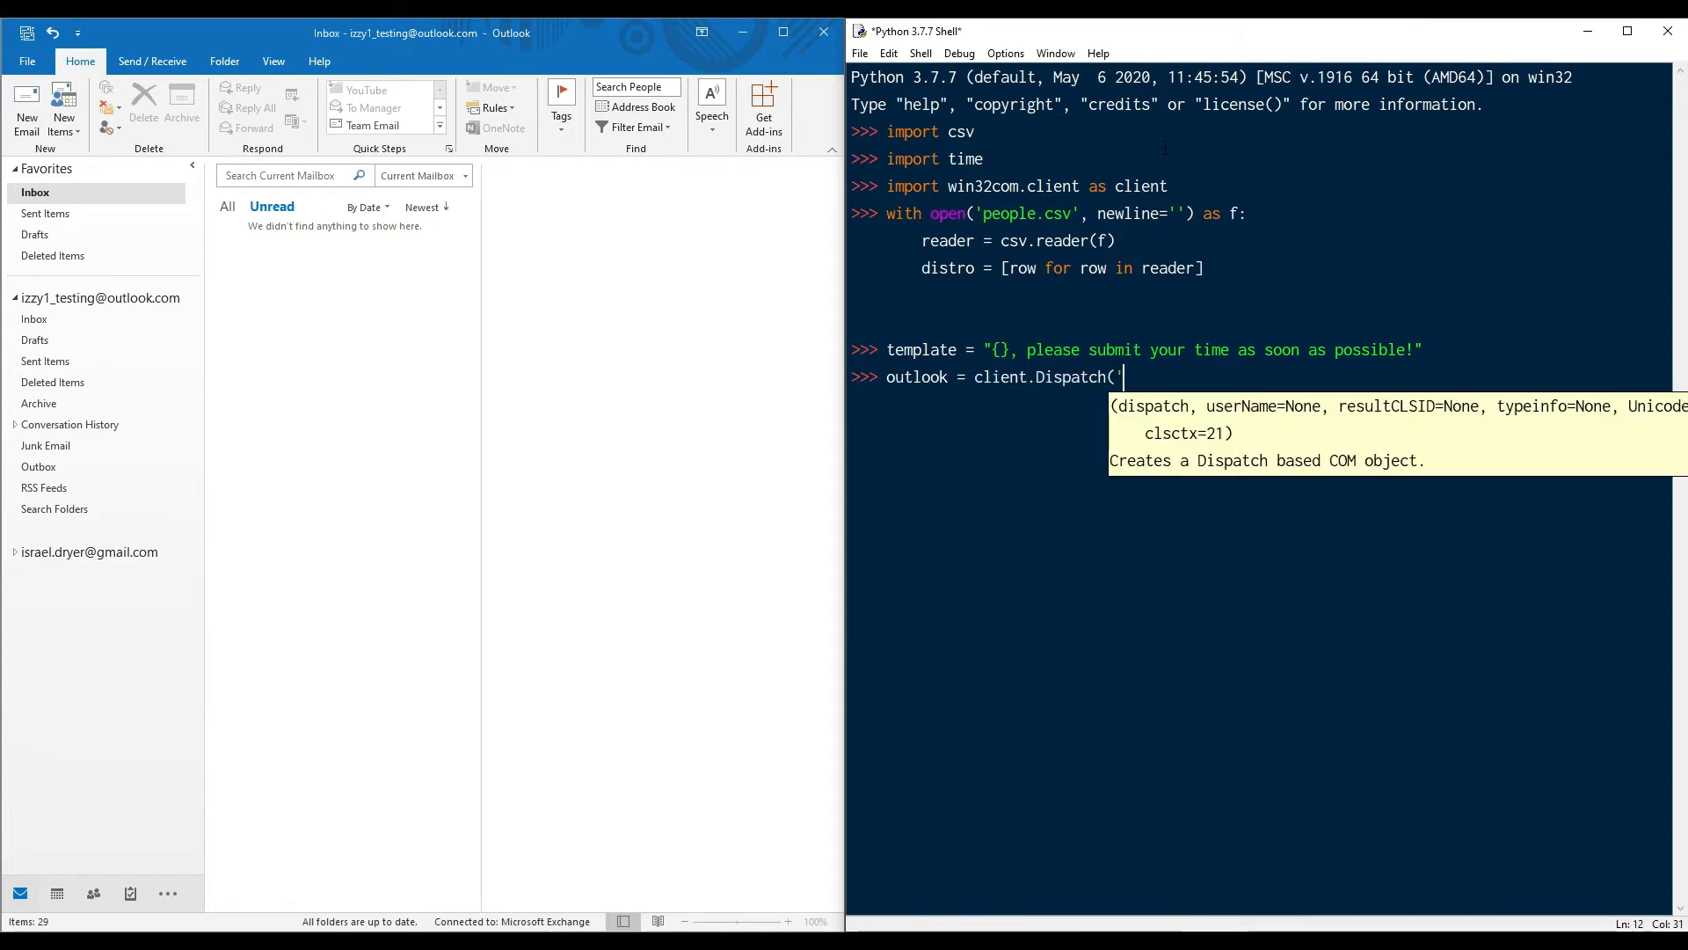
text(Outlook.Application)
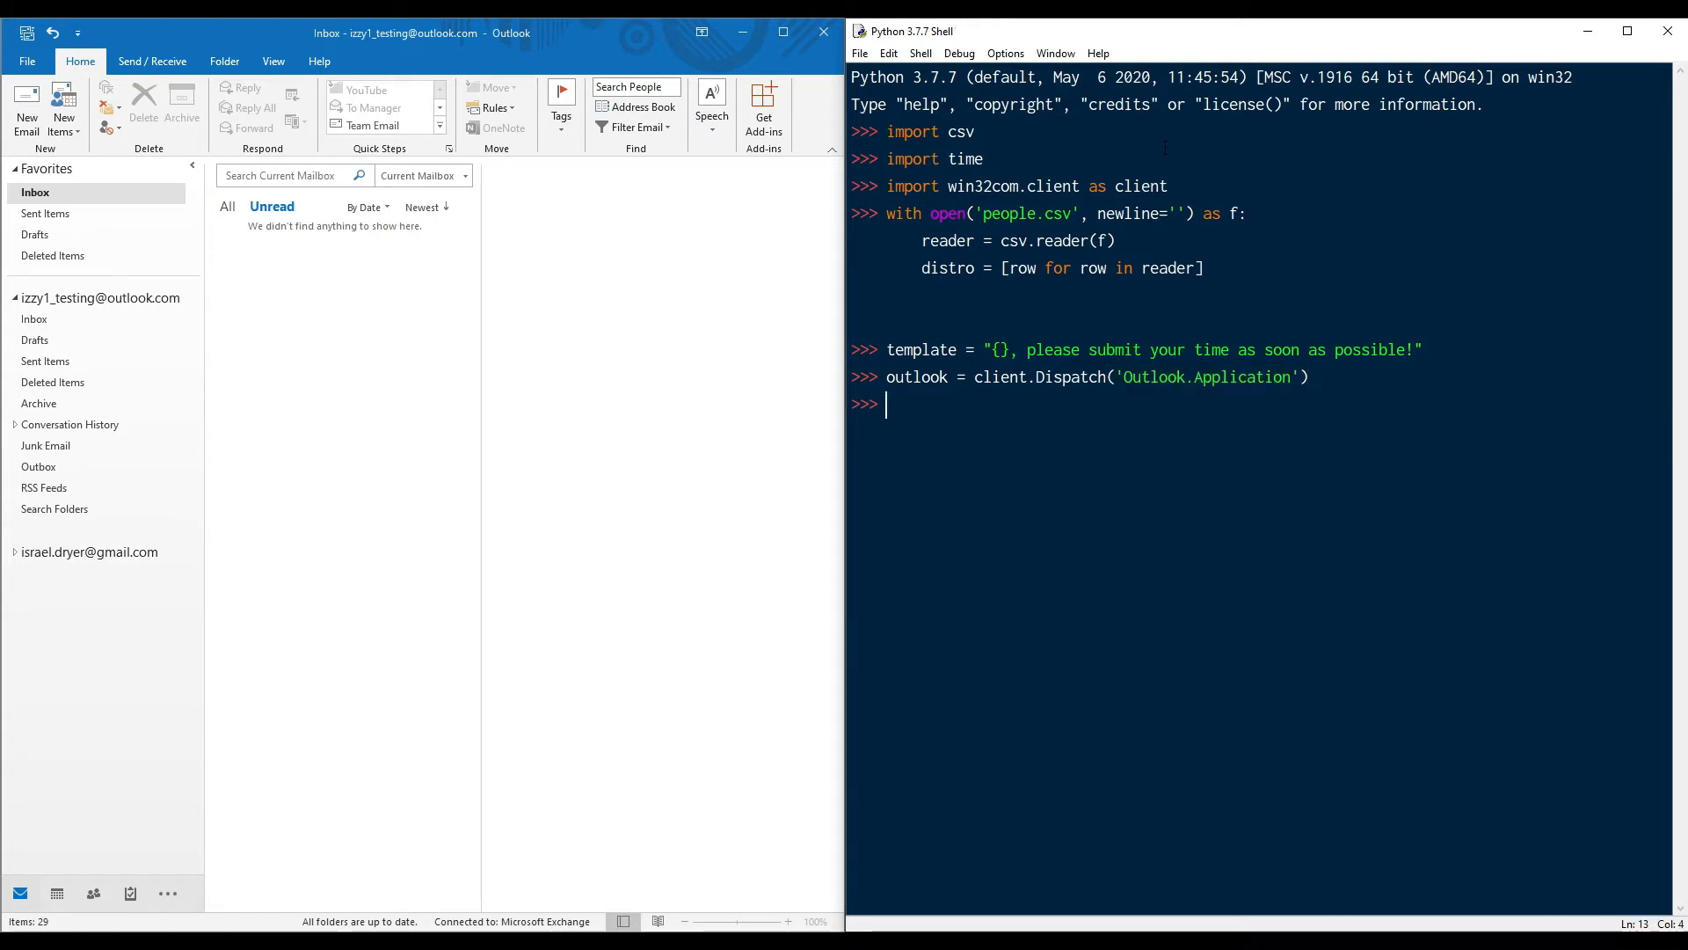
Step: Write a loop over distro setting each message's To, 'Your time entry' subject and formatted body
text(for name, addre)
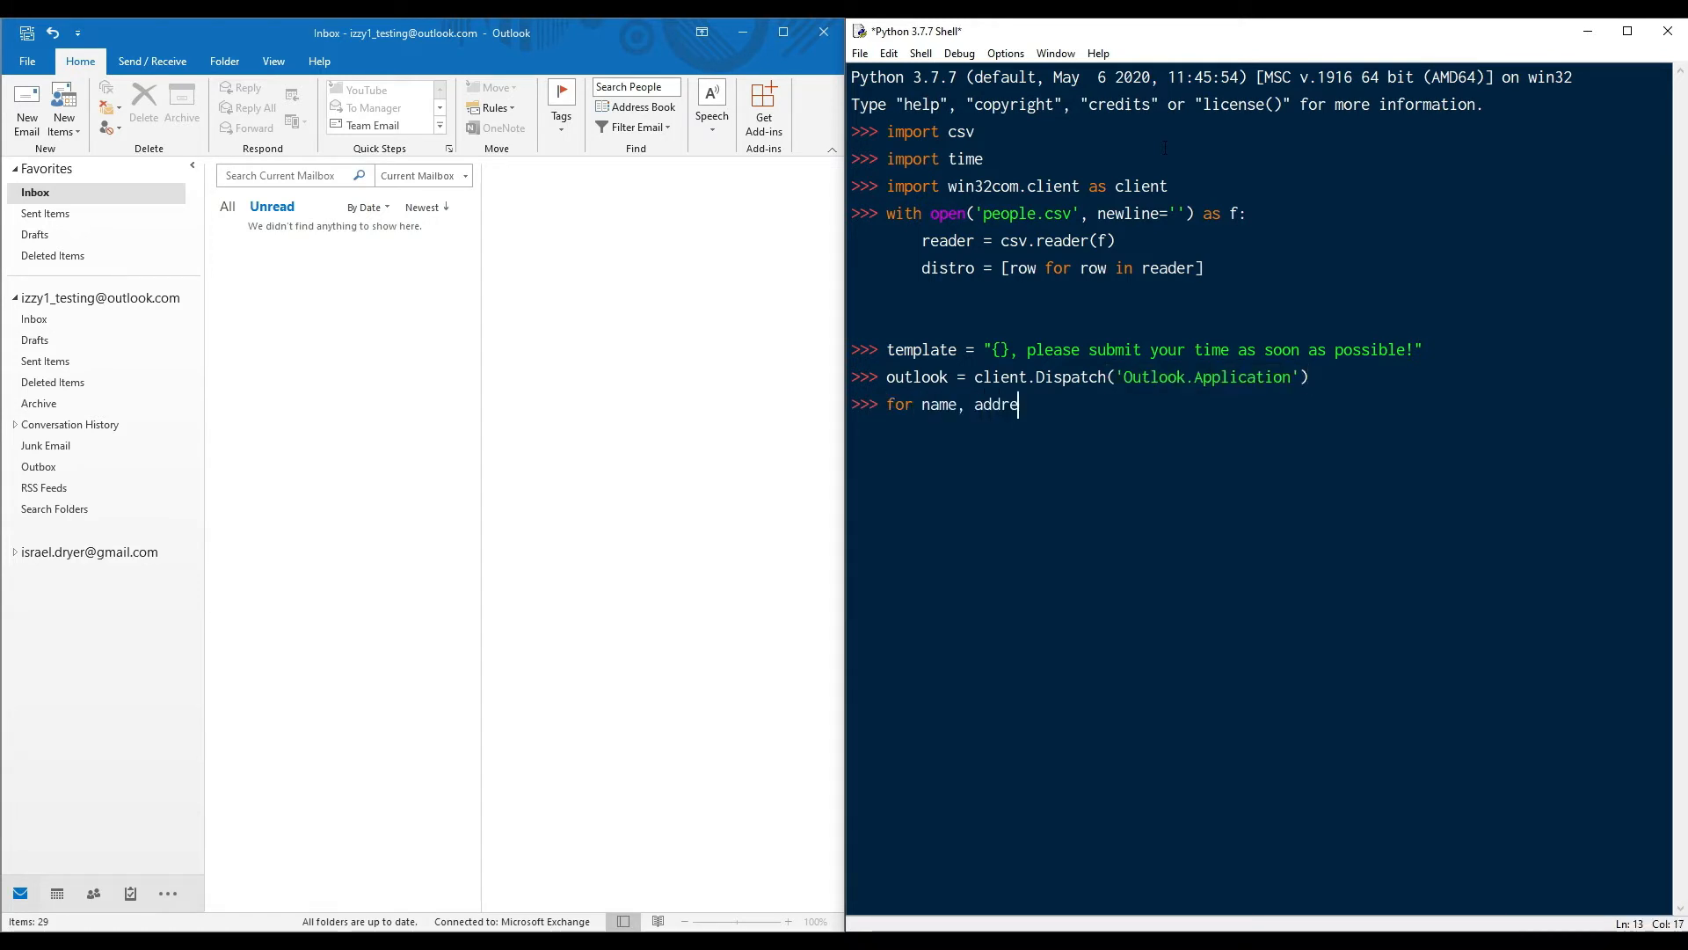
text(ss in distro:)
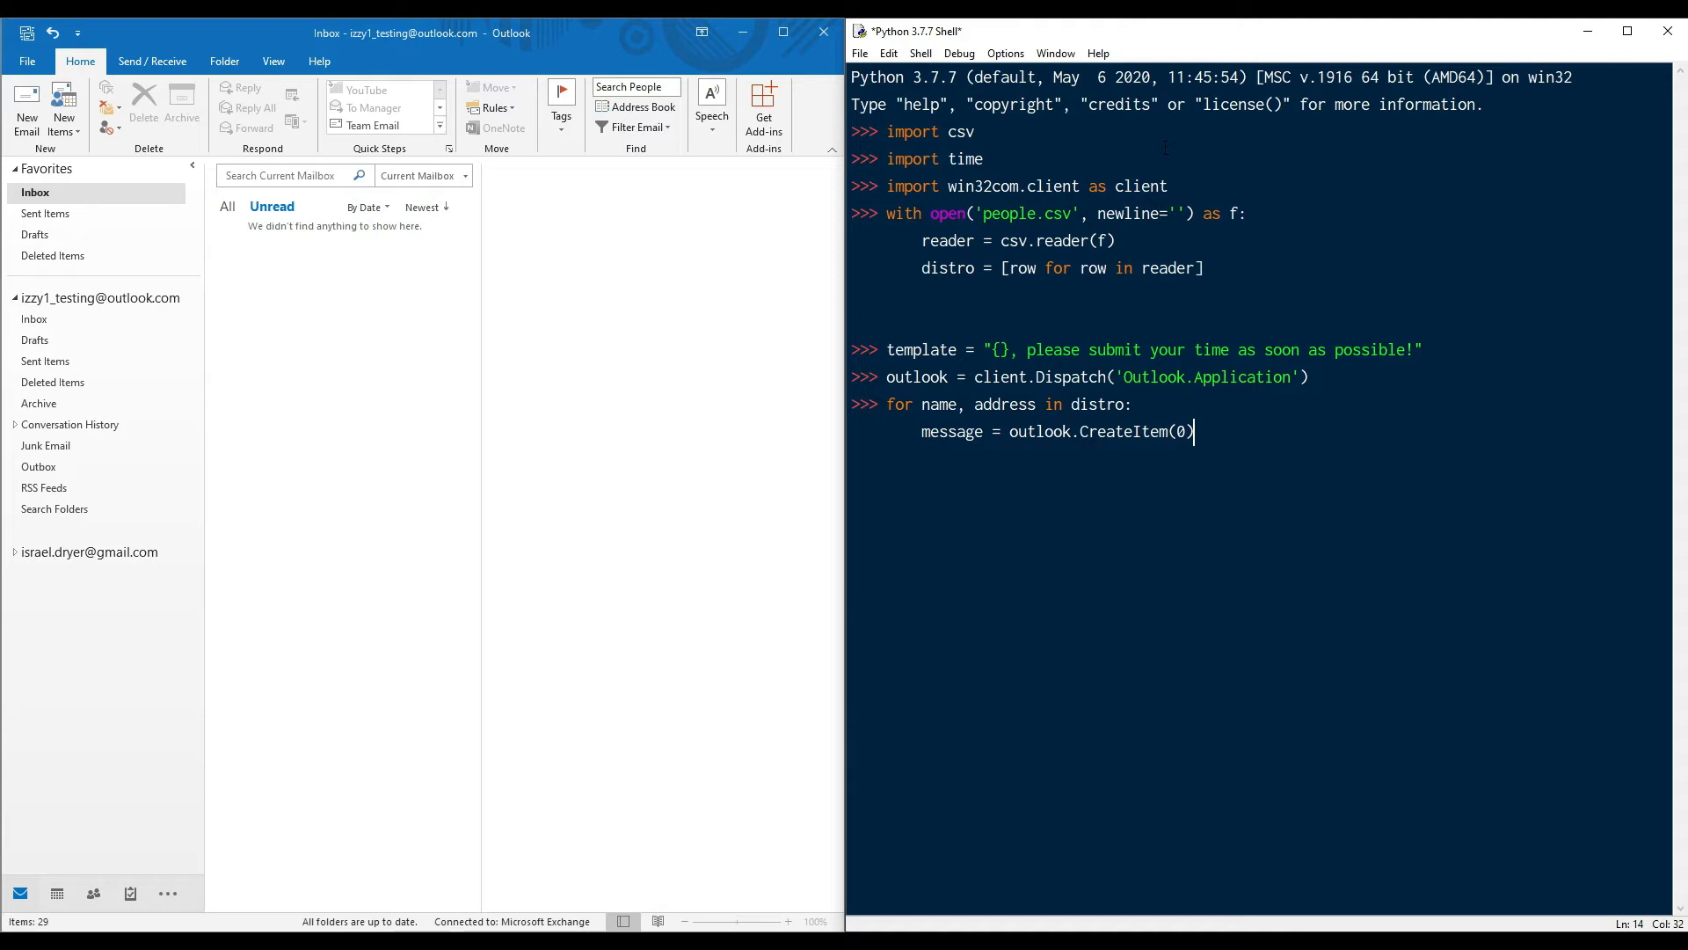
text(messag)
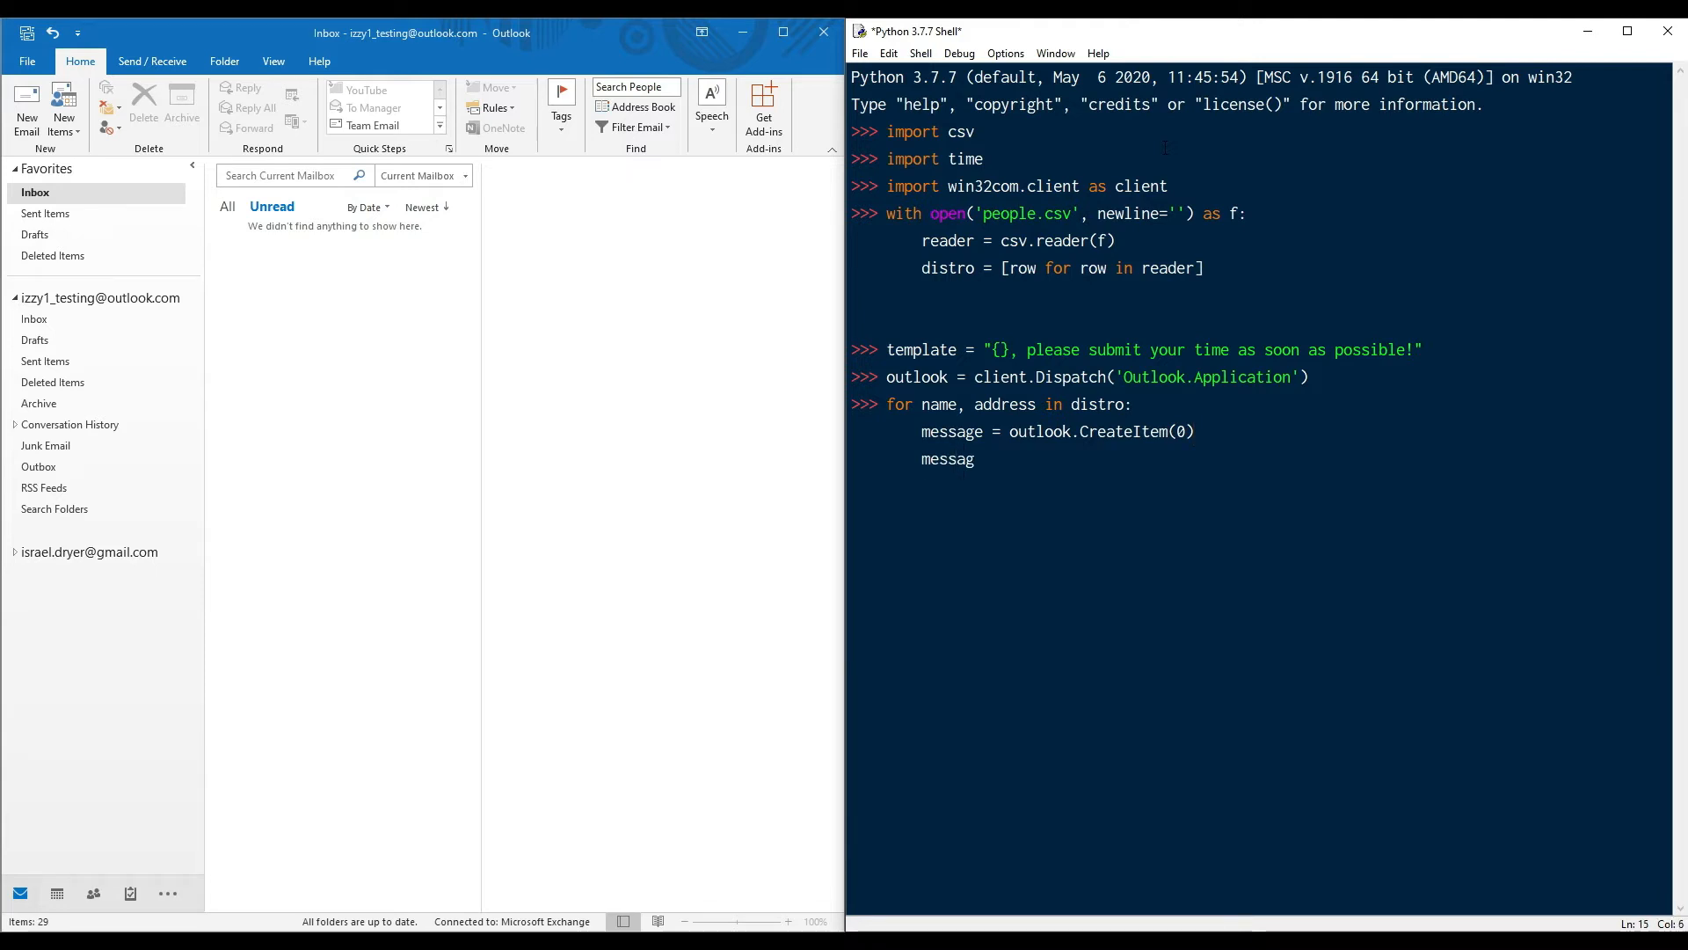
text(e.To = address)
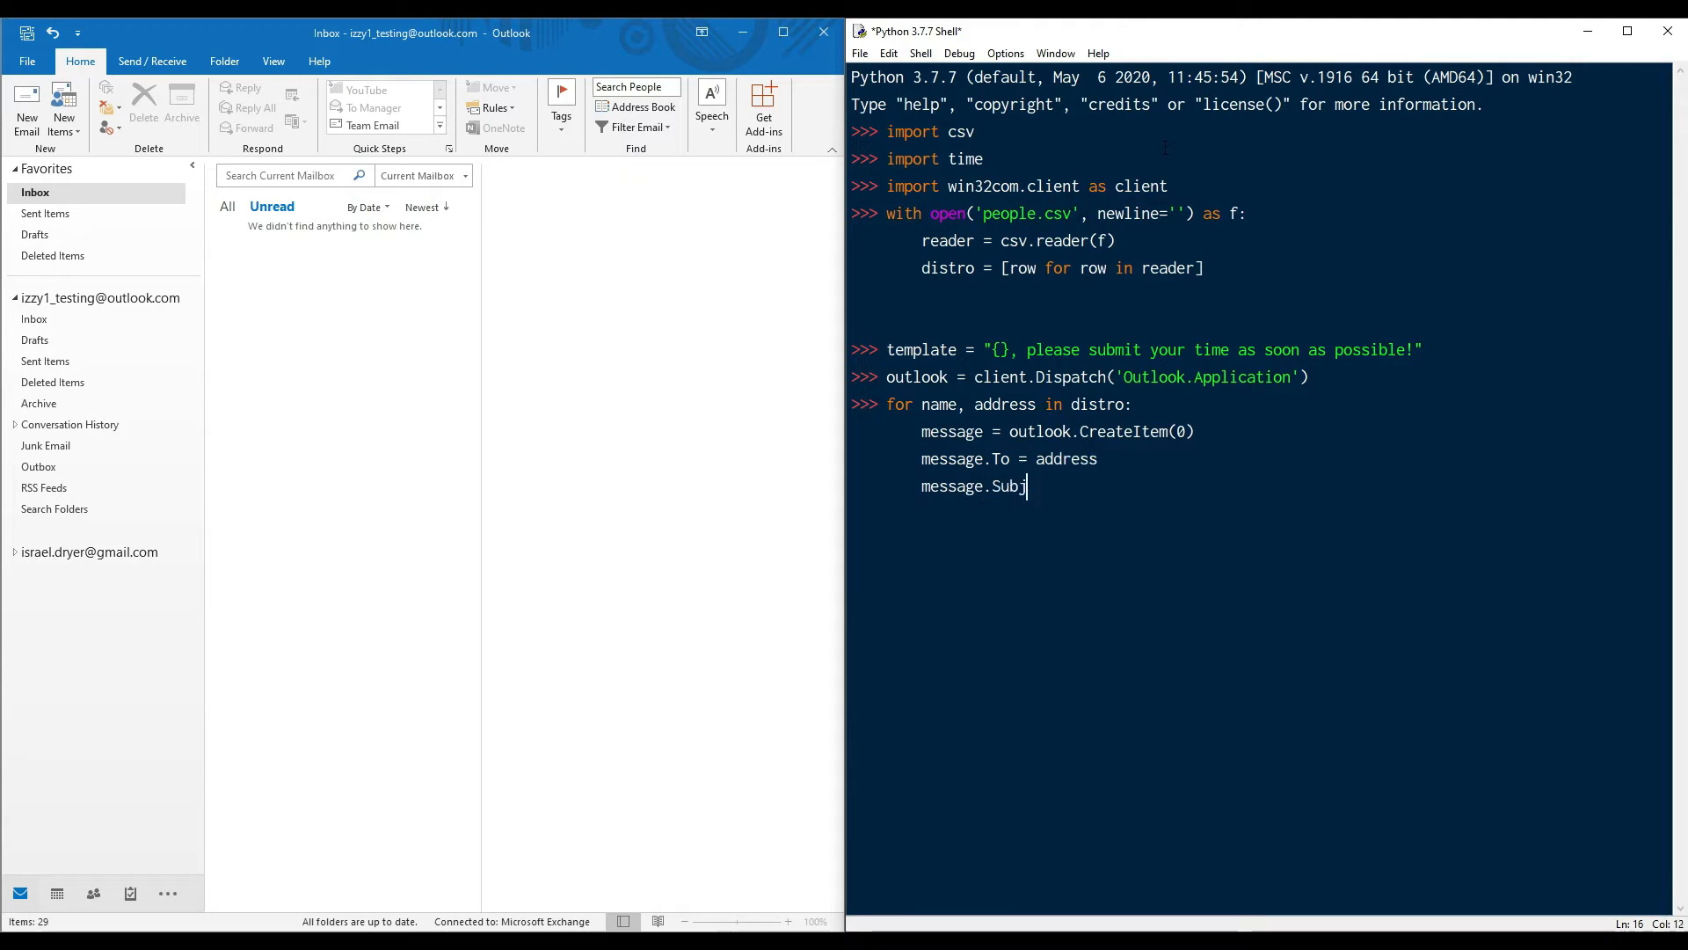
text(ect = 'Your time entry is past due!')
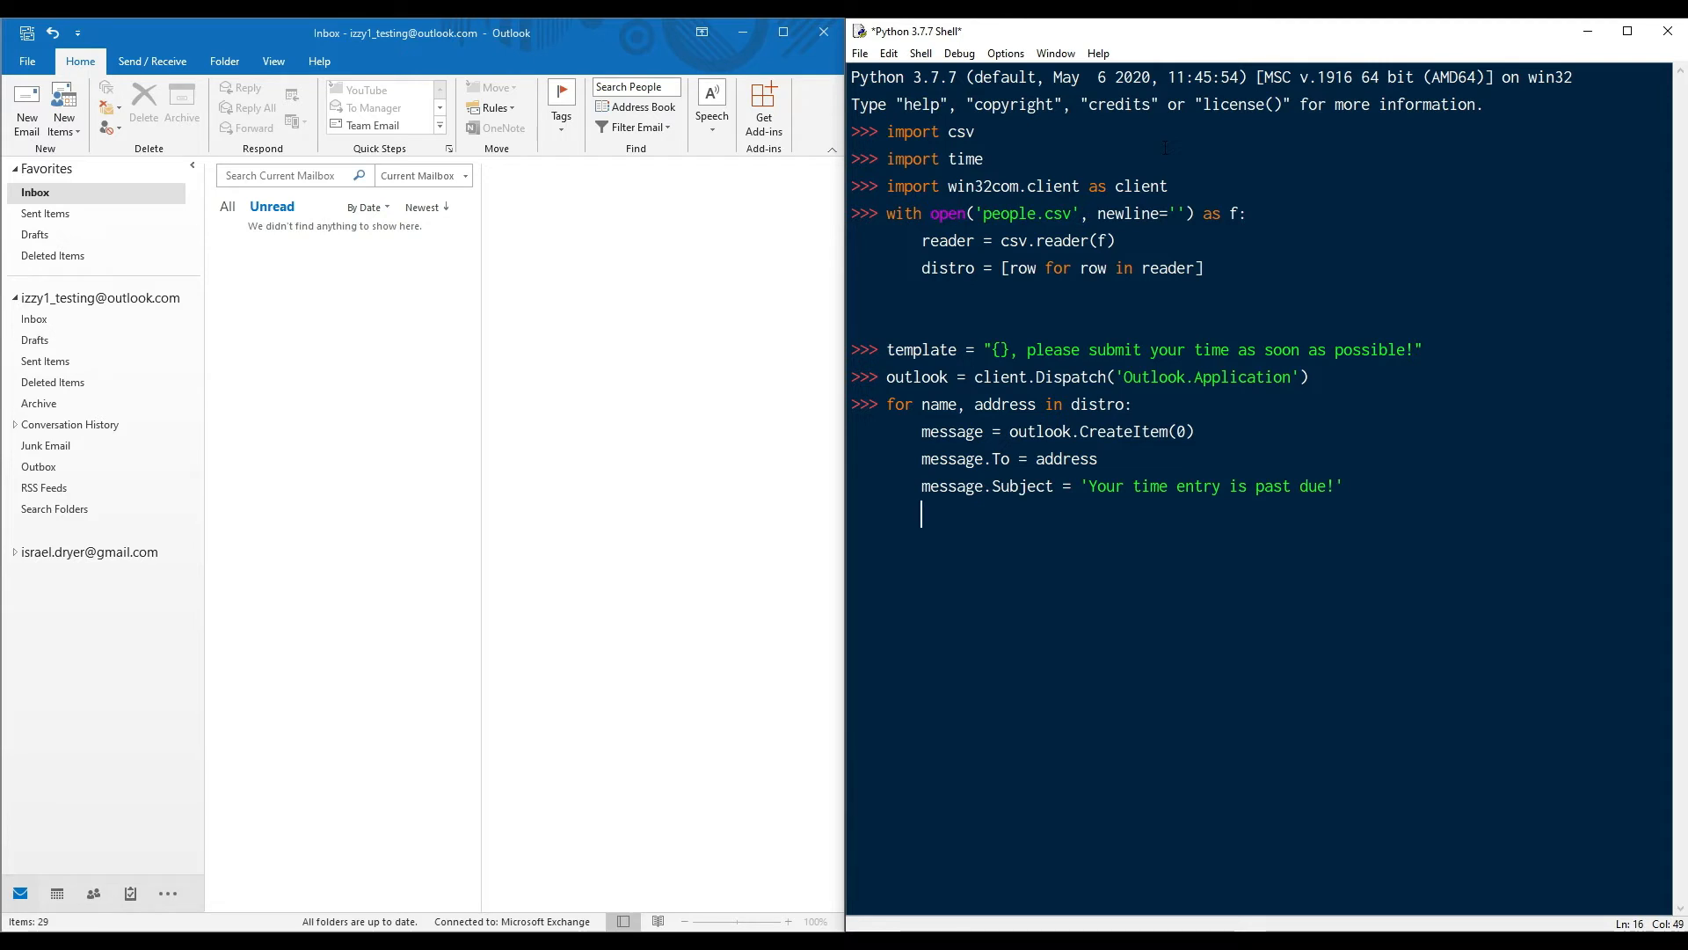
text(message.Body =)
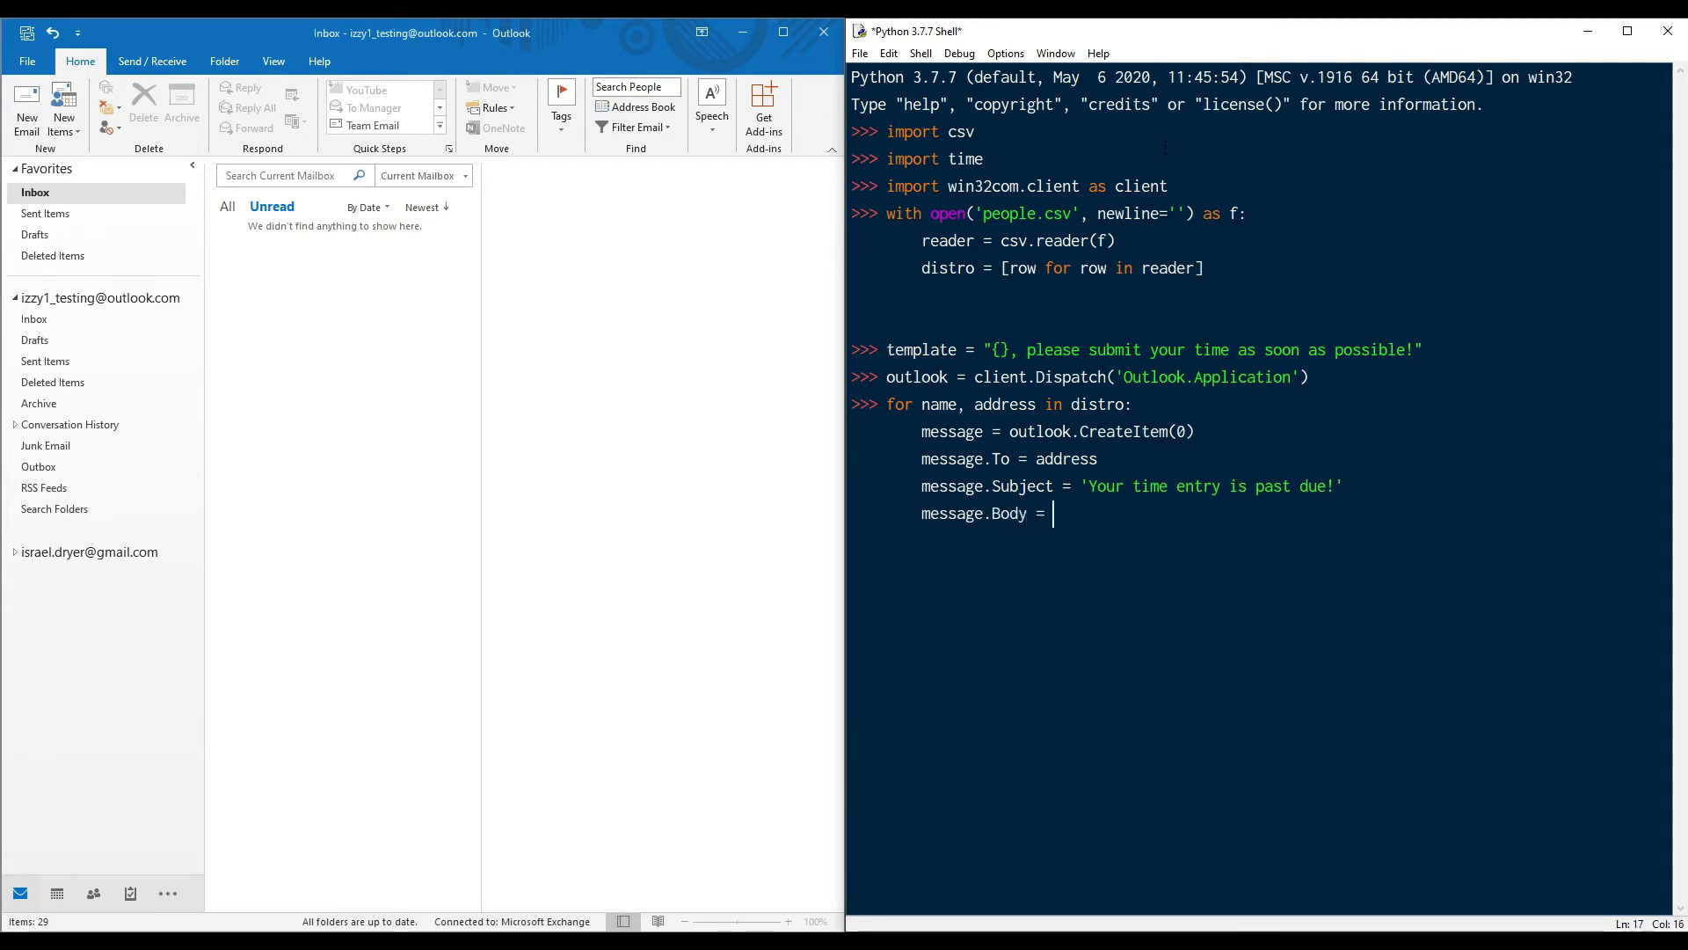
text(template.format(name))
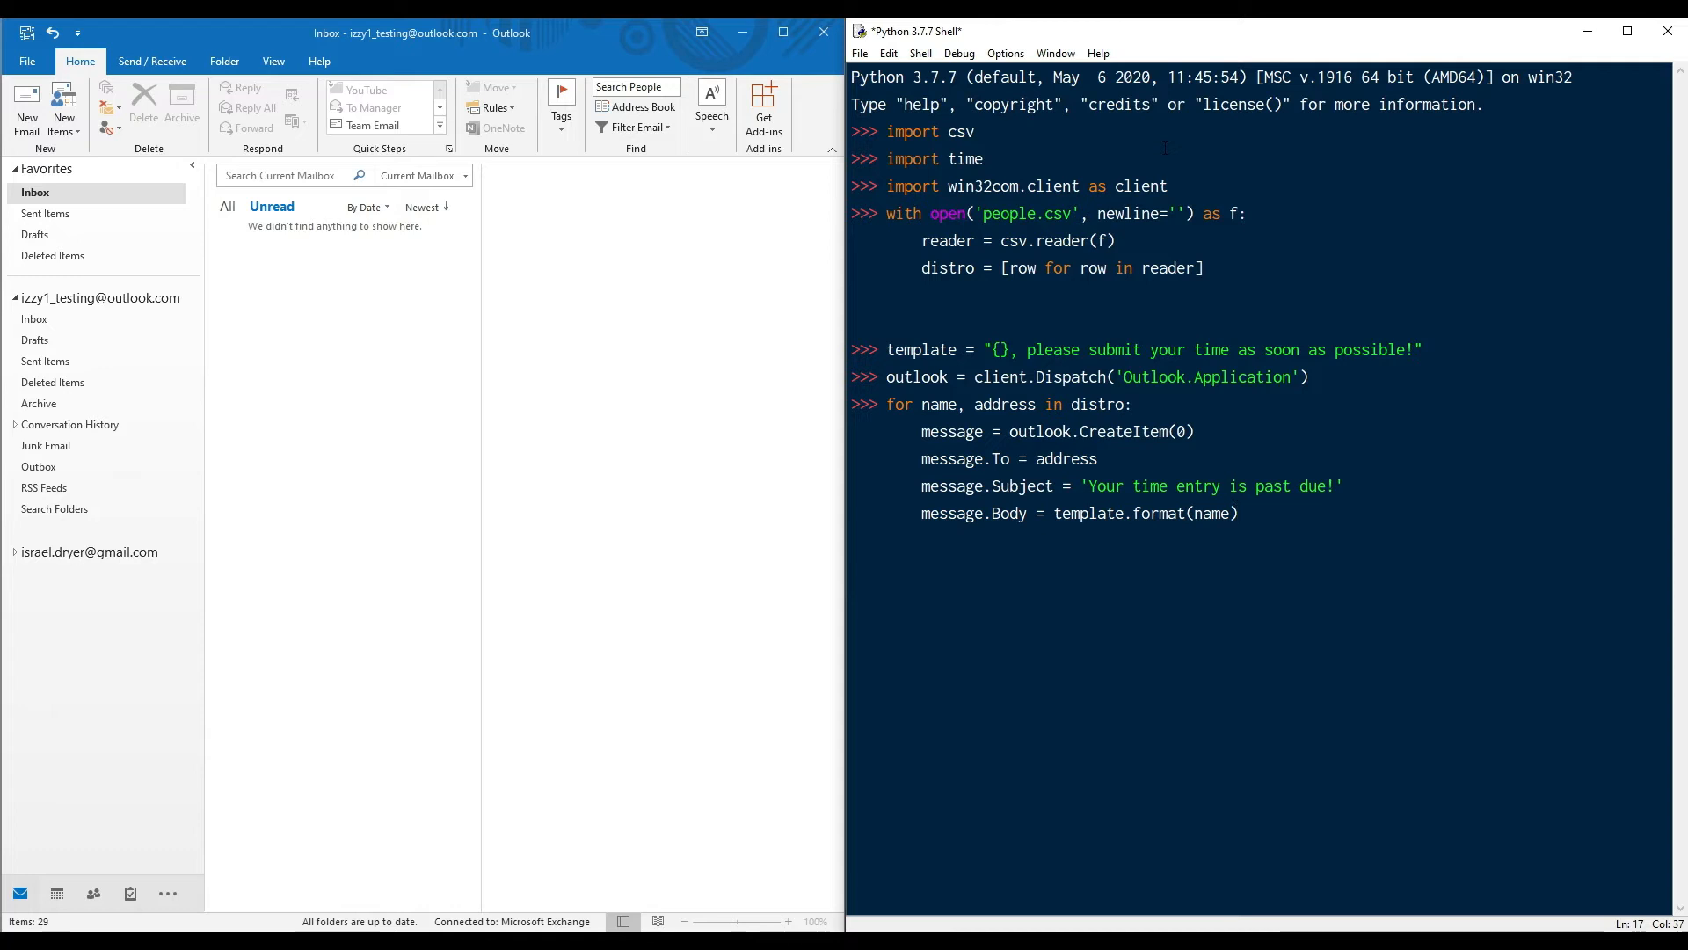
Step: Add message.Save() to the loop and run it, creating 48 Outlook drafts
click(1238, 513)
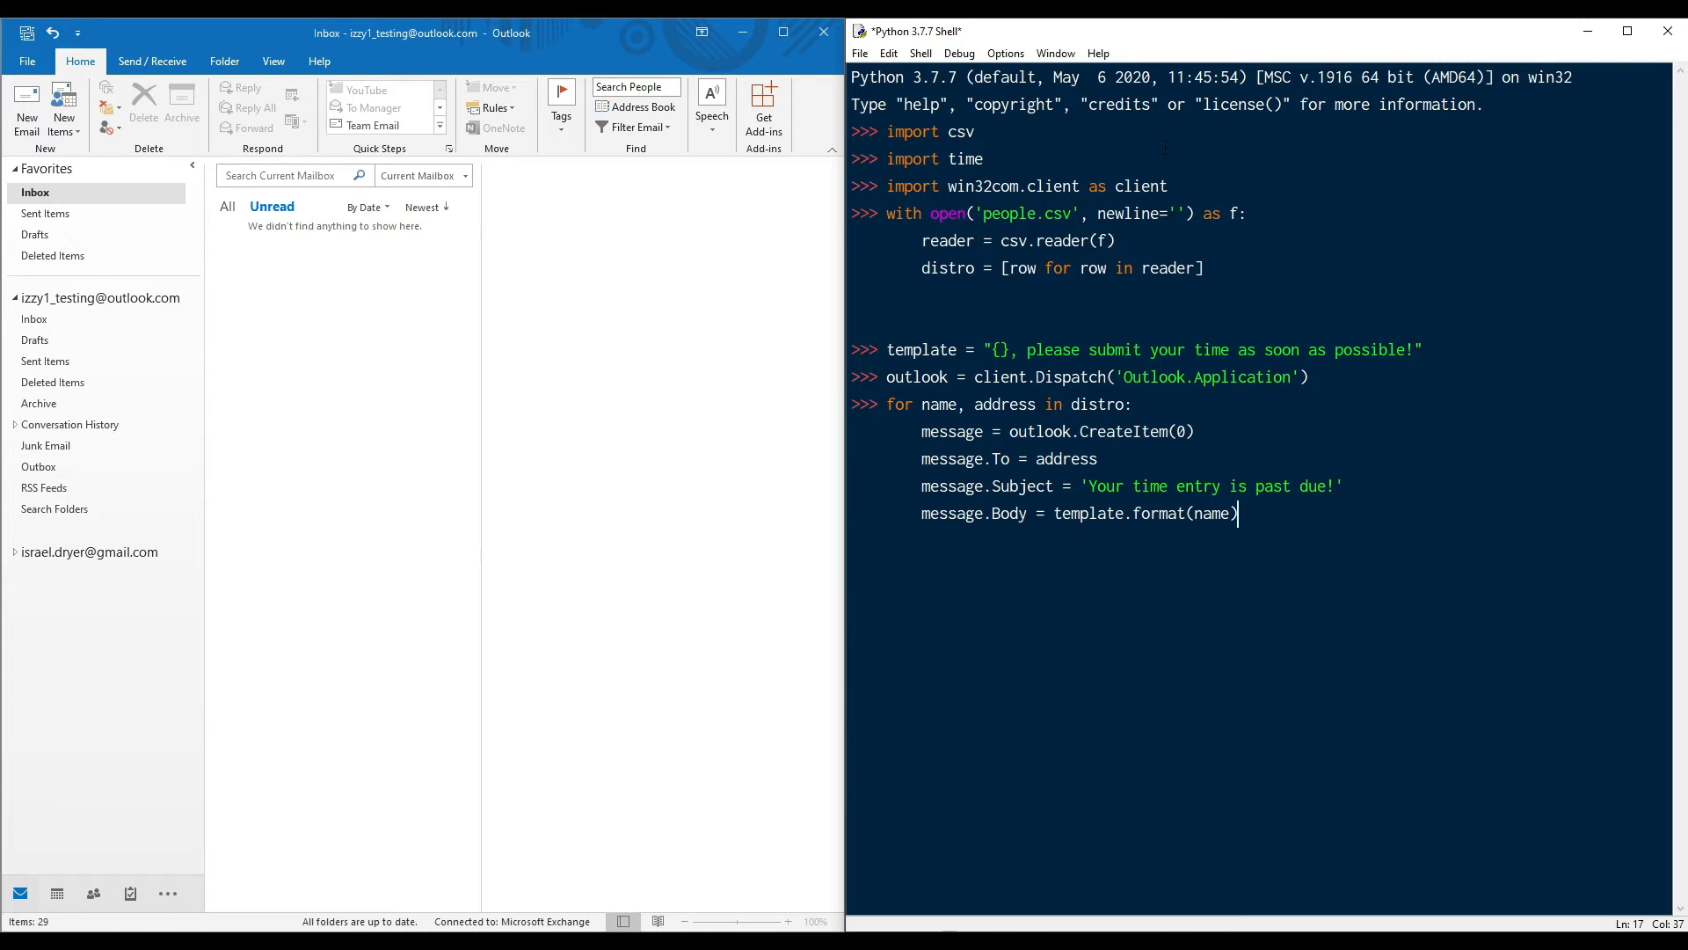
text(message.Save())
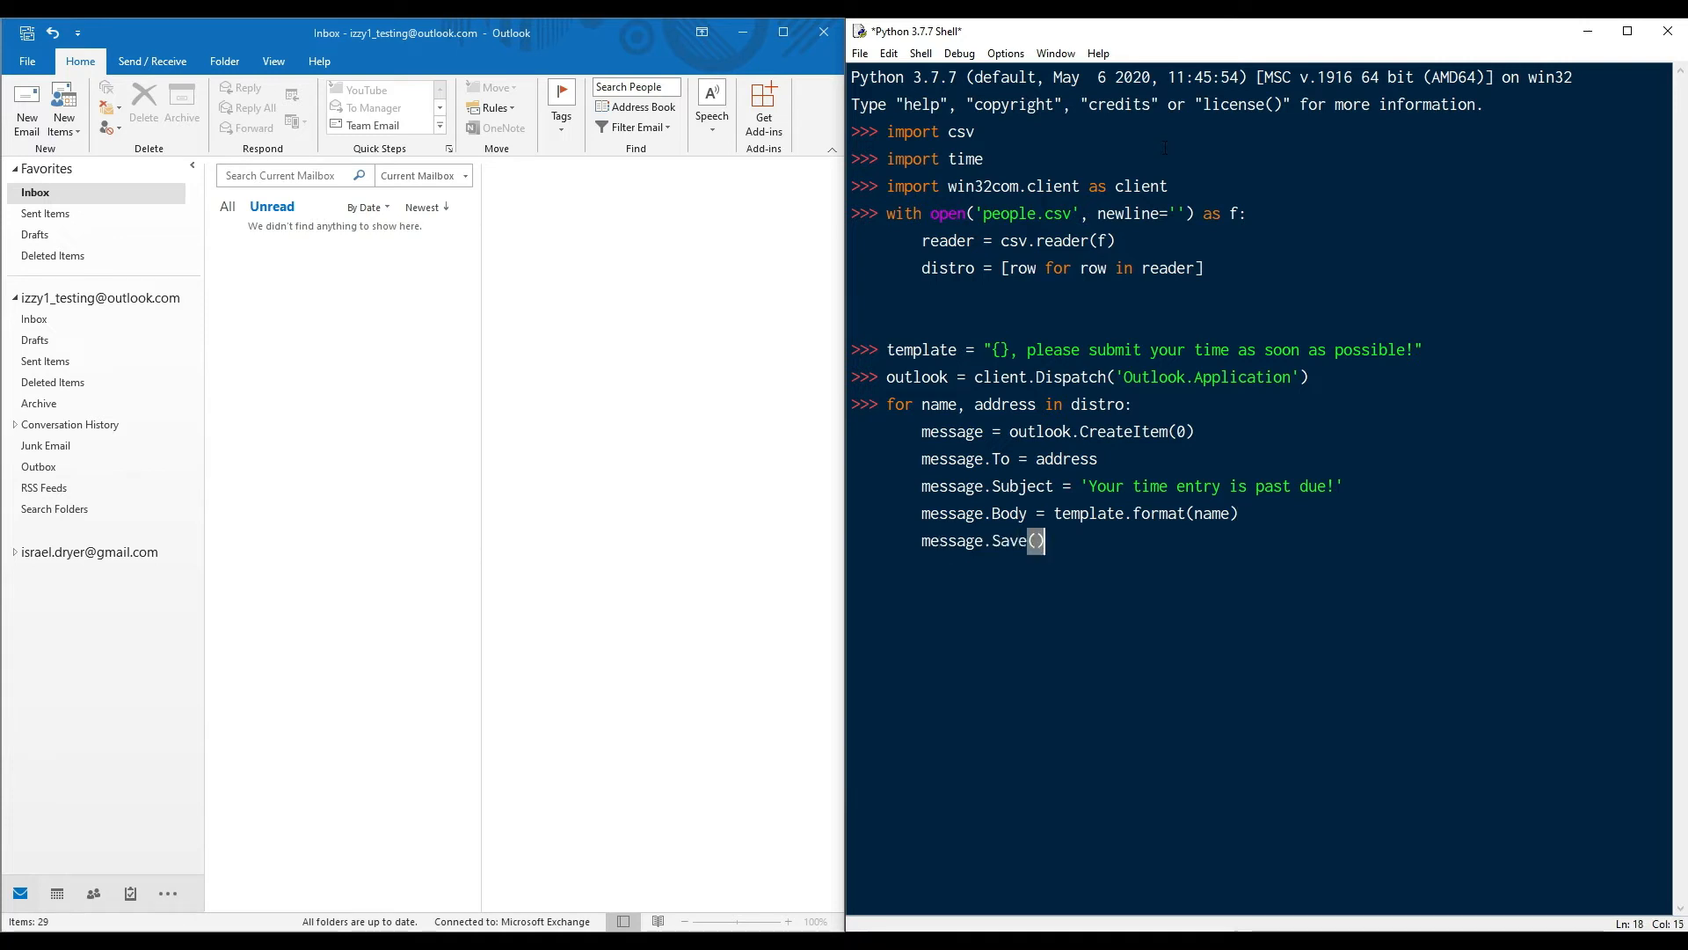
key(Return)
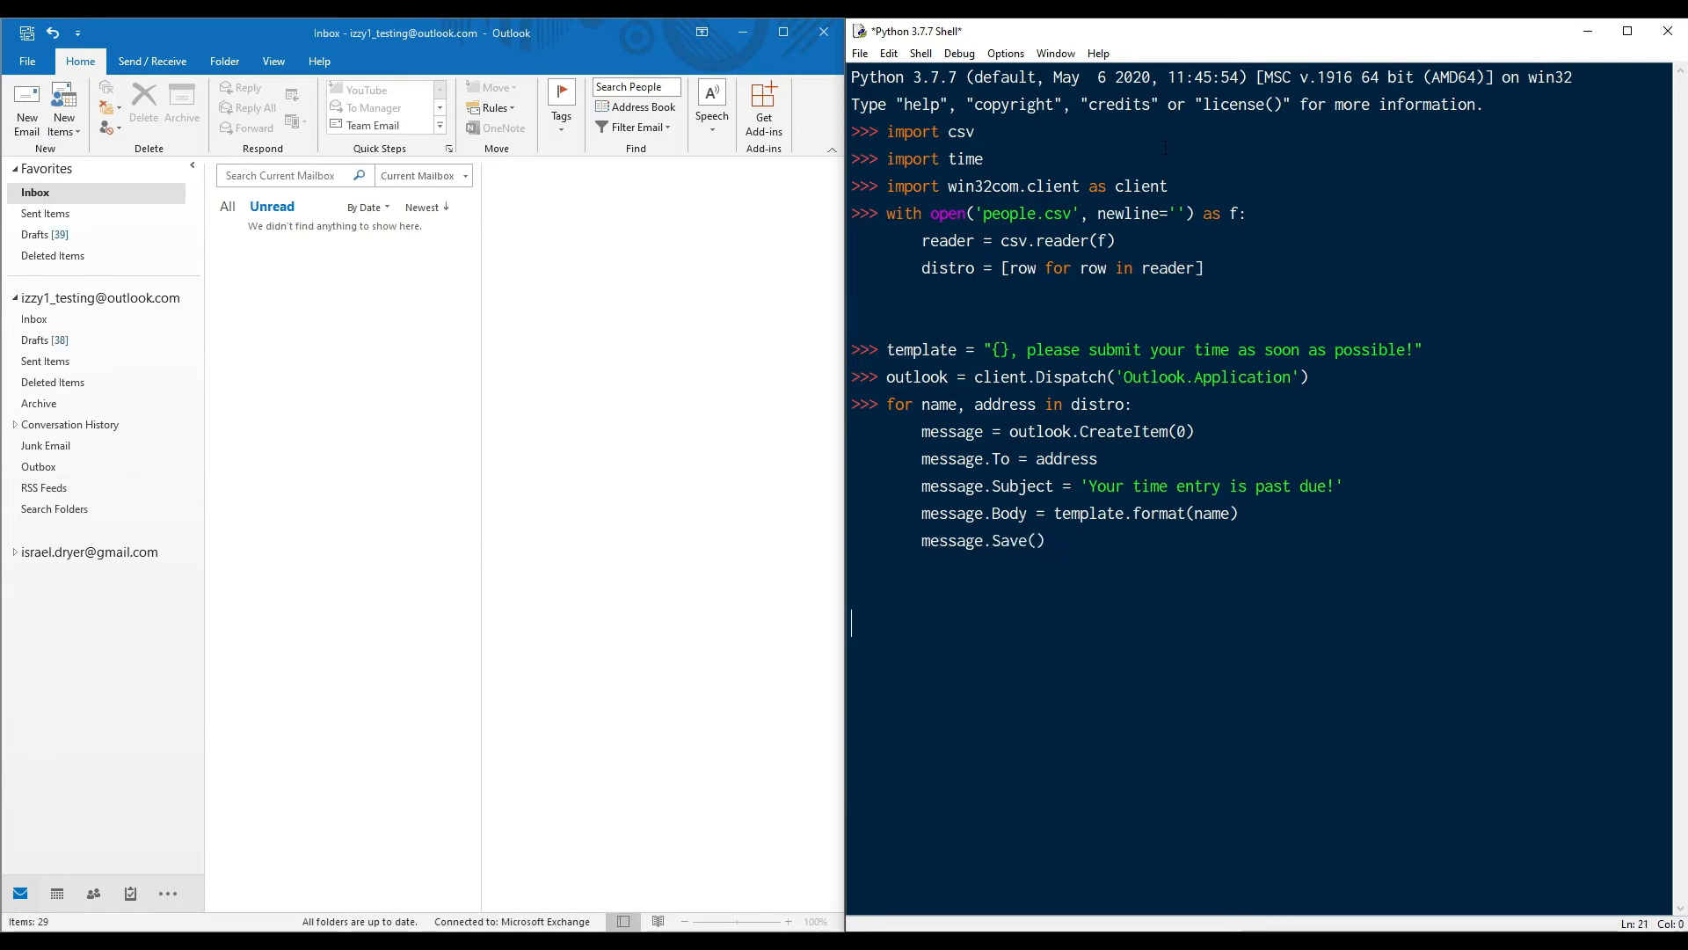
key(Return)
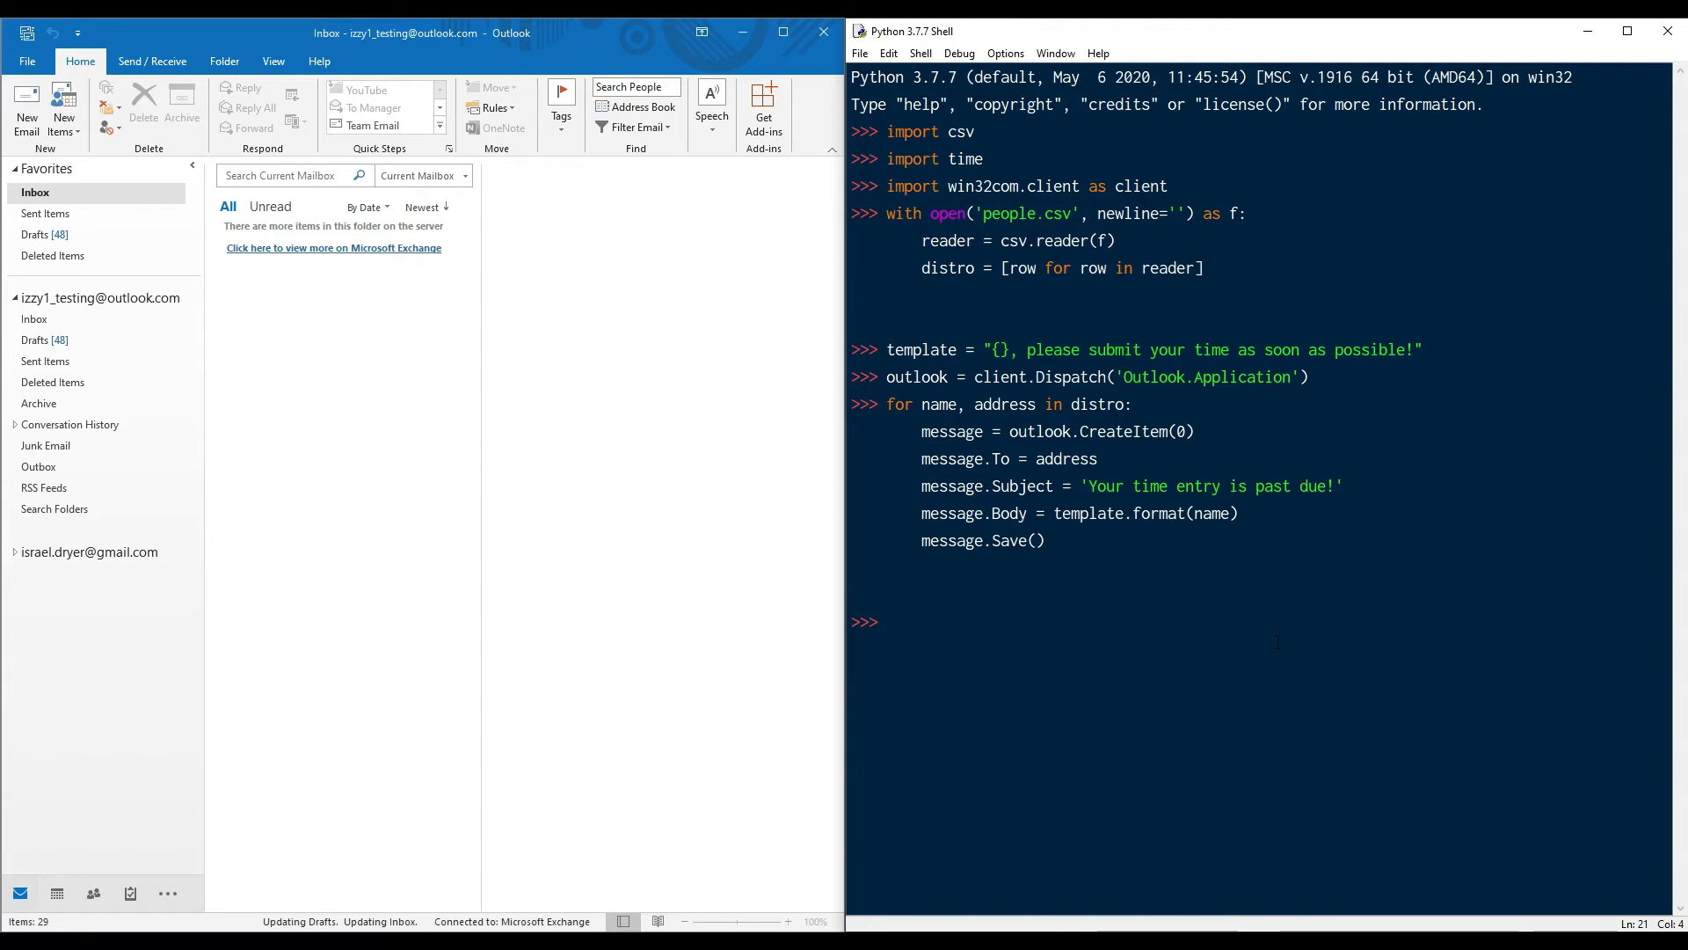
Step: Get the MAPI namespace and Drafts folder (16), then type messages = list(drafts.Items)
text(namepsac)
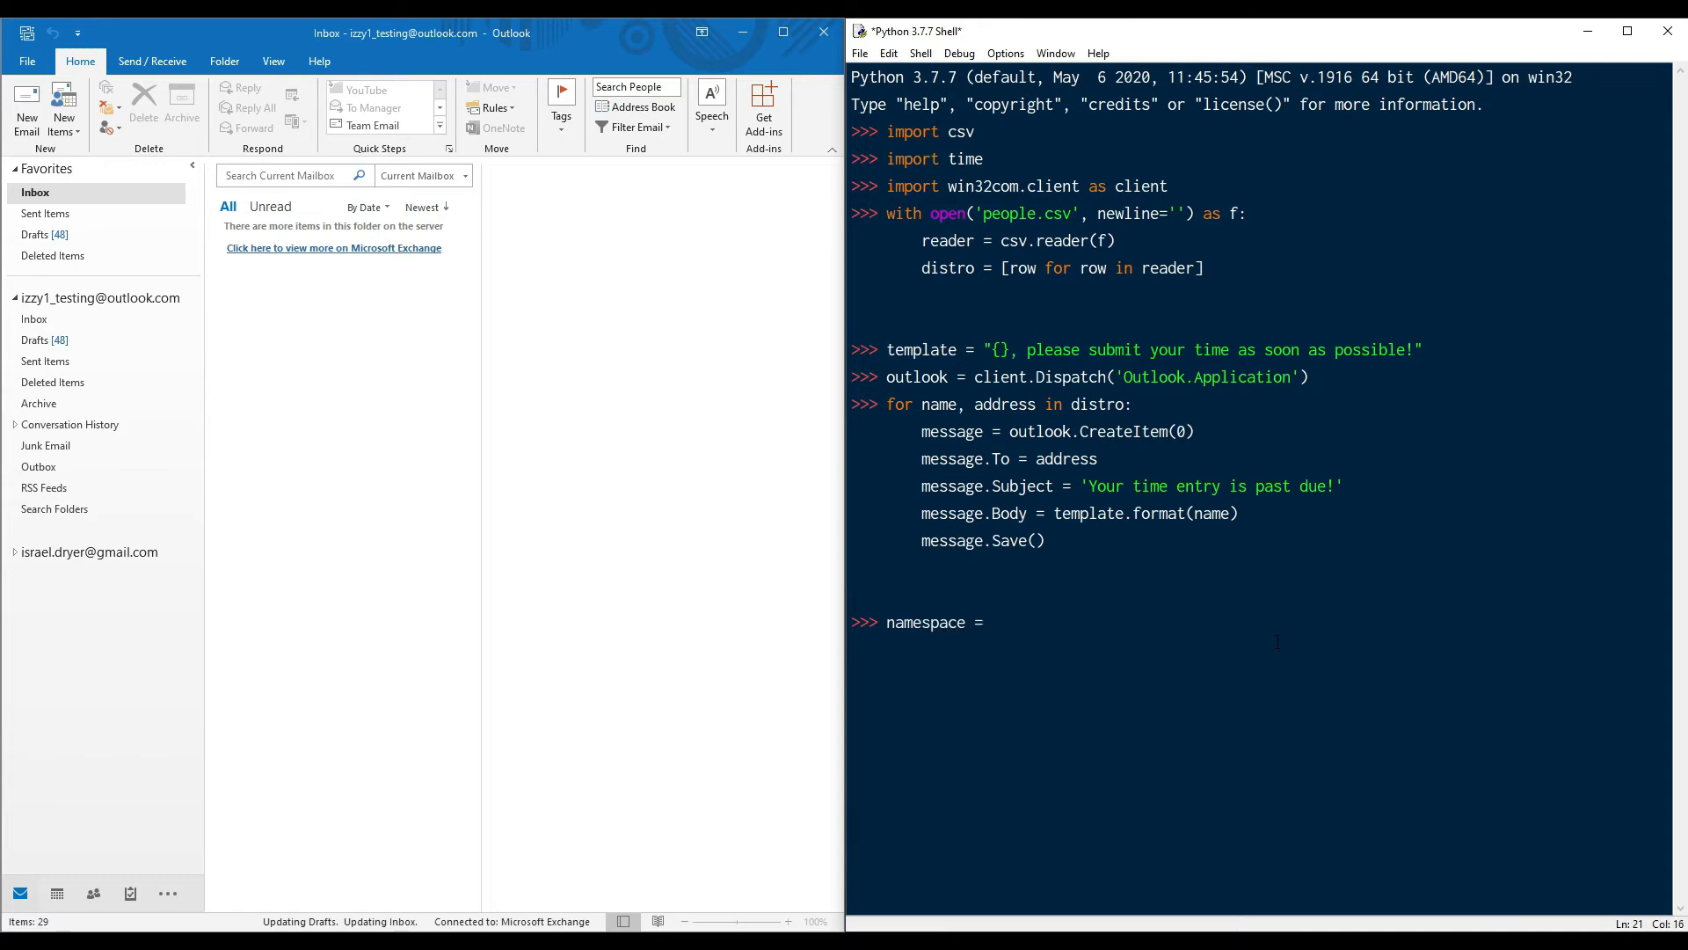
text(outlook.GetNameSpace()
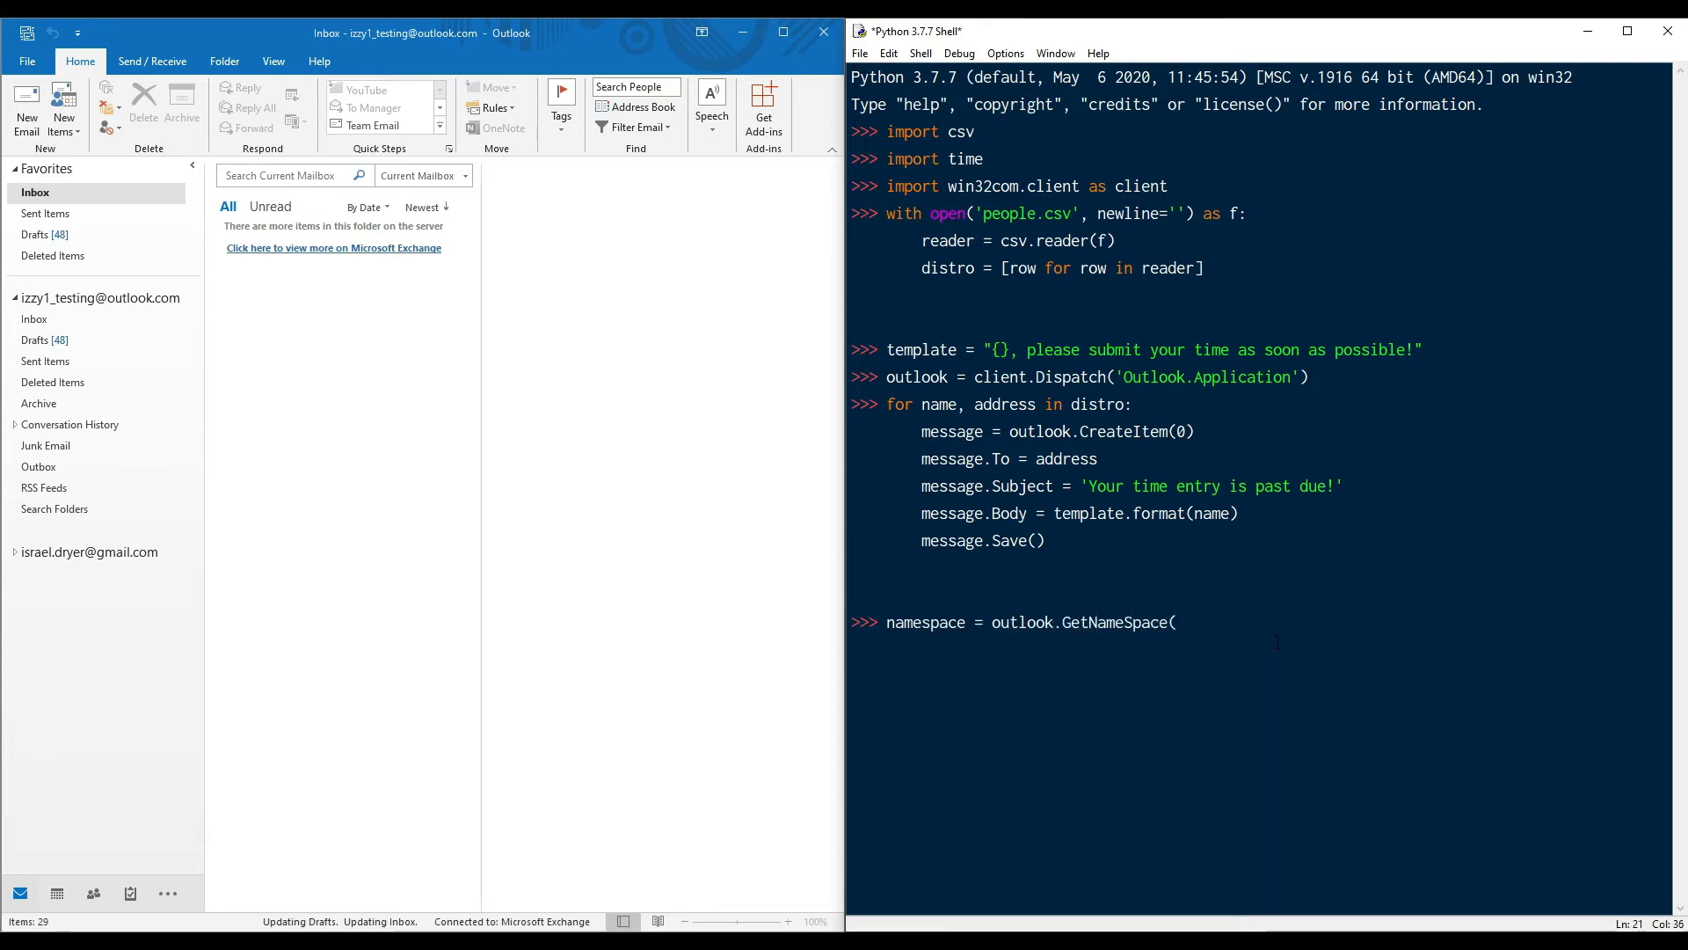
text('MAPI'))
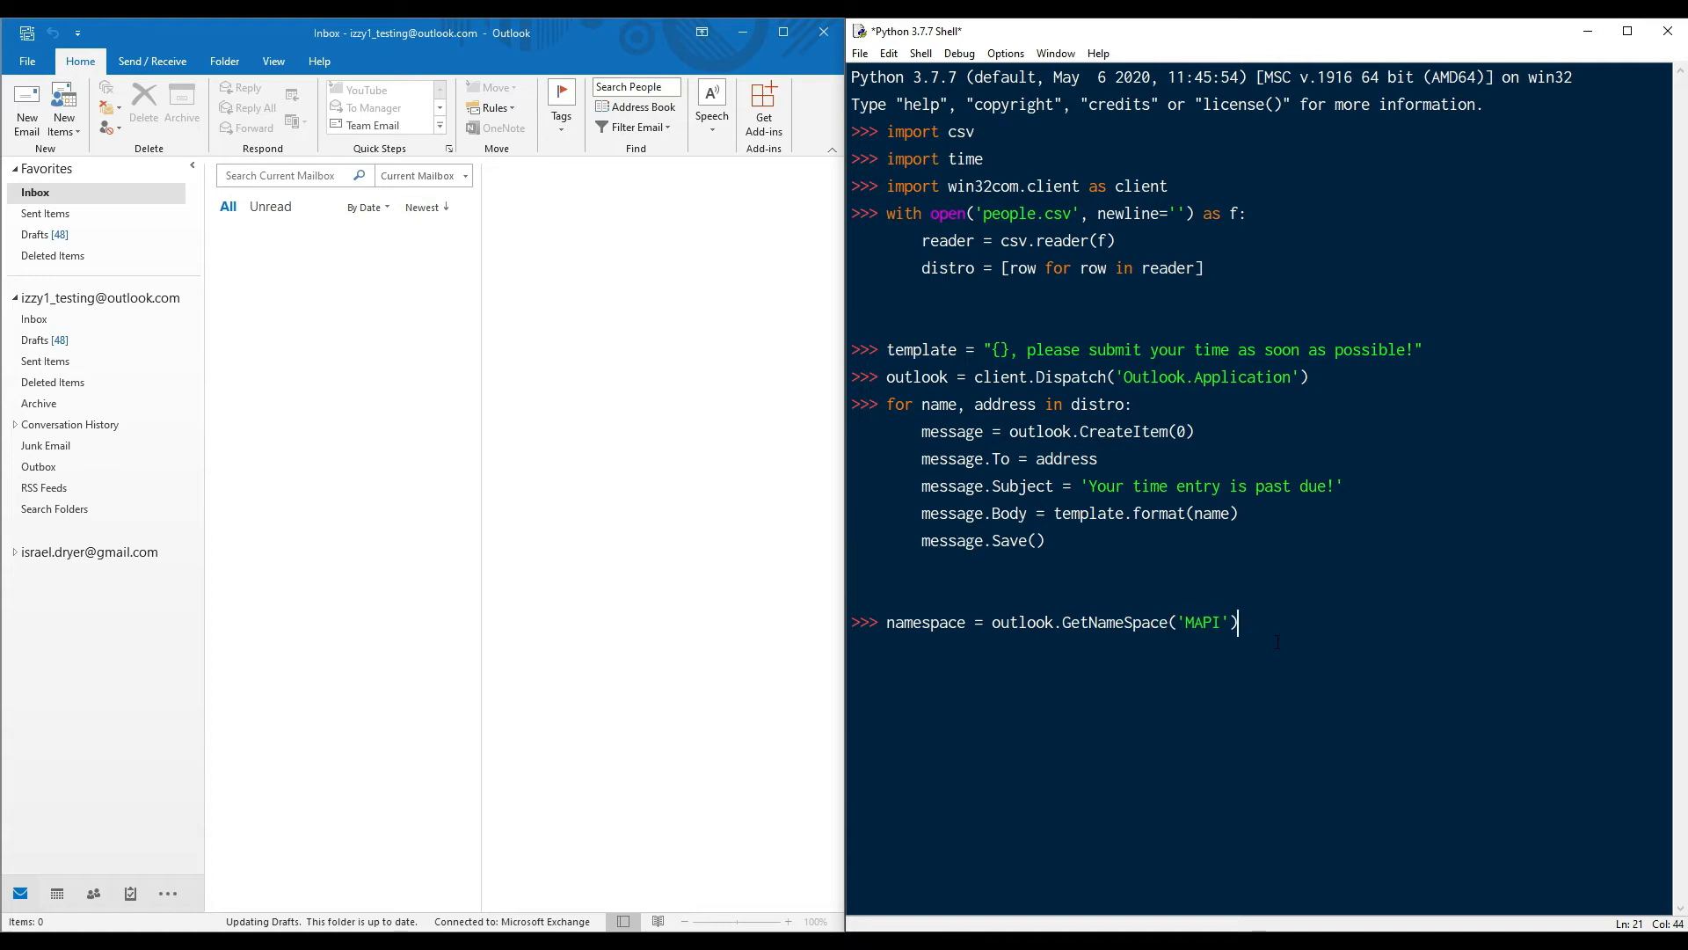
text(draft)
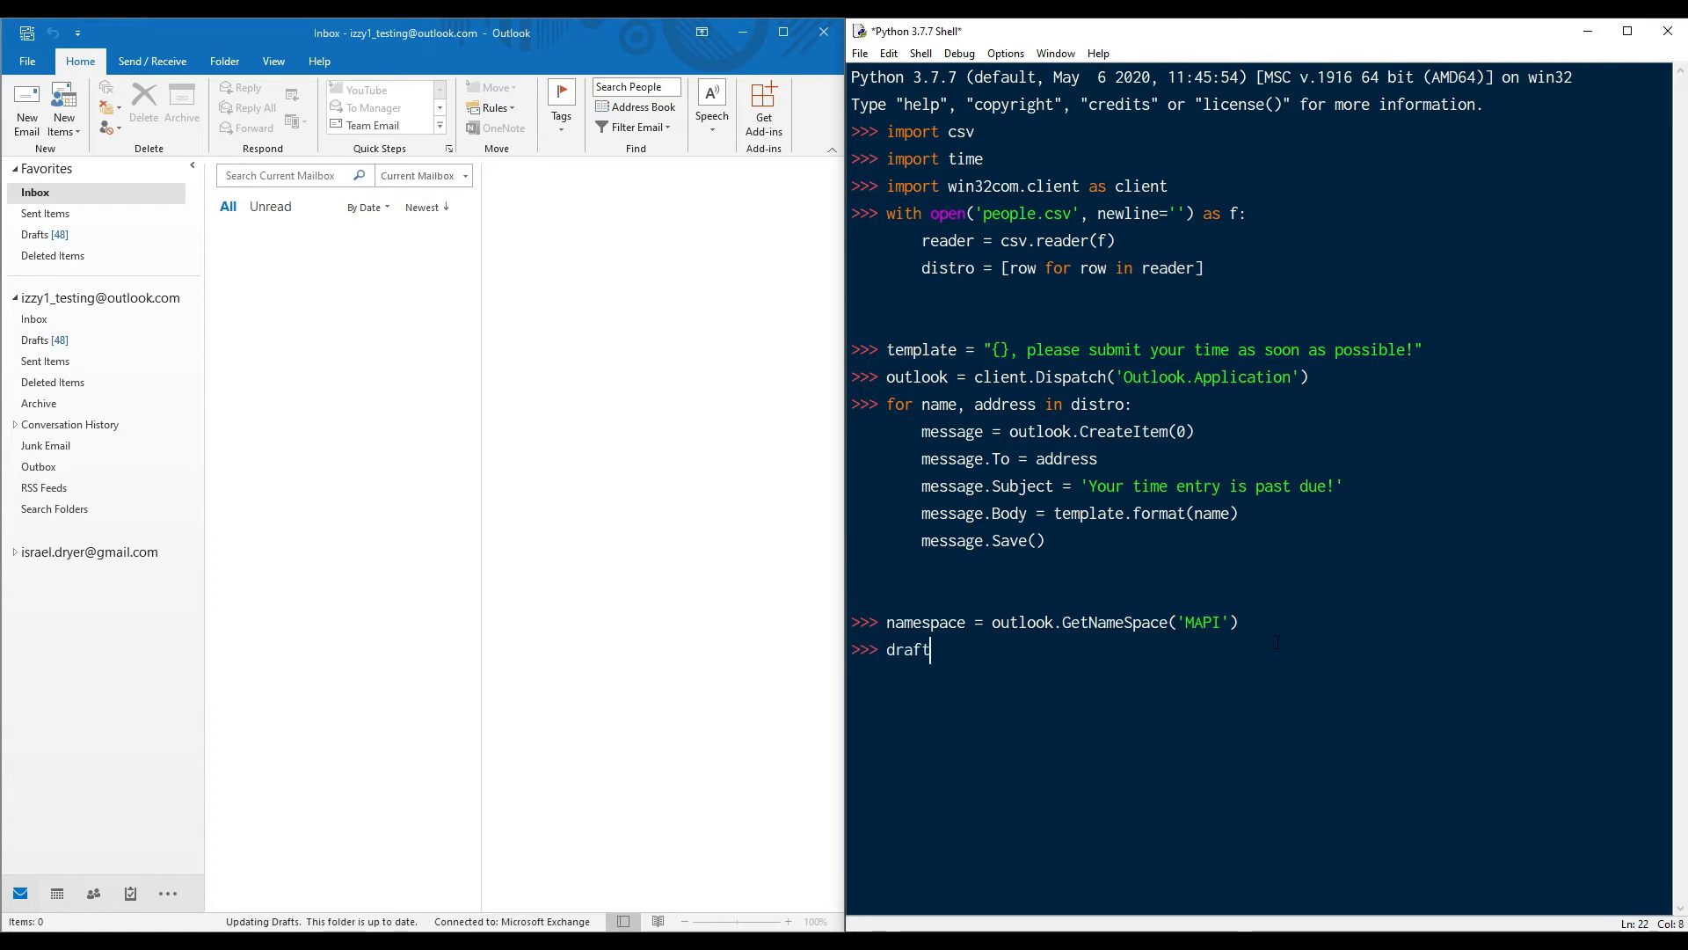
text(s = namespace.Ge)
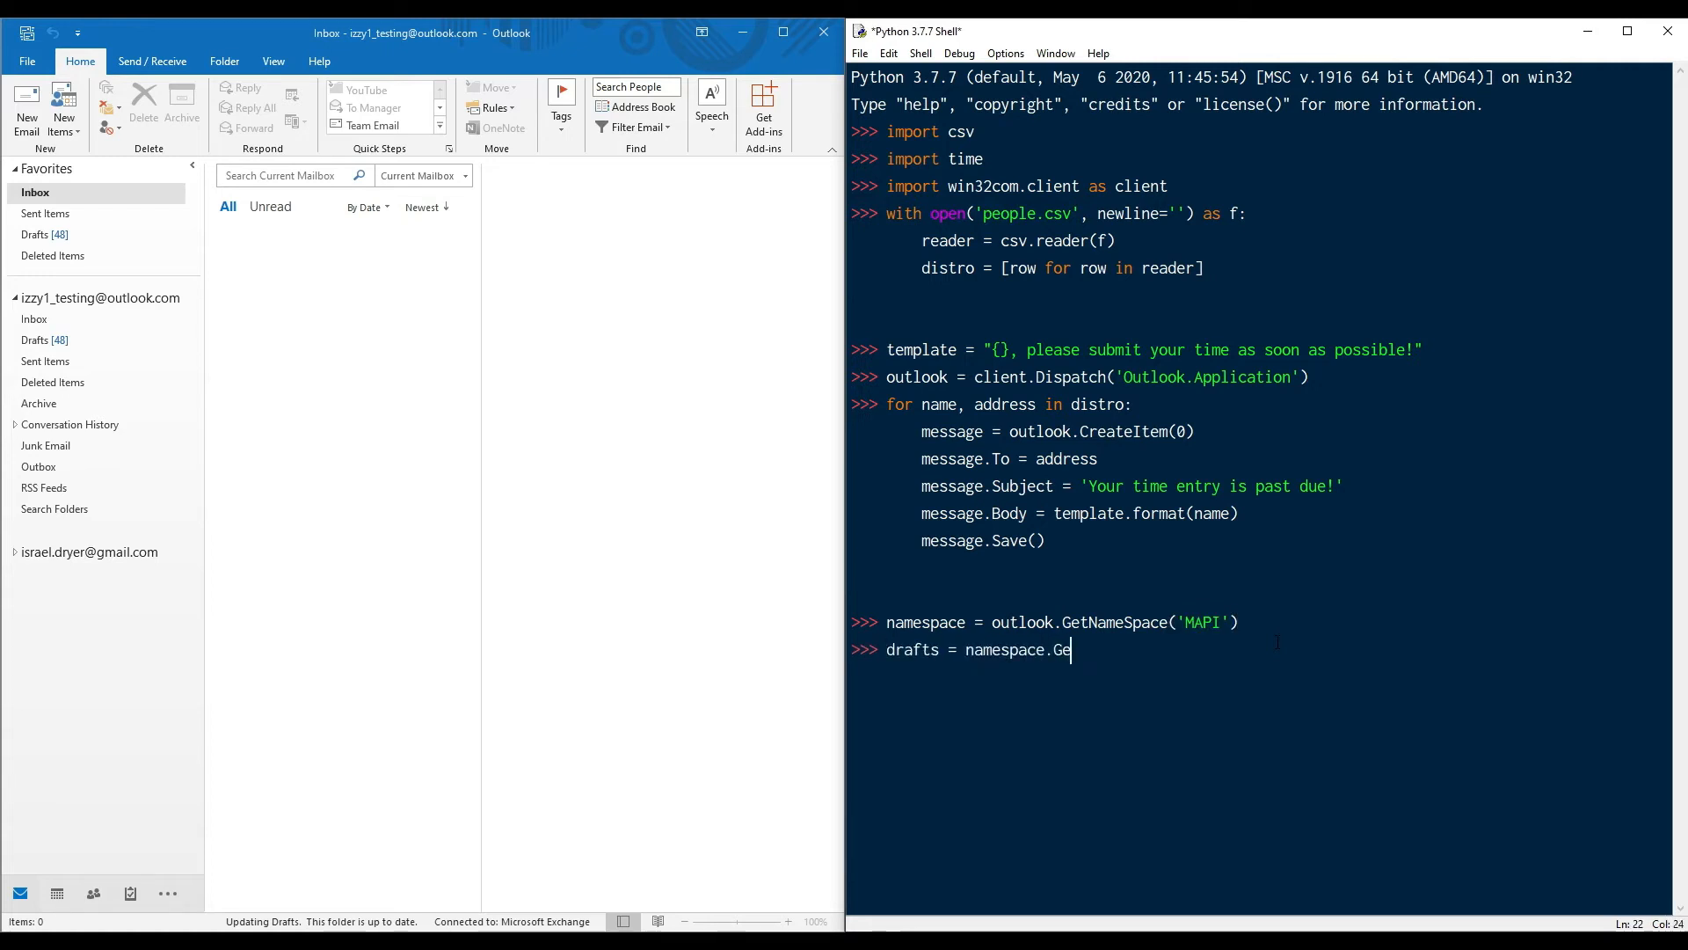
text(tDefaultFolder(16)
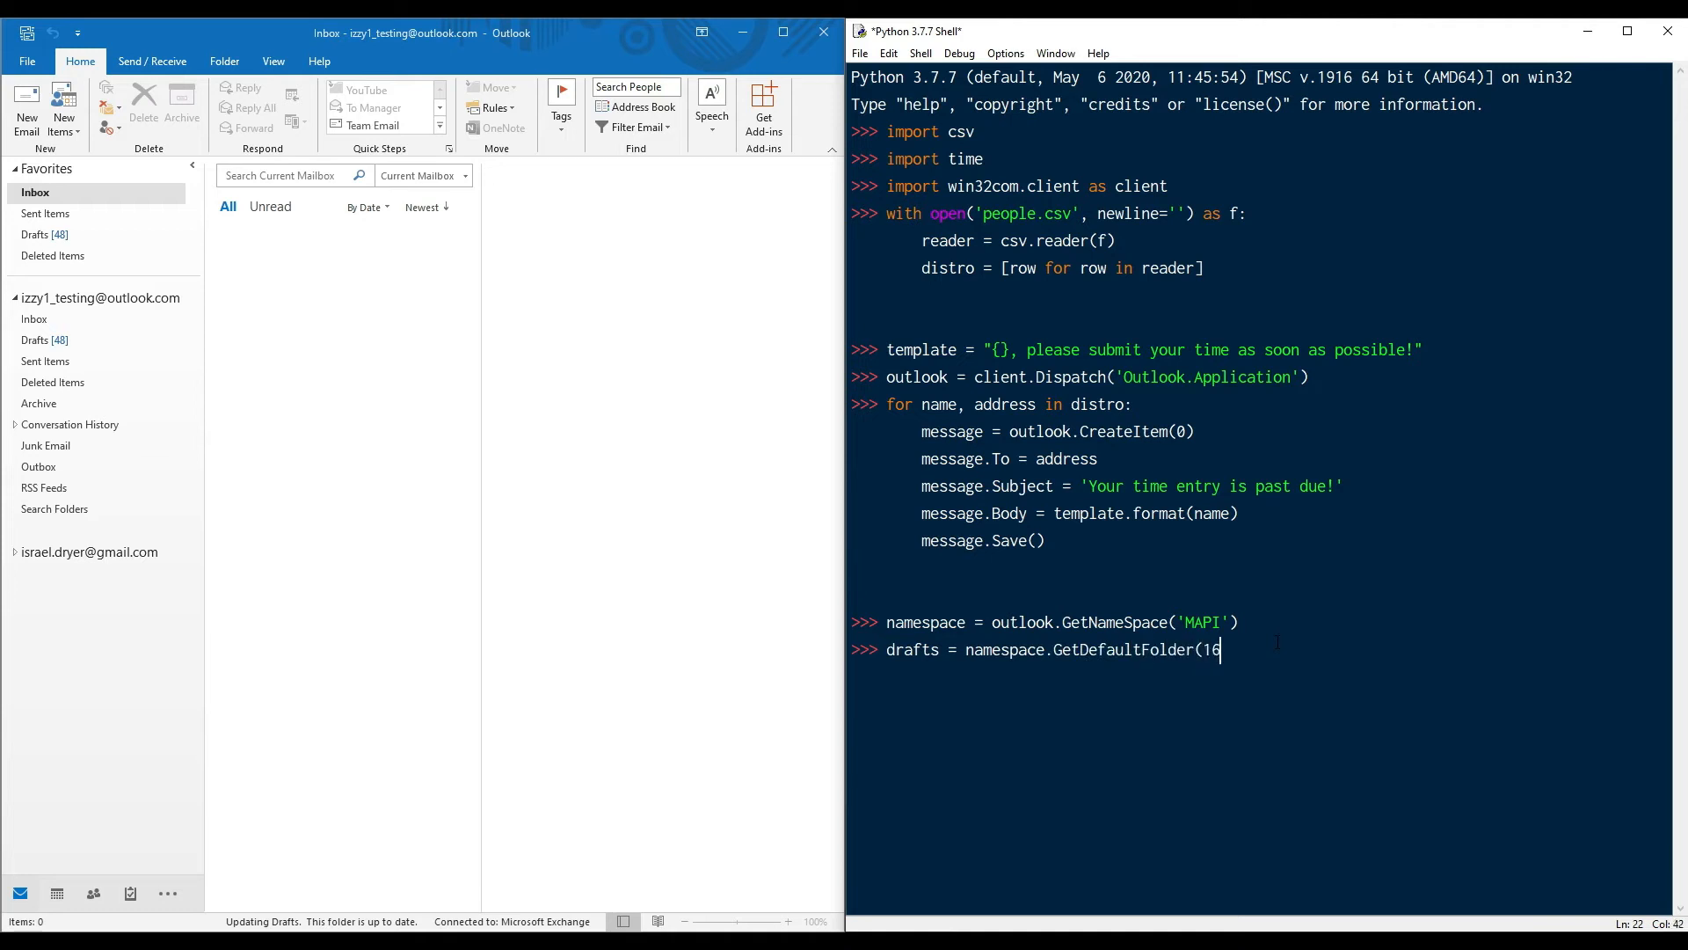
key(Return)
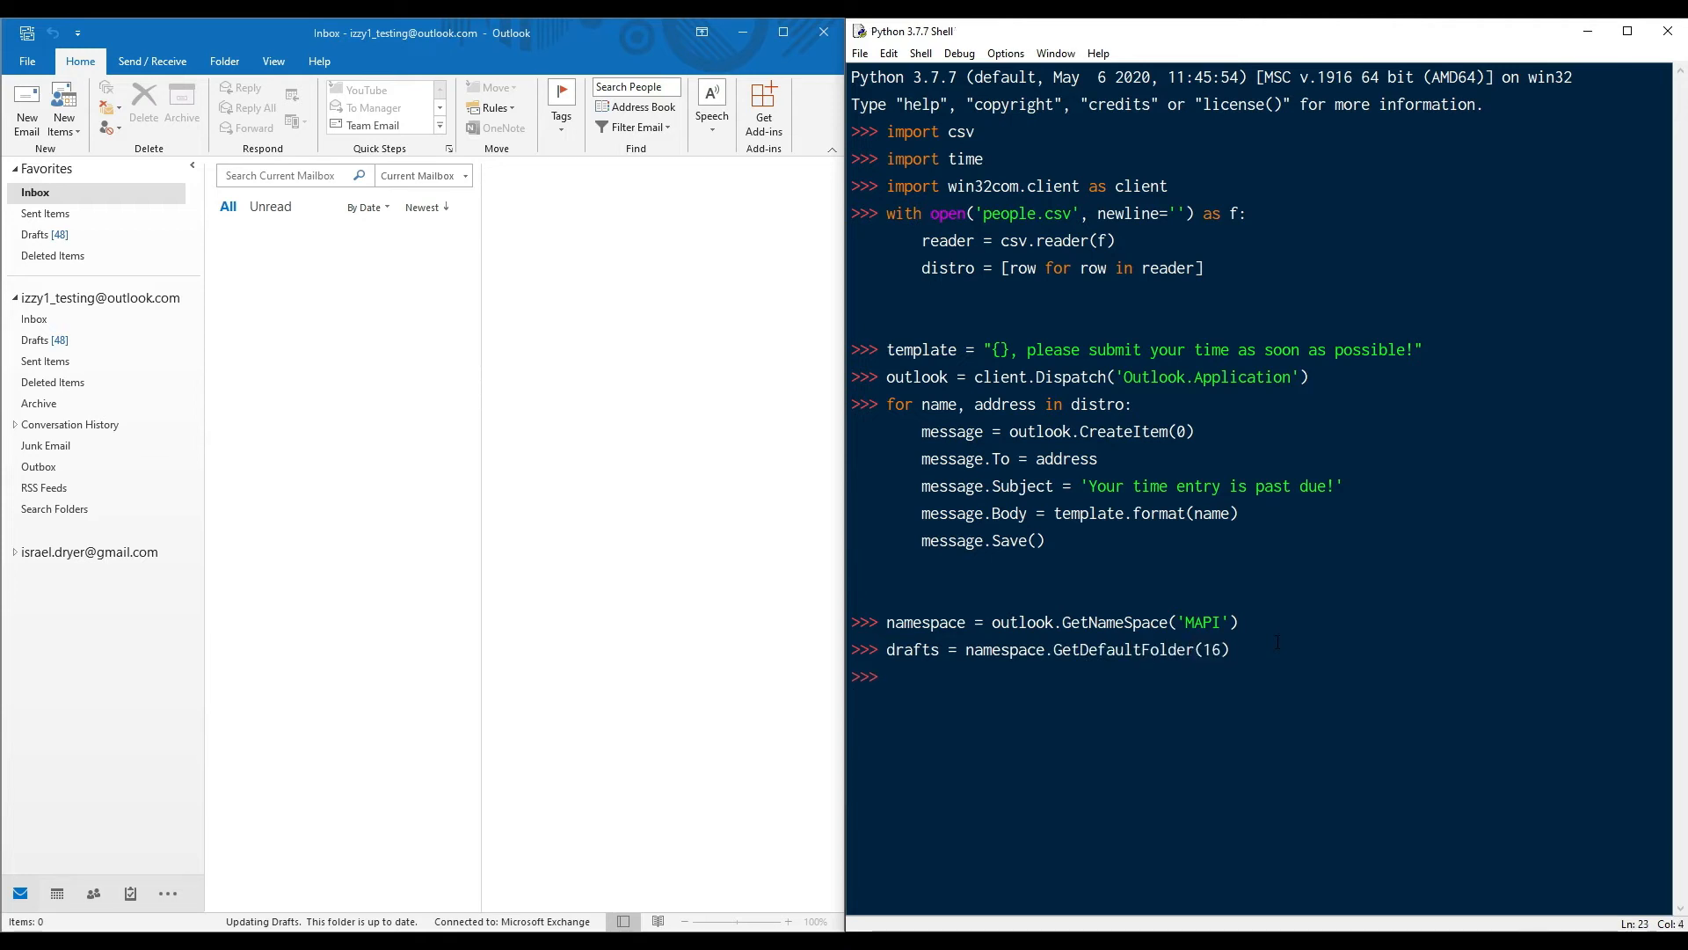
text(messages =)
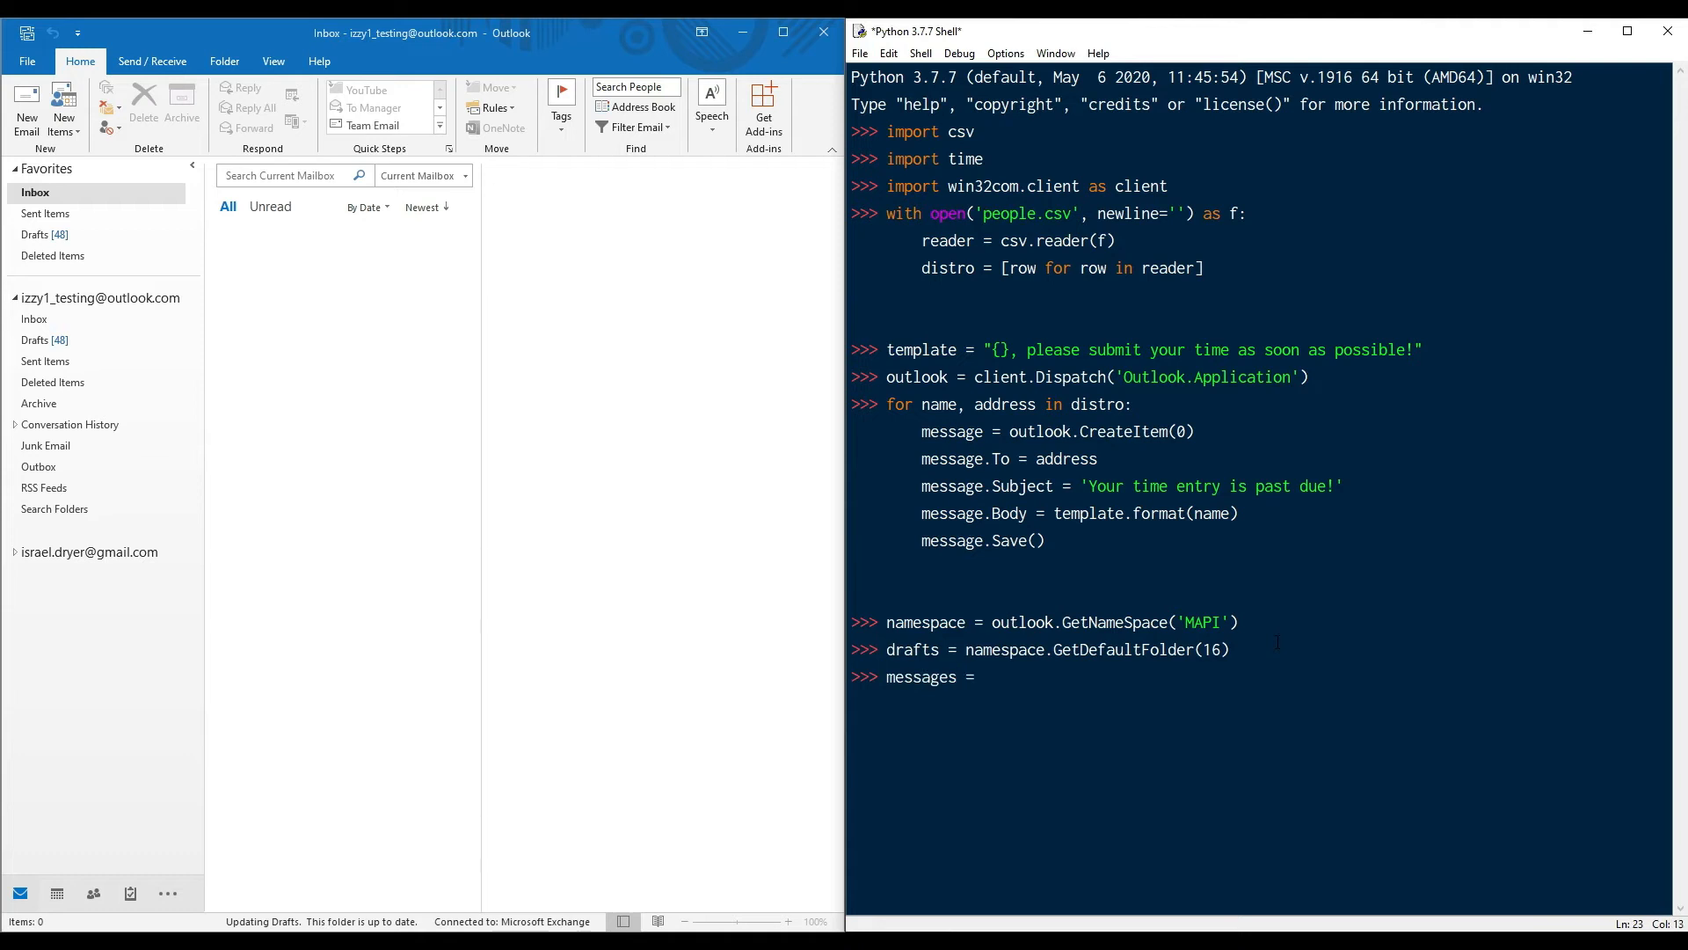
text(list(drafts.Items))
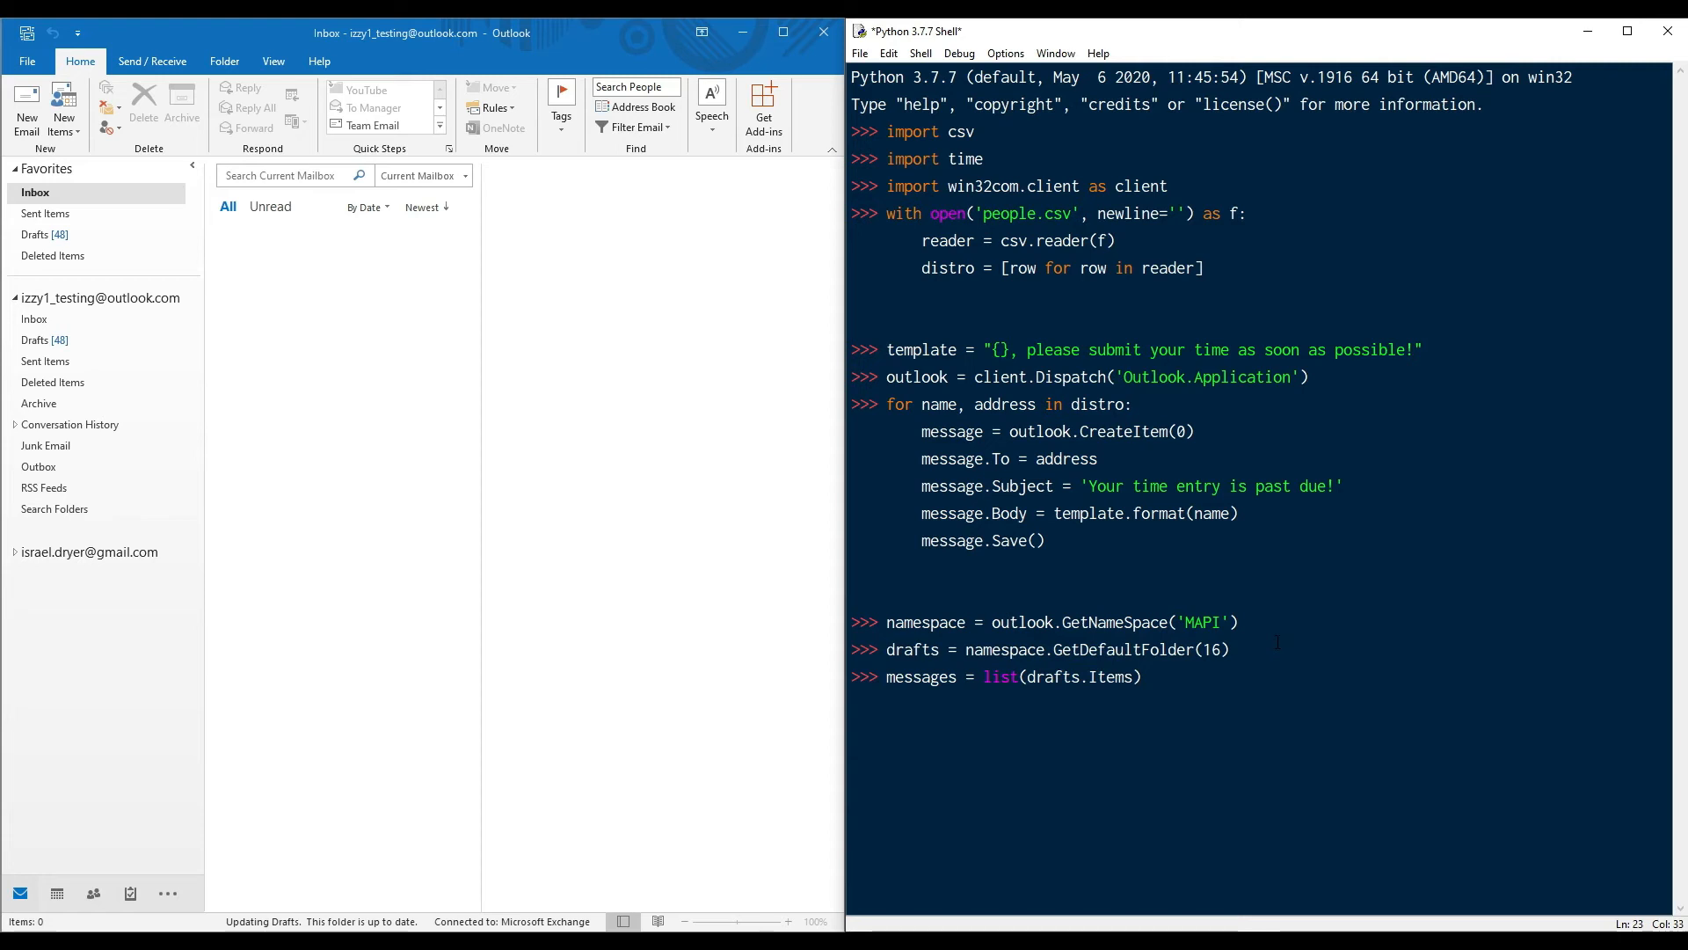
Step: Run the messages line and define chunks splitting messages into groups of 30
key(Return)
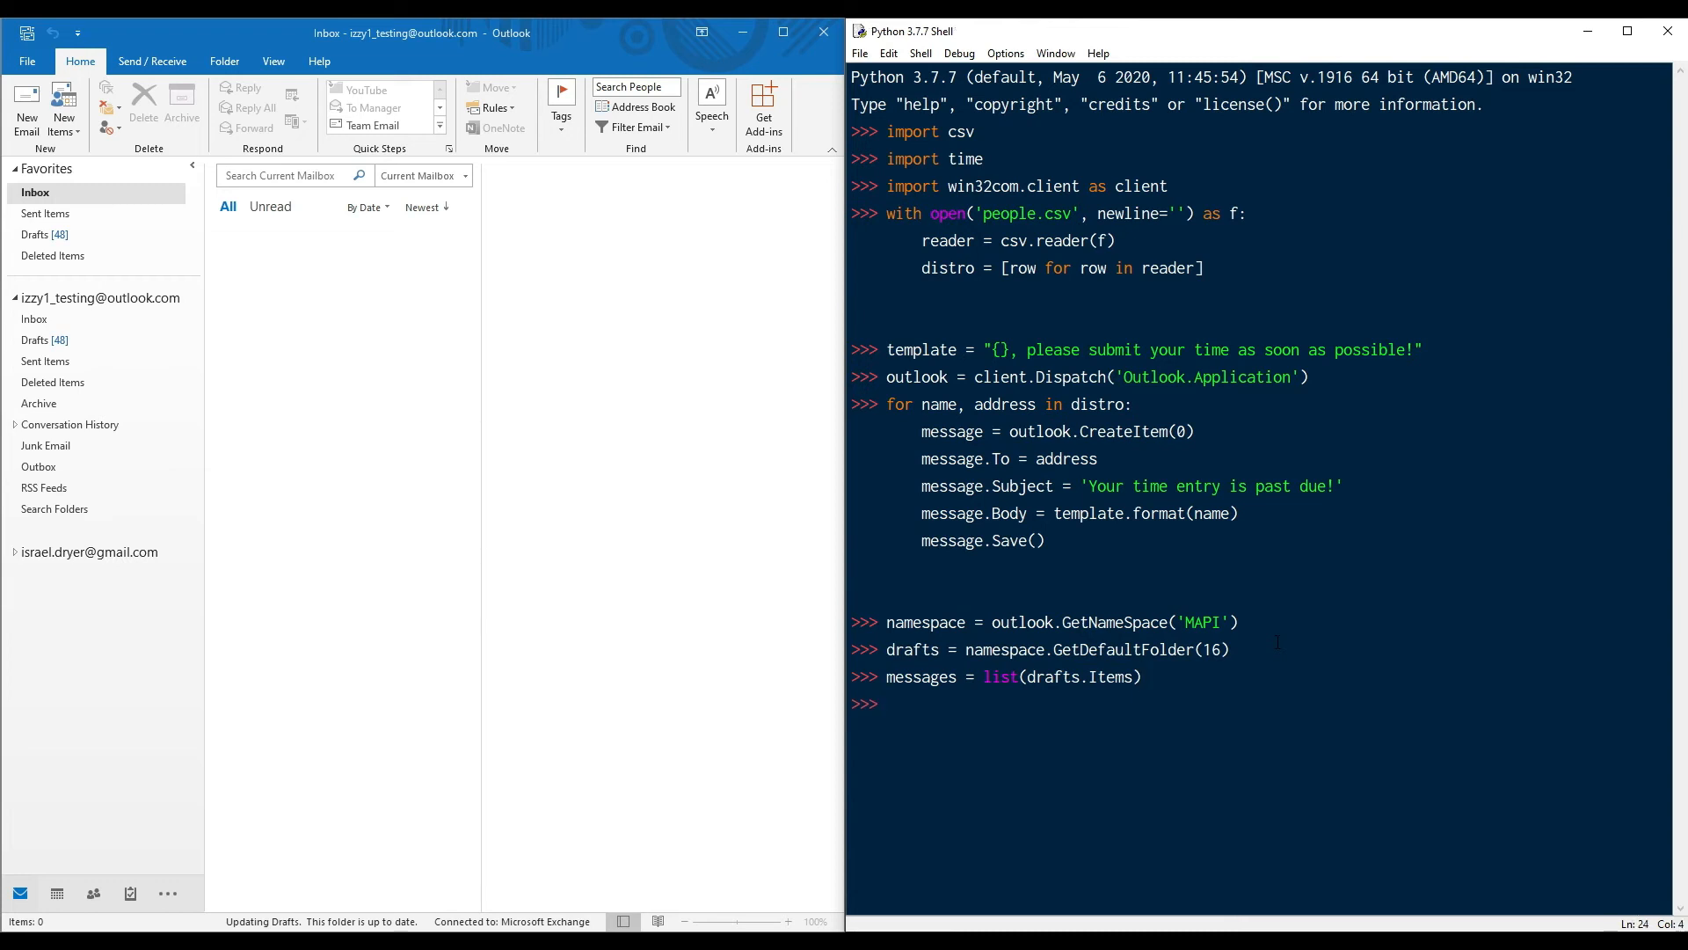
text(chunks =)
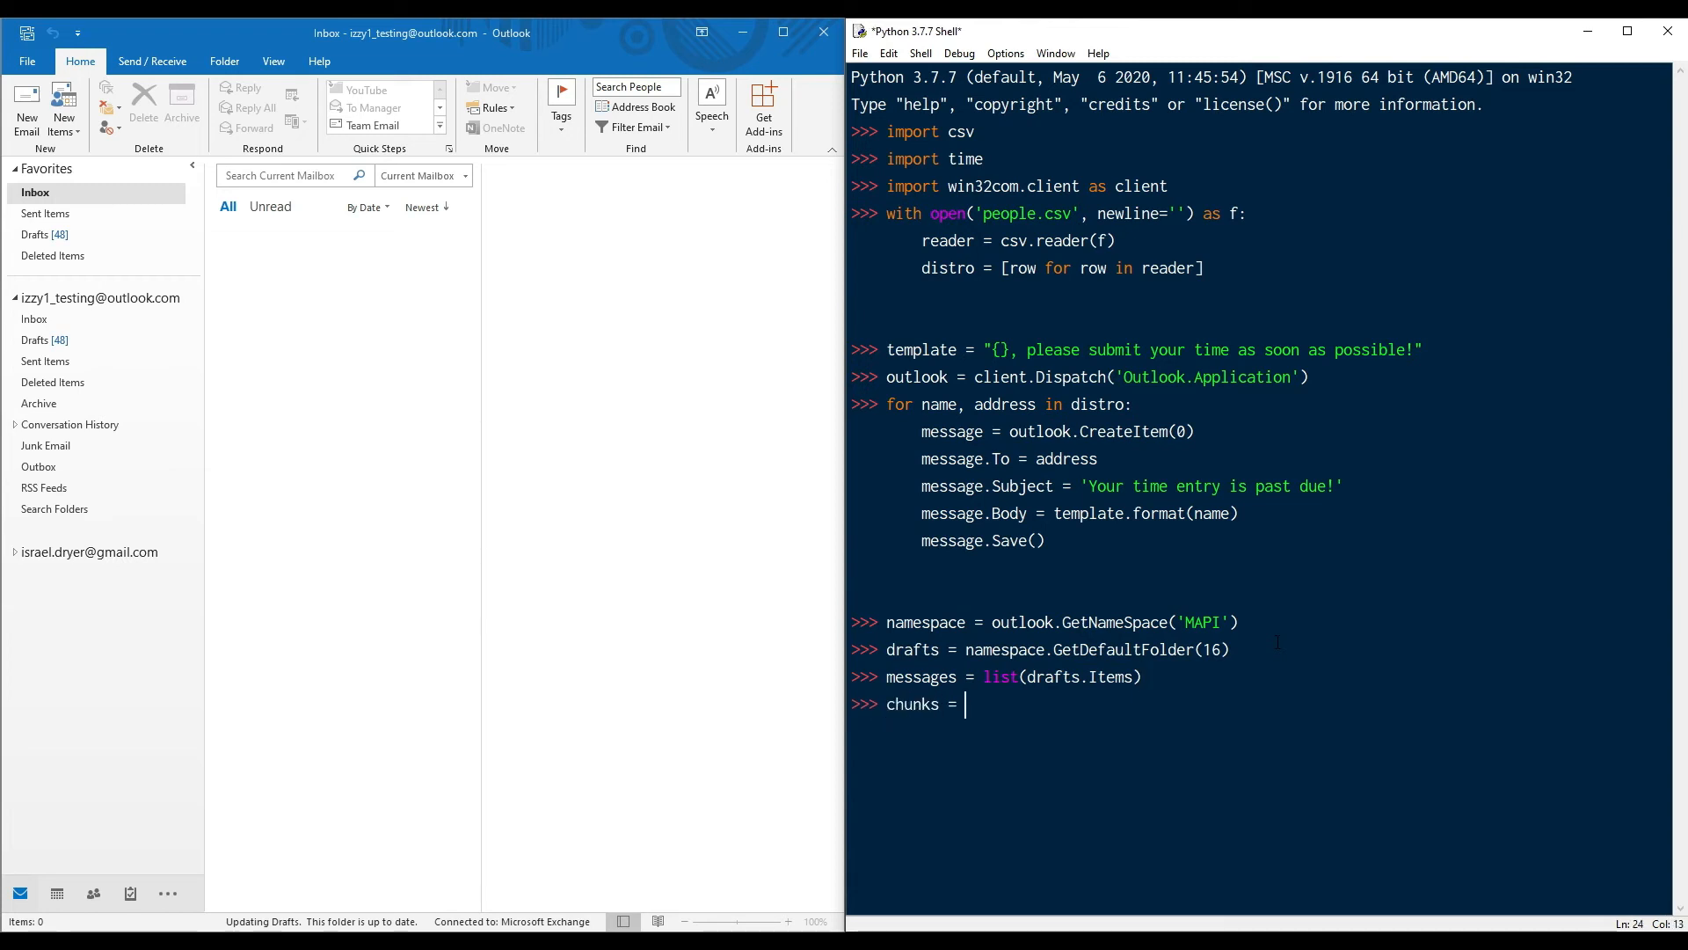
text([messages[x:x+30] for x i)
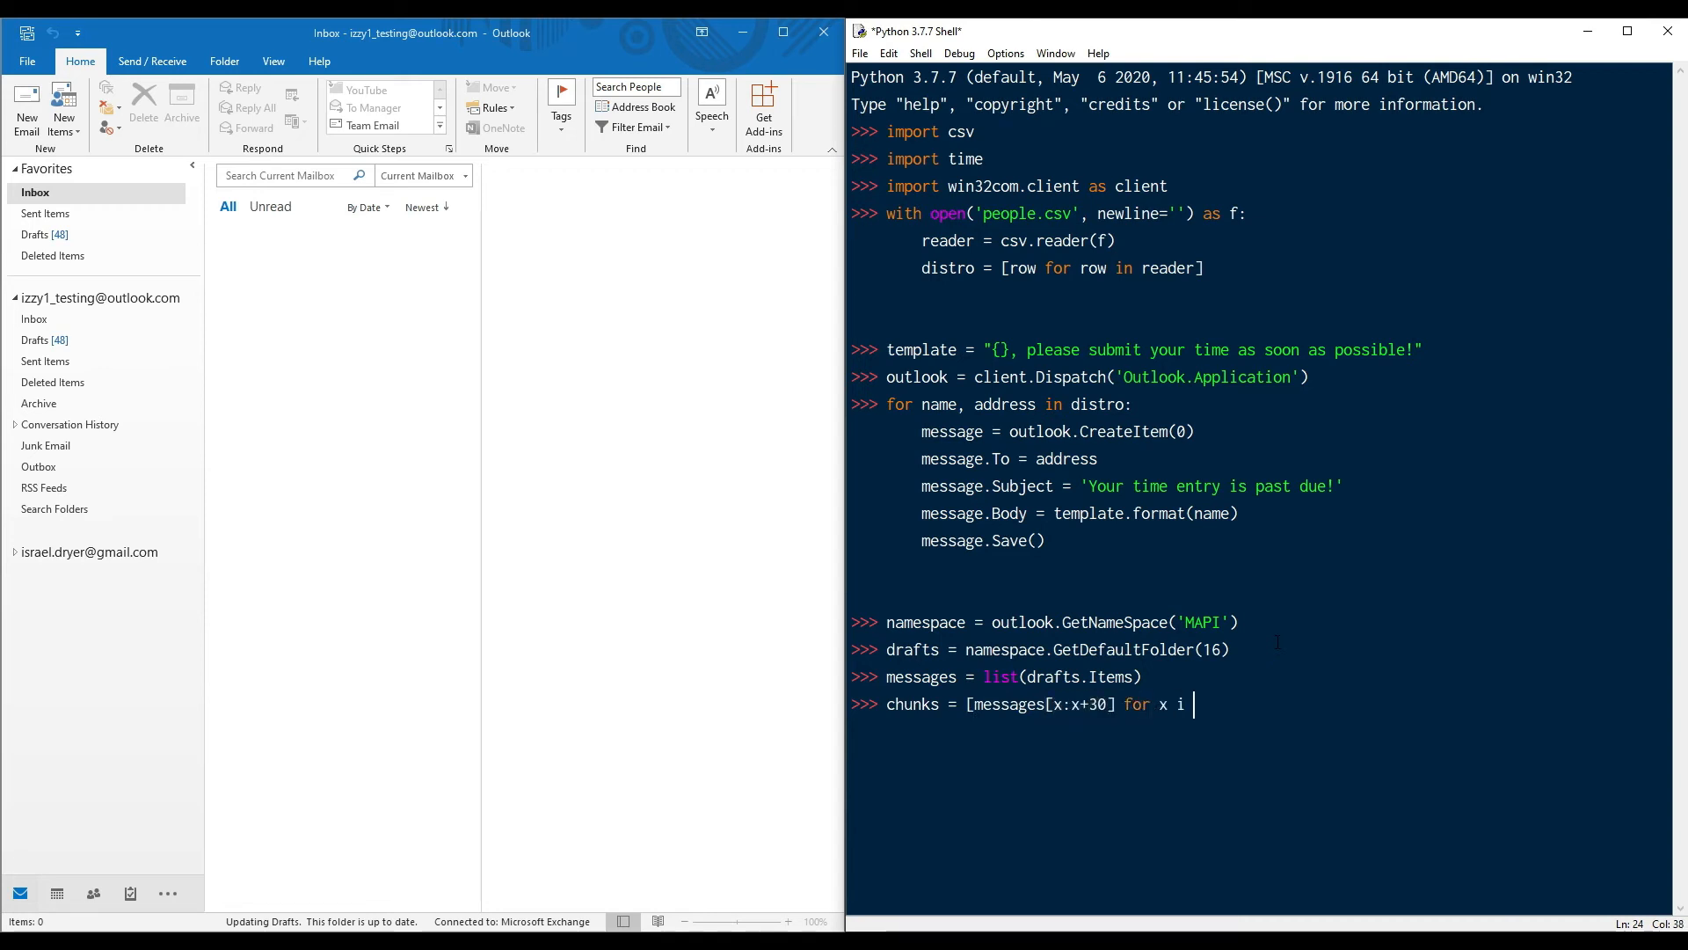
text(n range(0,)
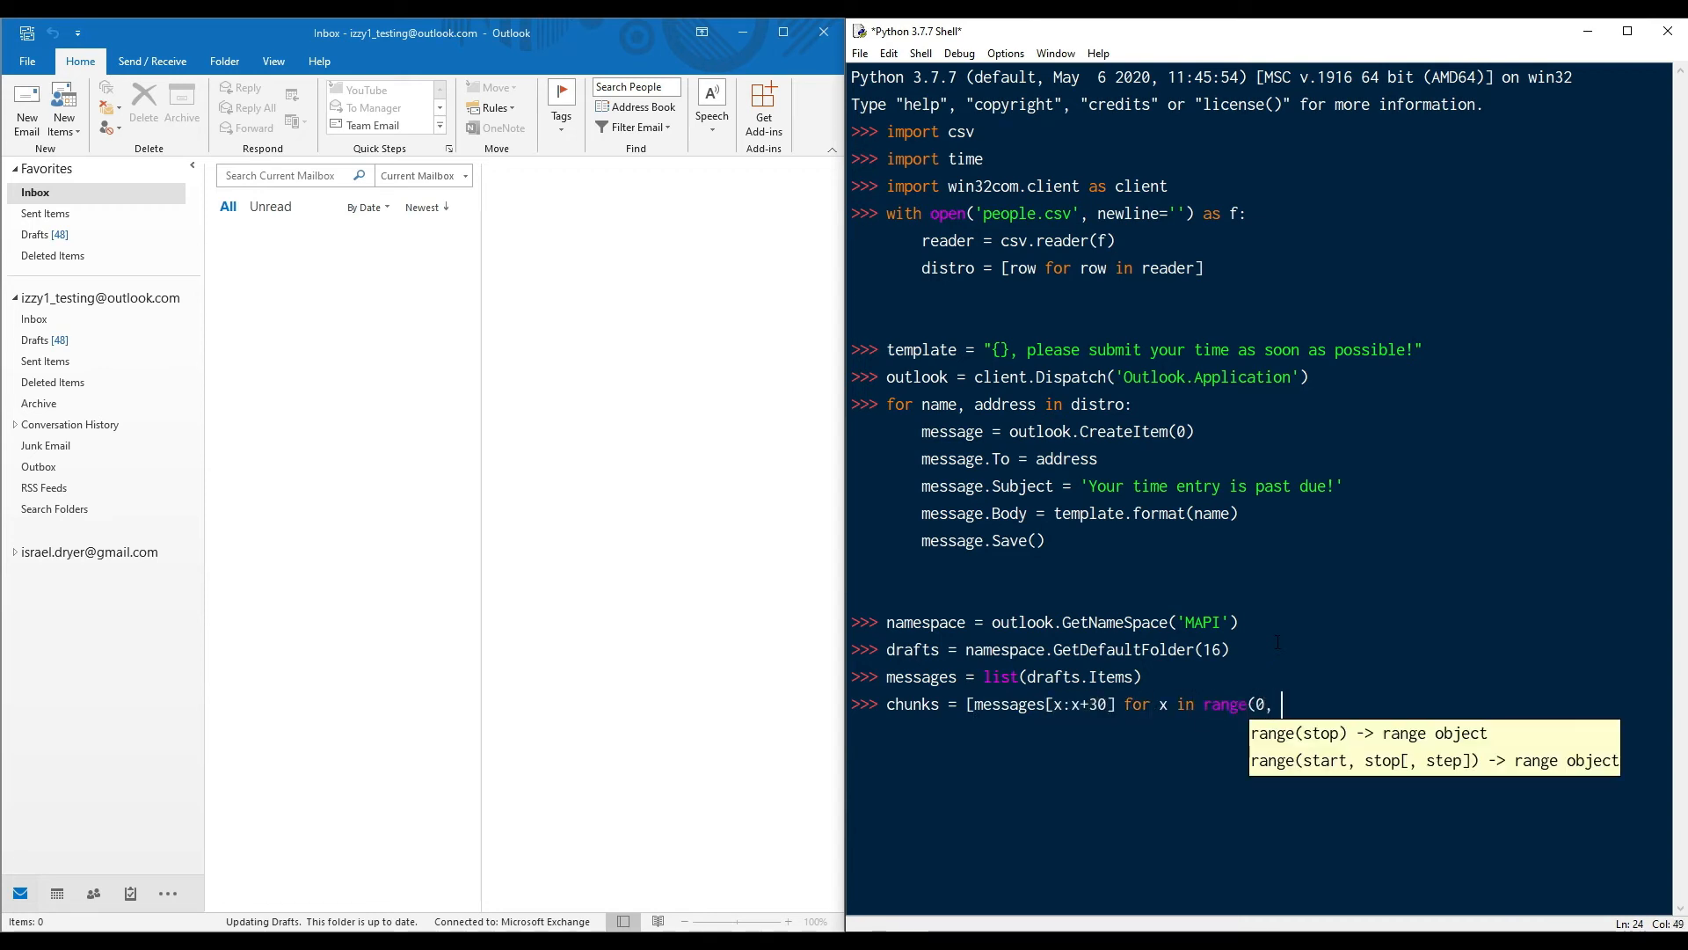
text(len(messages)
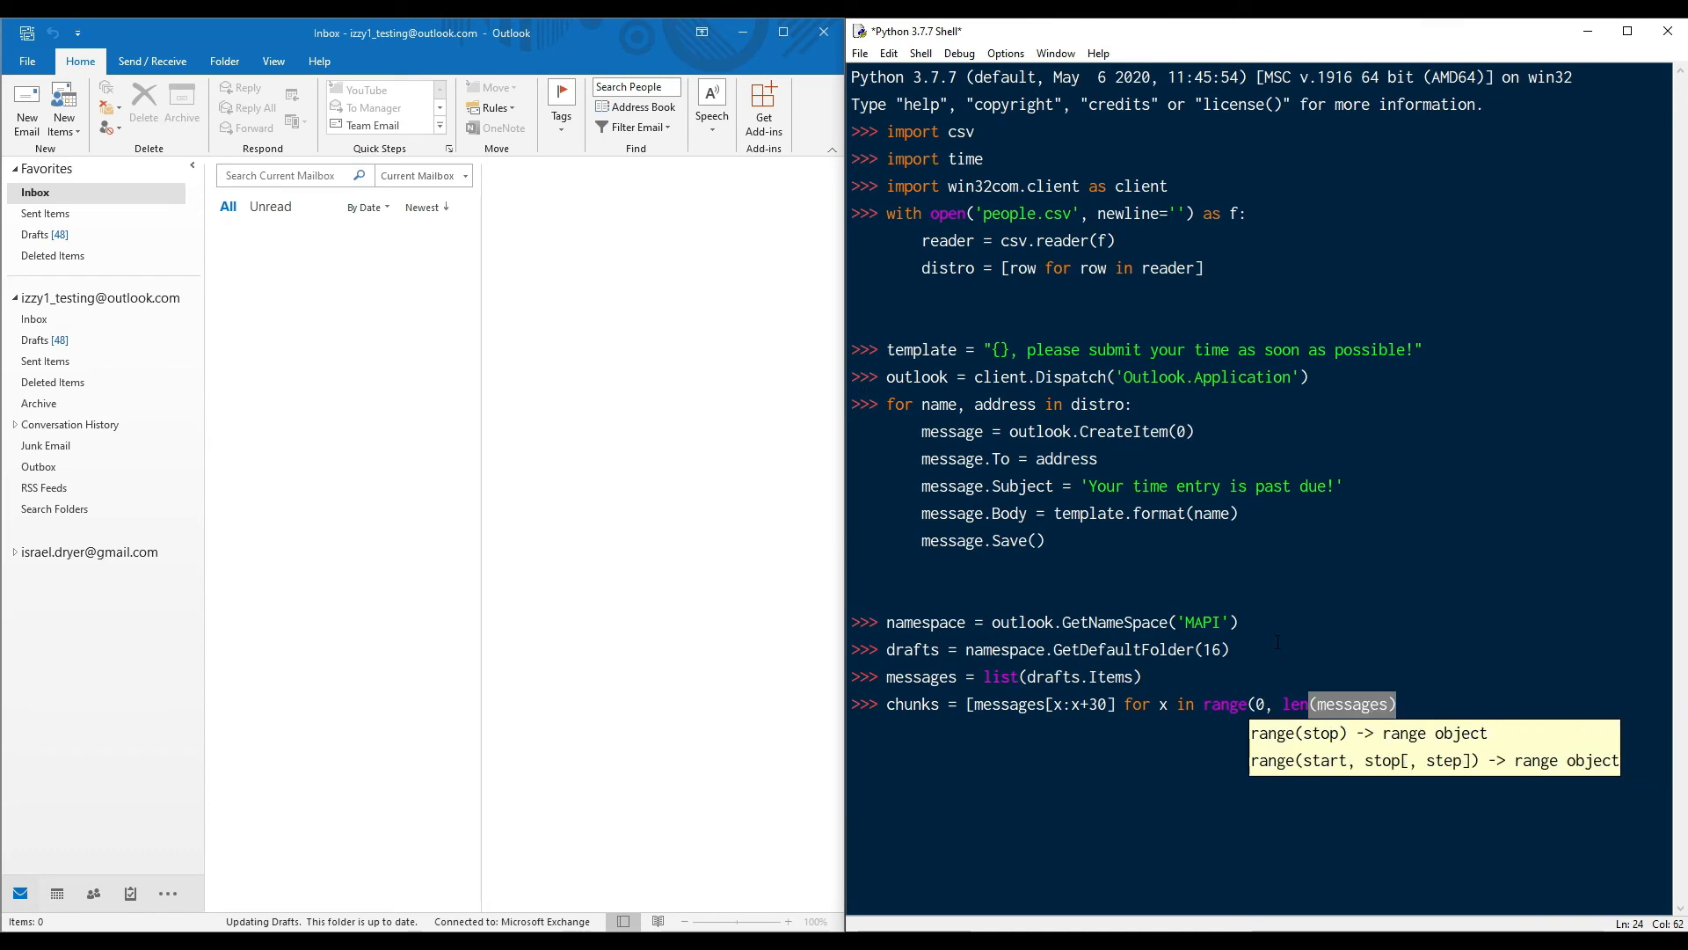
text(, 30)])
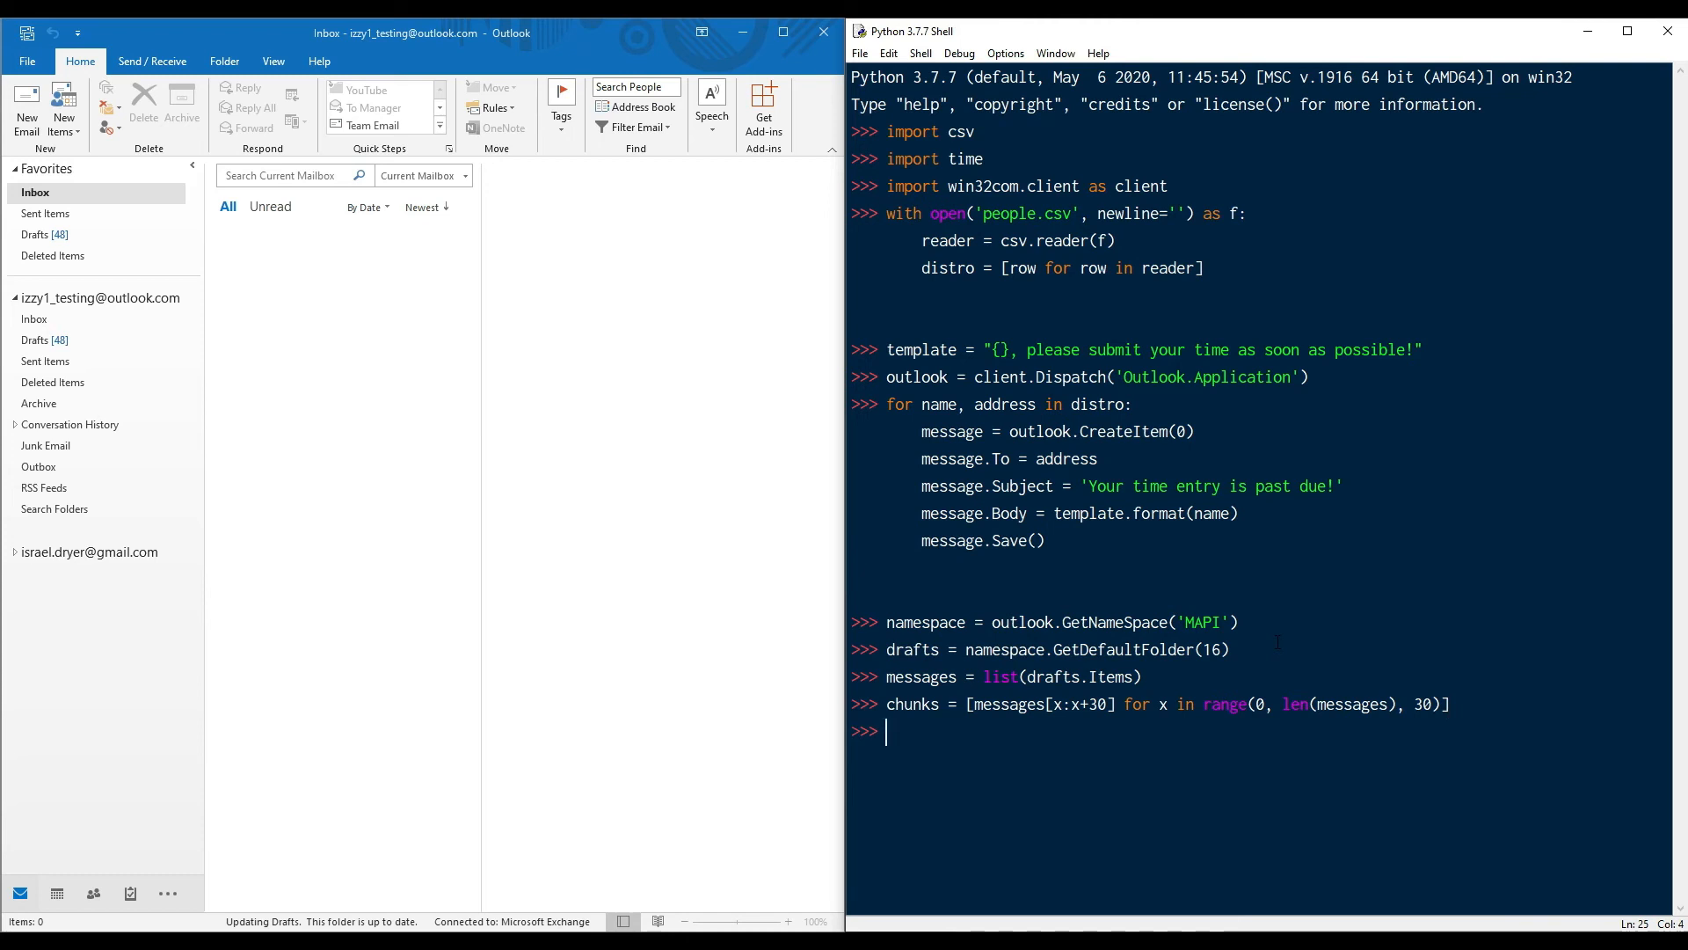
Step: Send every message chunk by chunk with time.sleep(60) pauses, putting 30 in Outbox
text(for chunk in chunks)
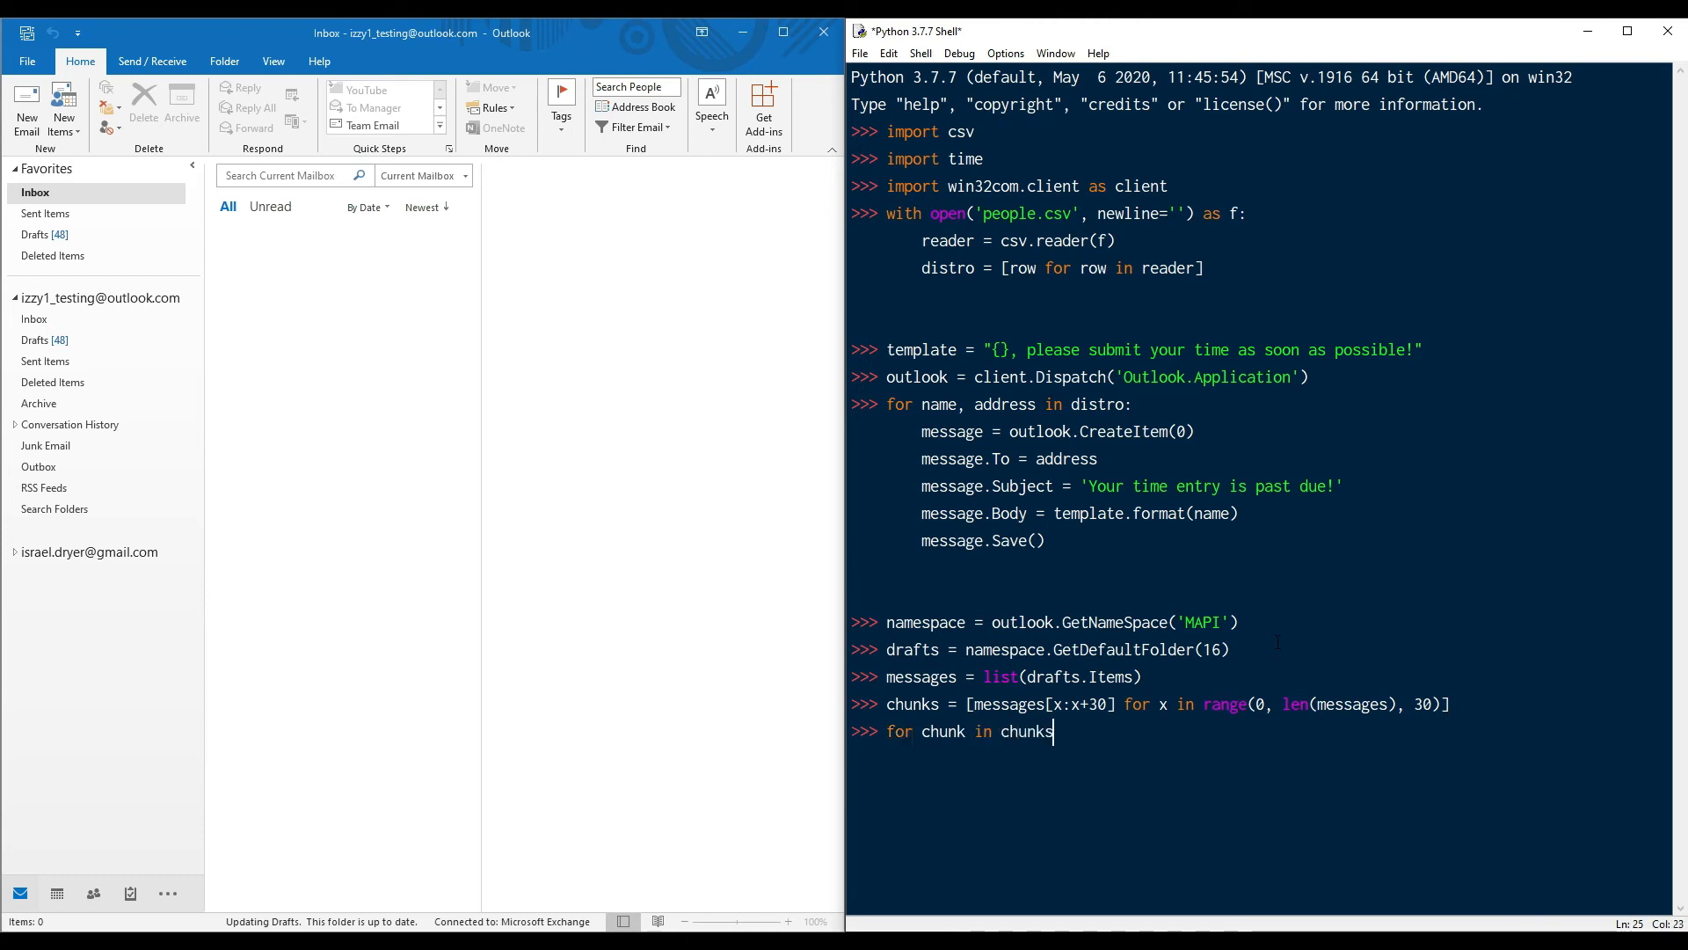
text(:)
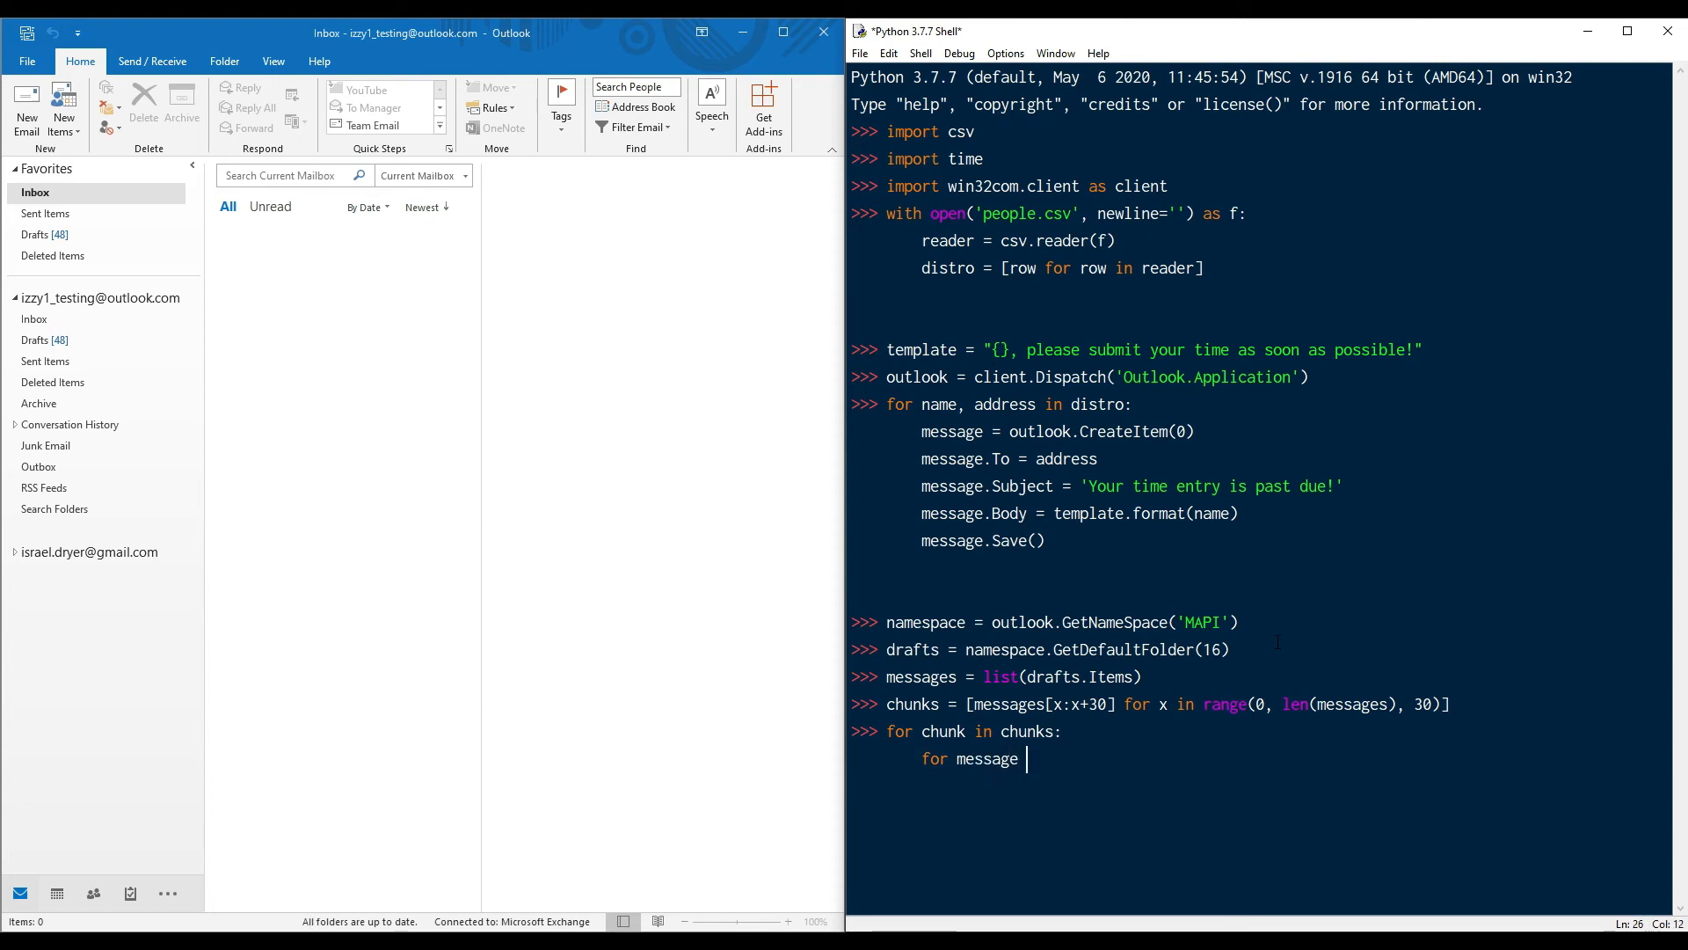
text(in chunk:)
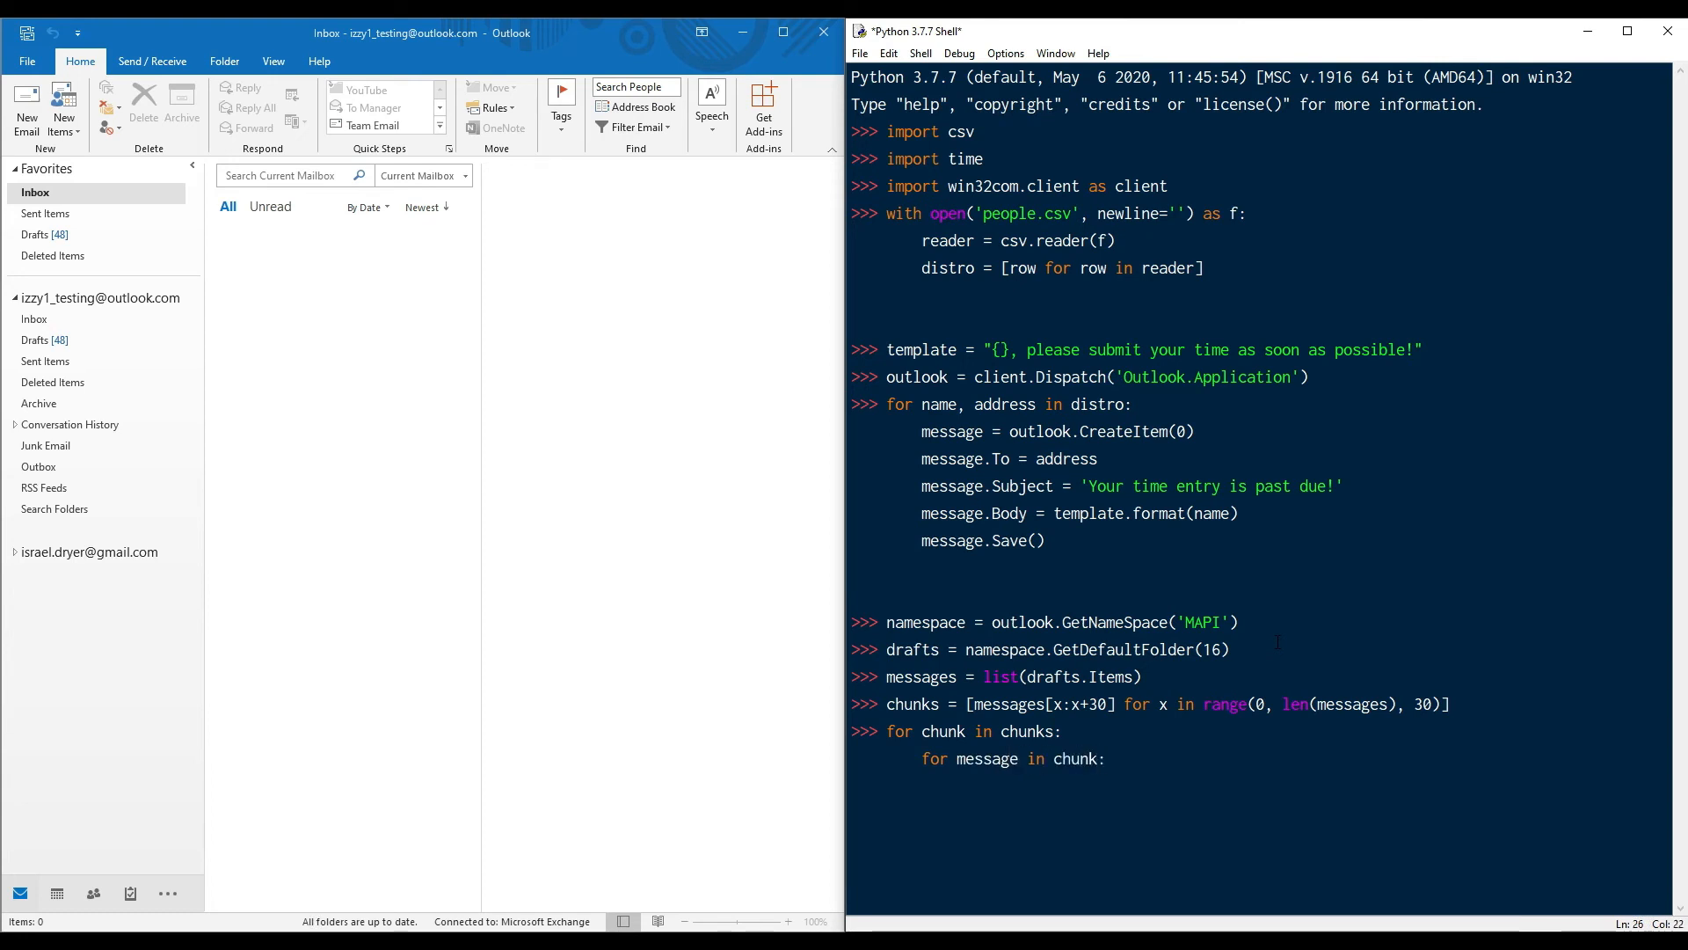
text(message.Send())
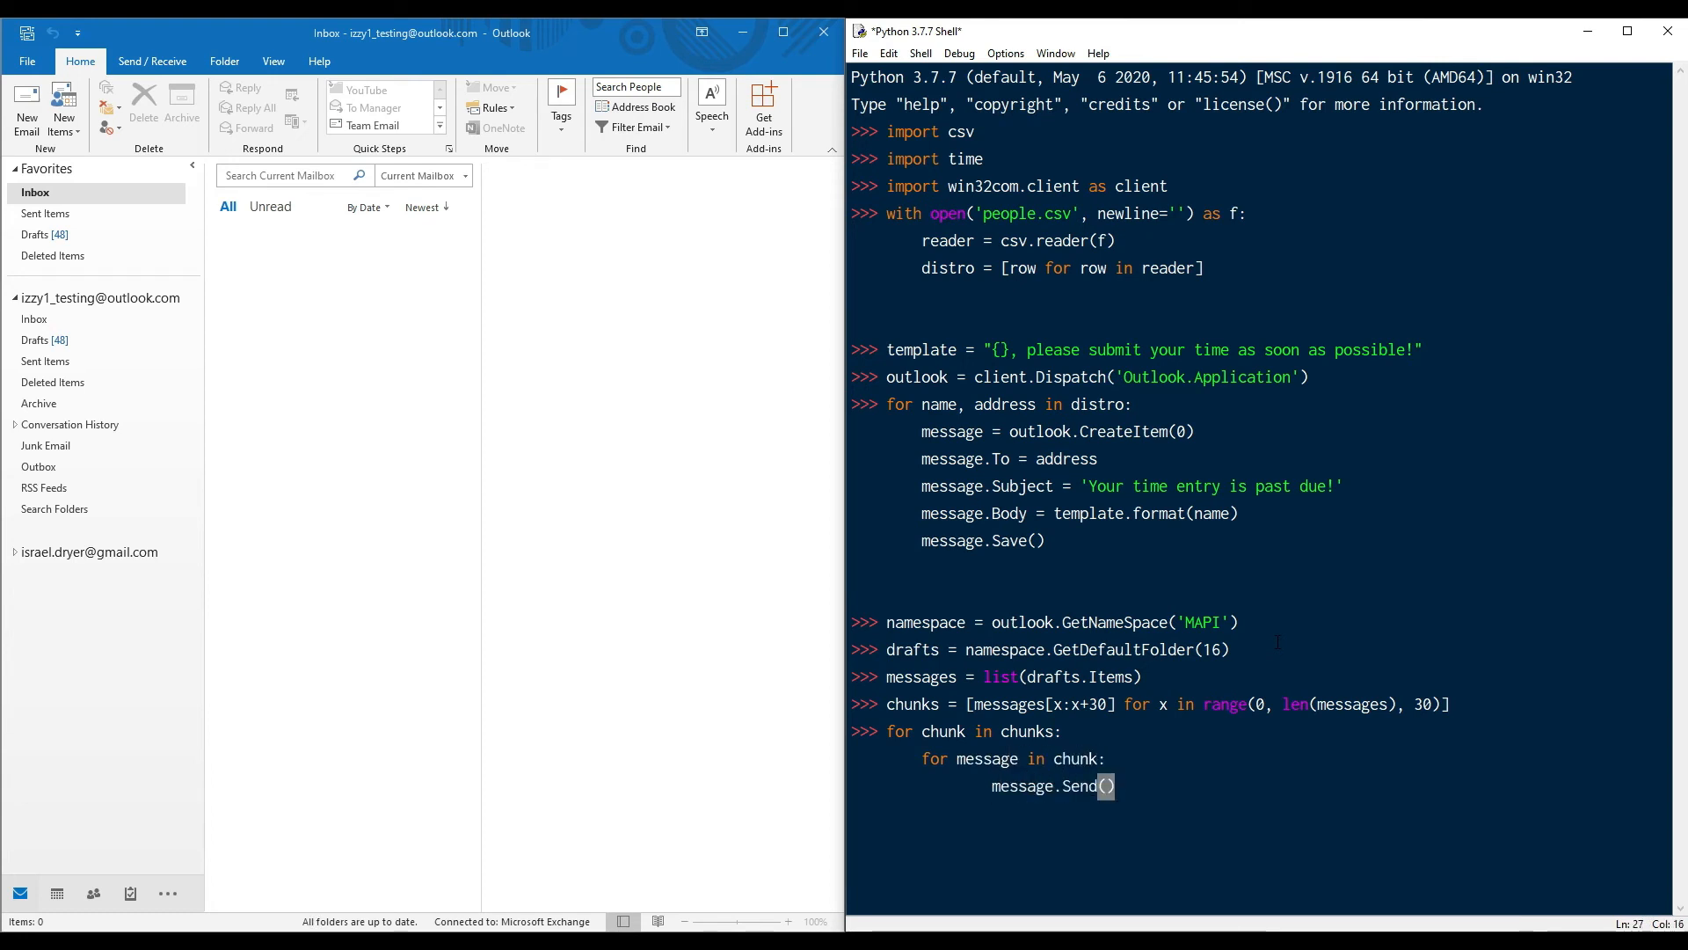
text(time.s)
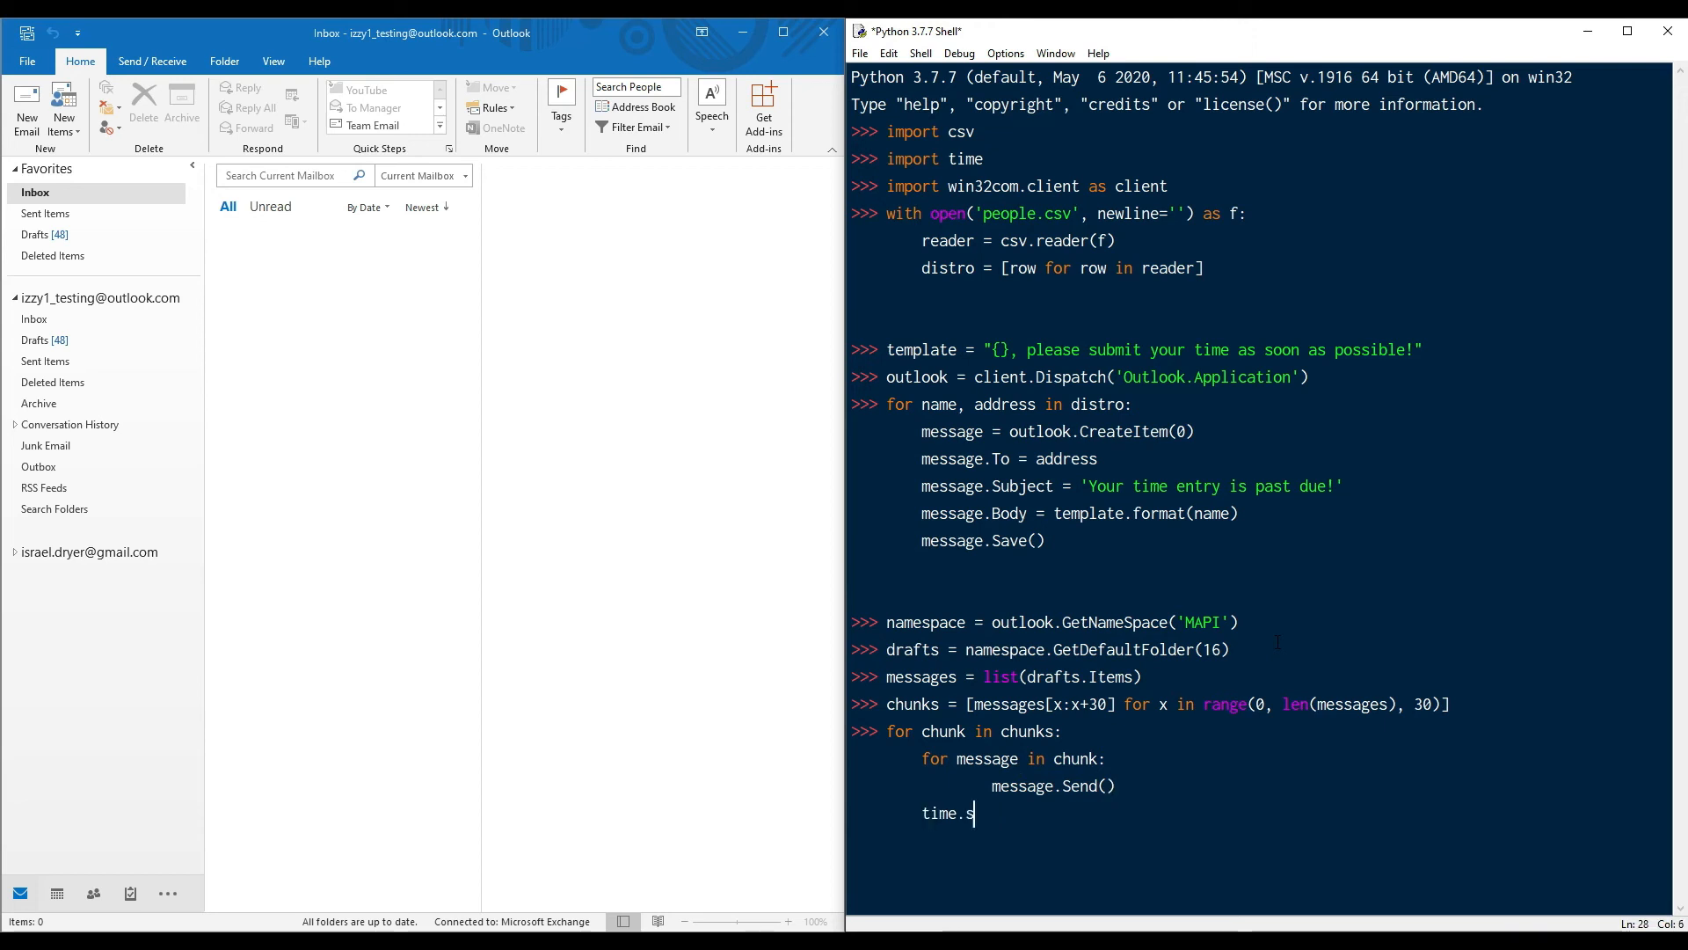
text(leep(60))
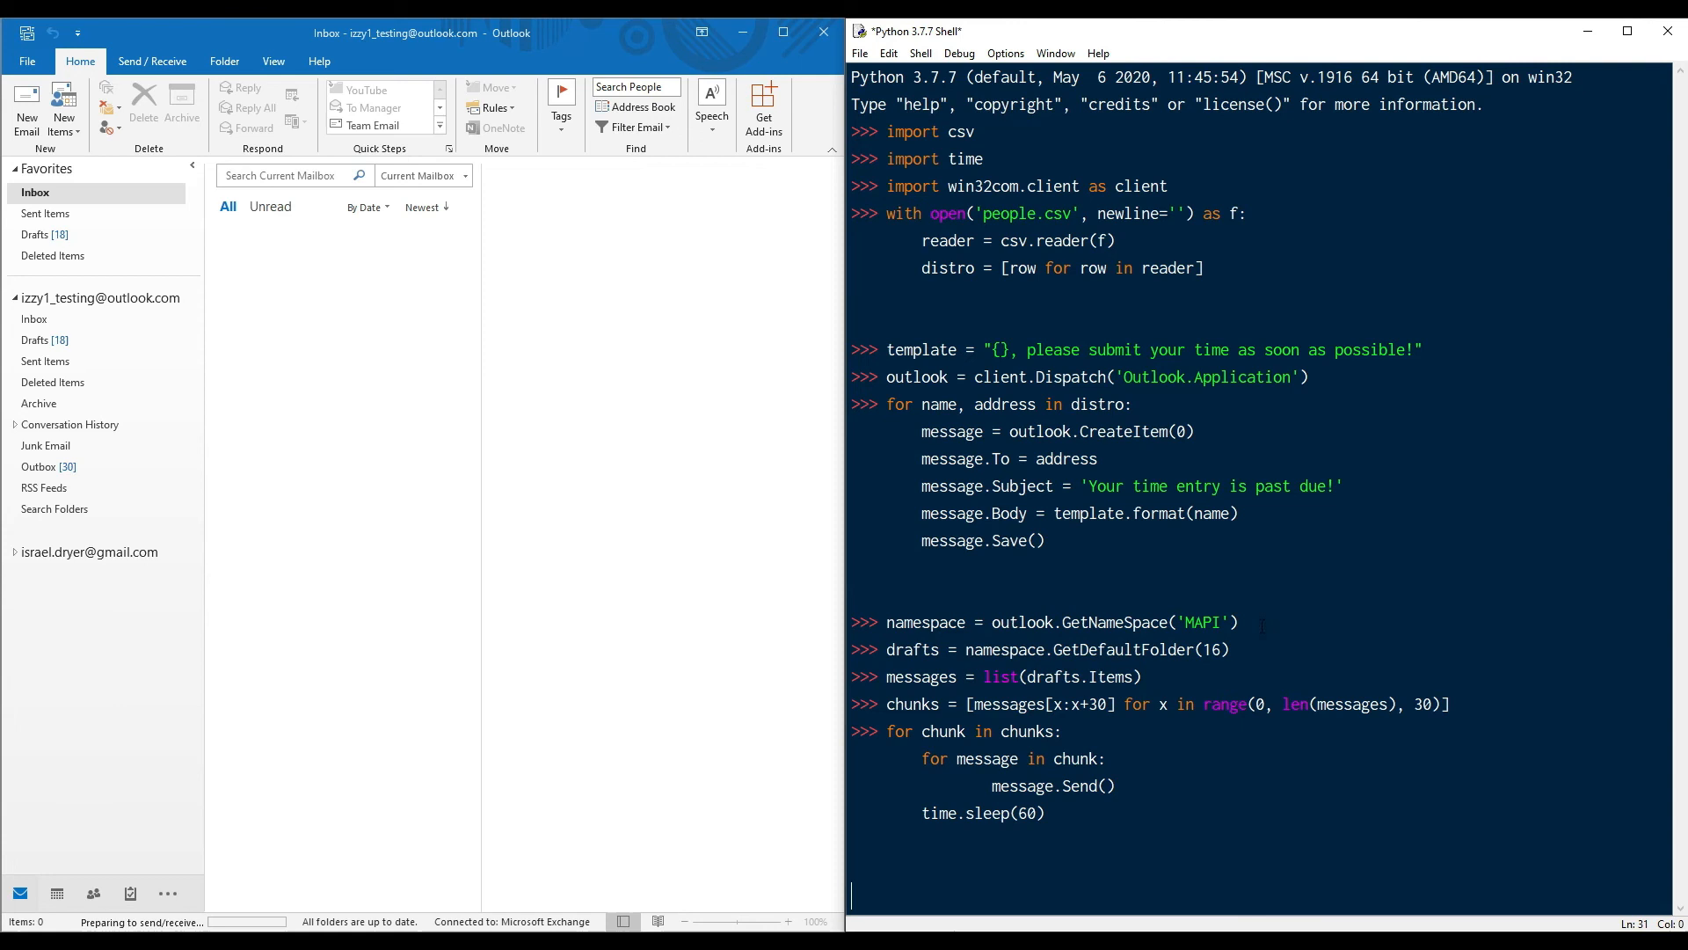
Step: Check the Outbox, then read a received personalised reminder in the Inbox
click(39, 466)
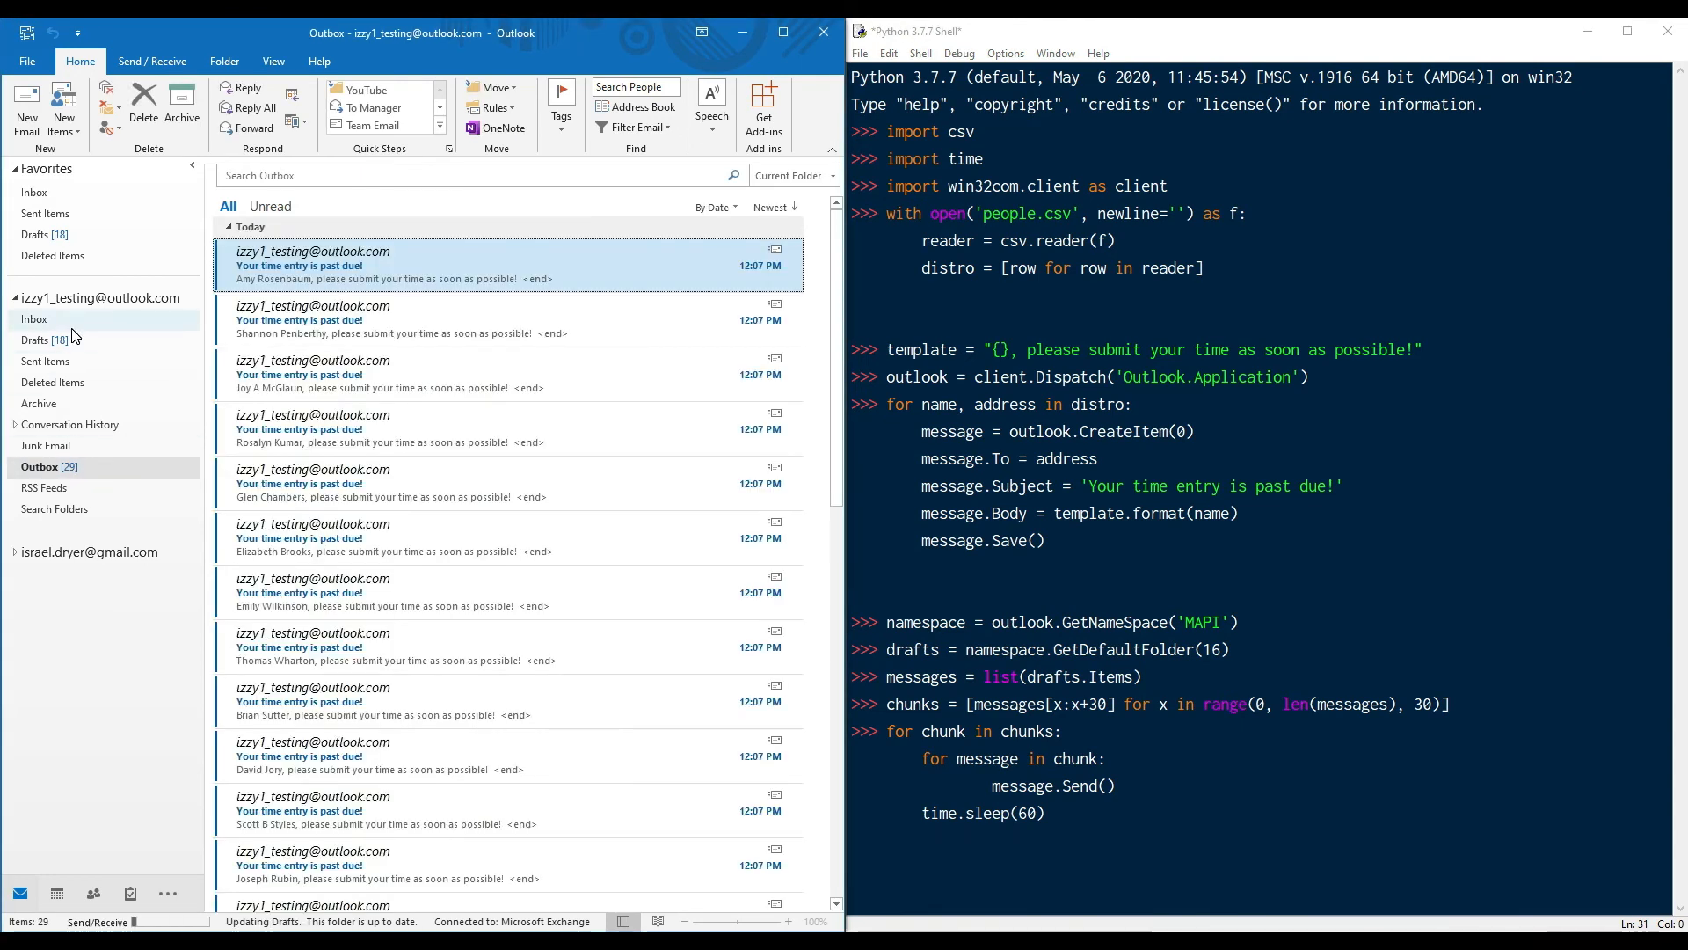
click(34, 318)
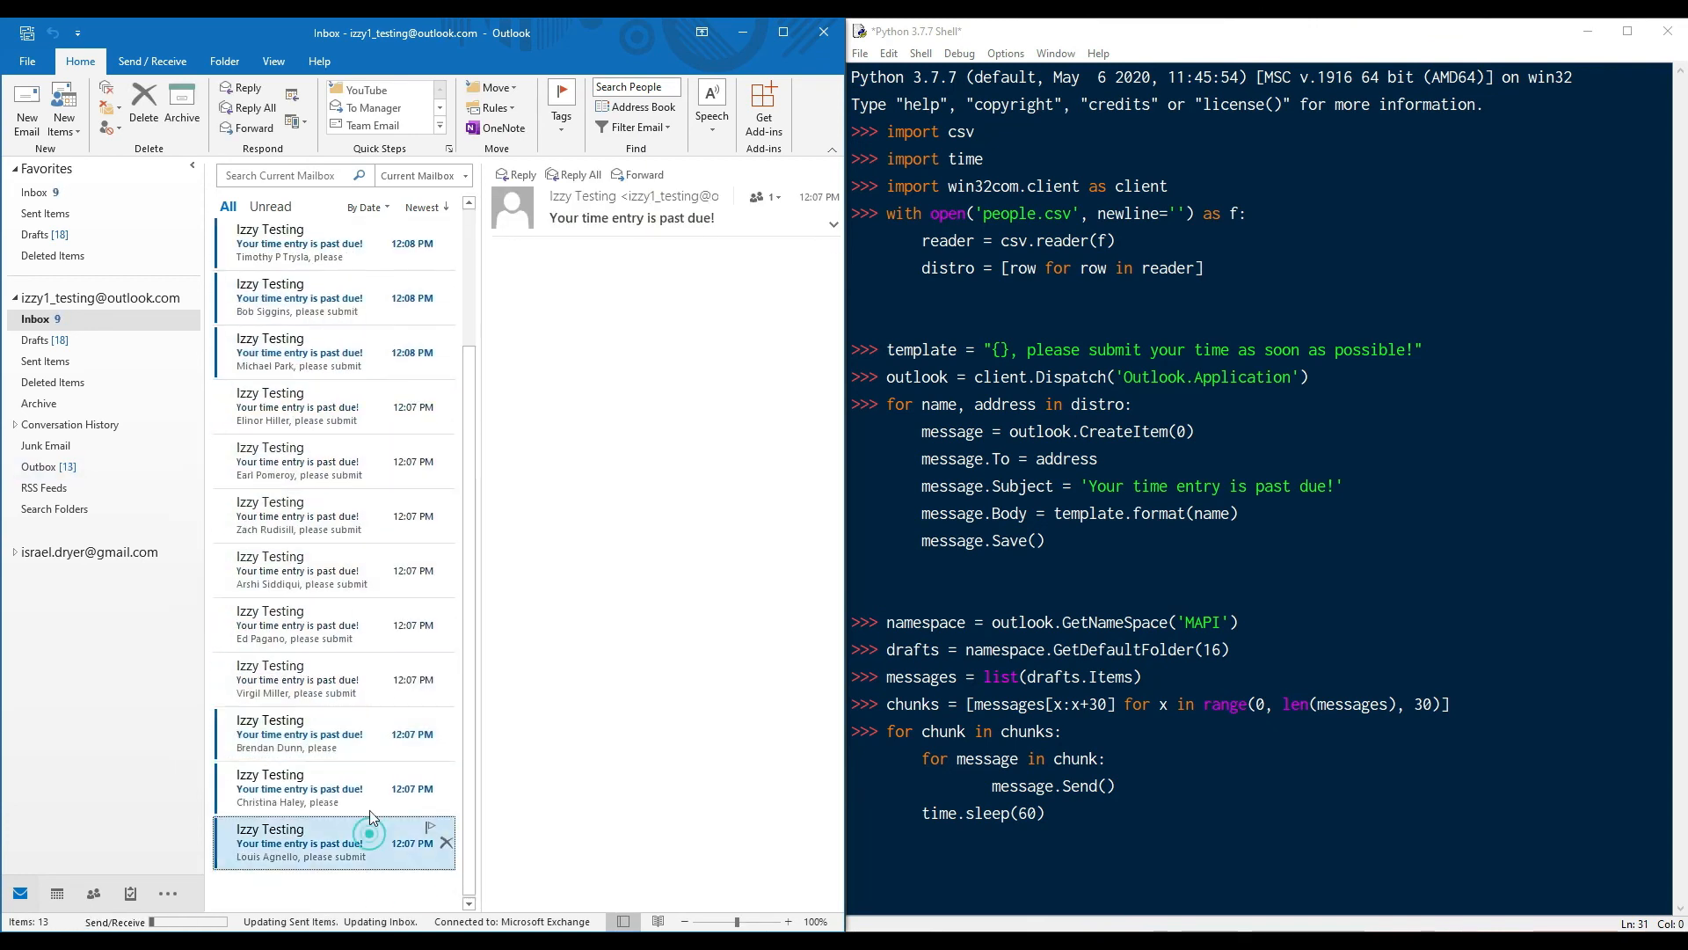
click(301, 788)
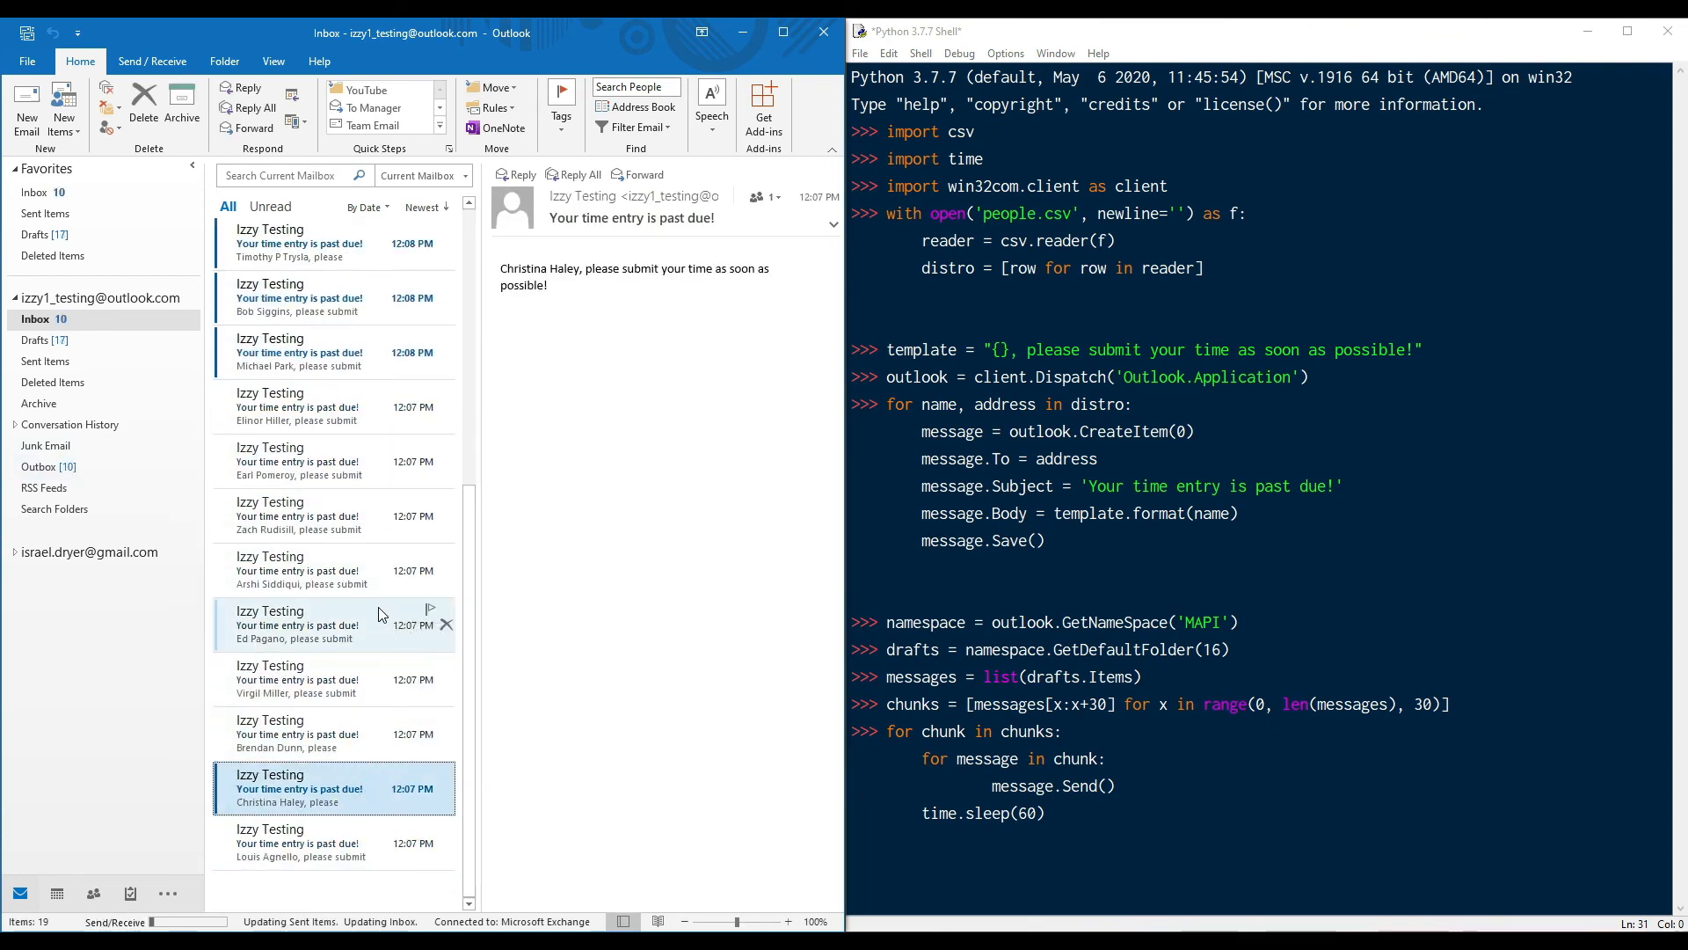